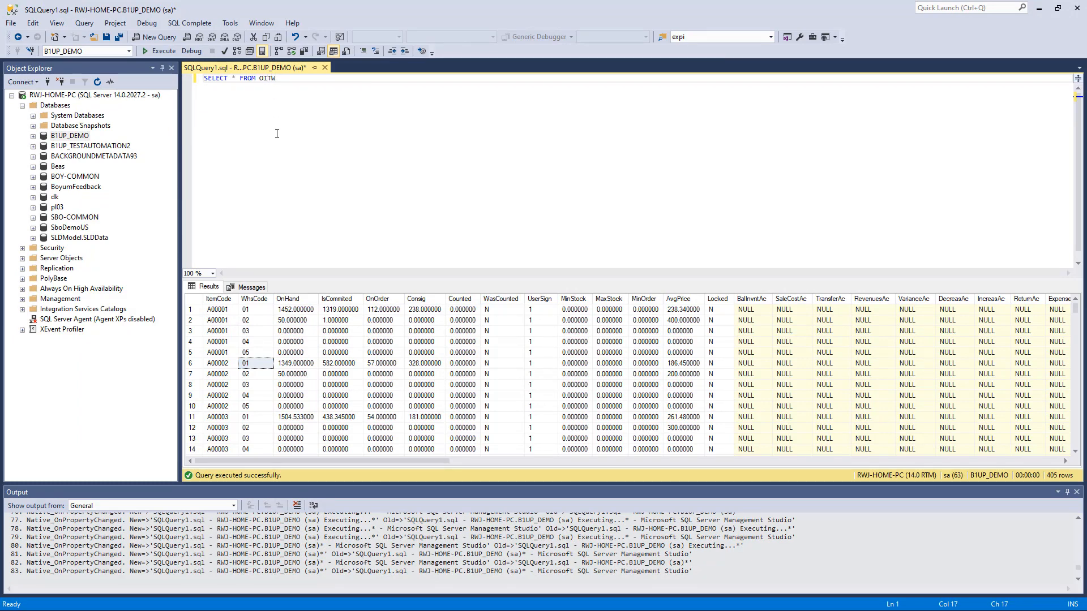
# Step: Edit the query to SELECT ItemCode, OnHand FROM OITW WHERE WhsCode = '01'
pyautogui.click(218, 319)
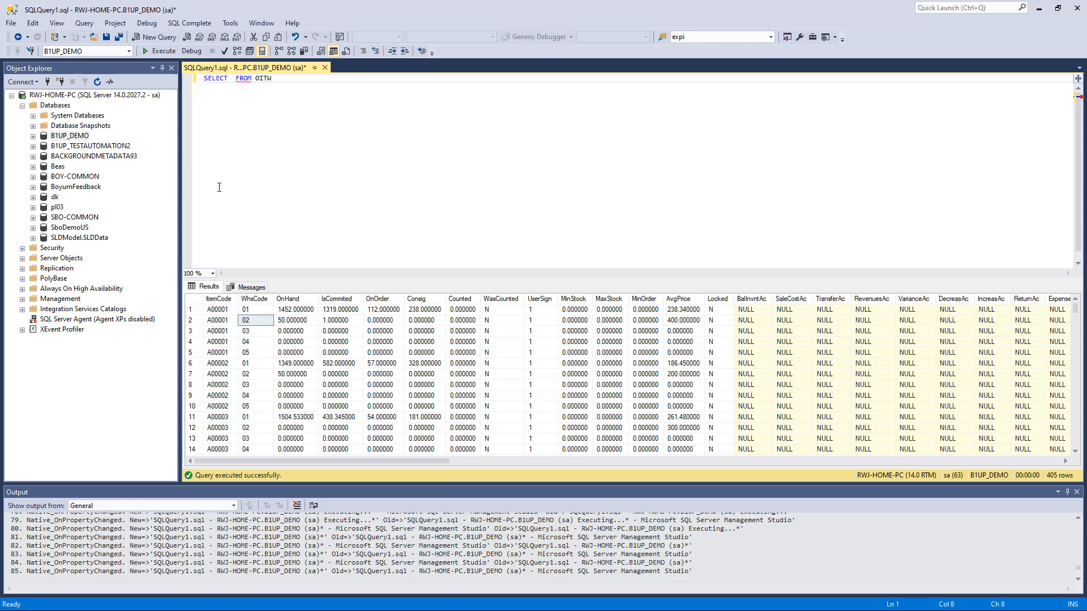
pyautogui.write('ItemCode, o')
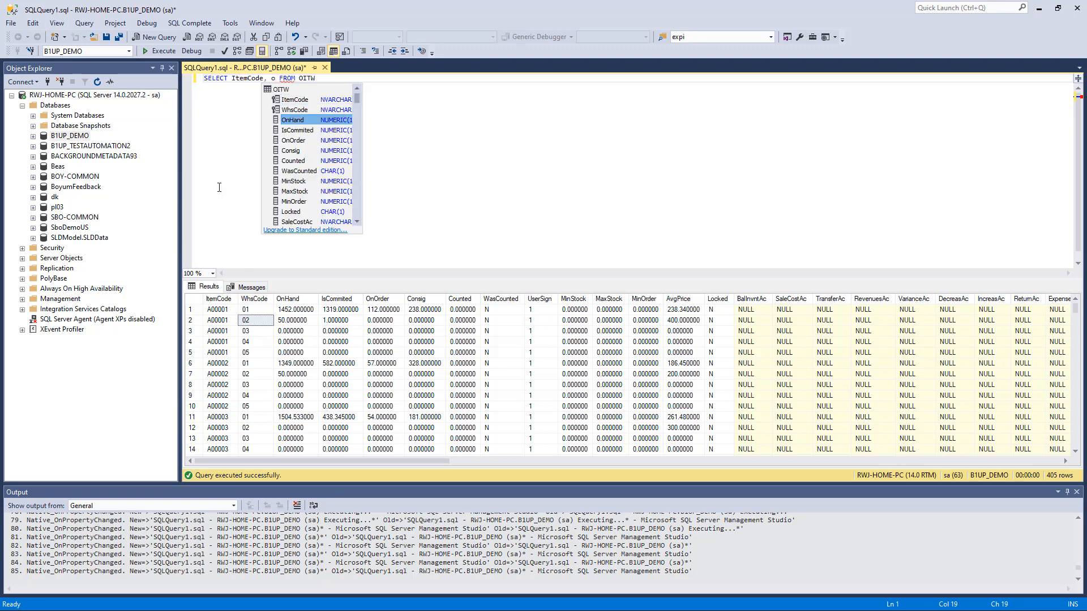
pyautogui.click(292, 118)
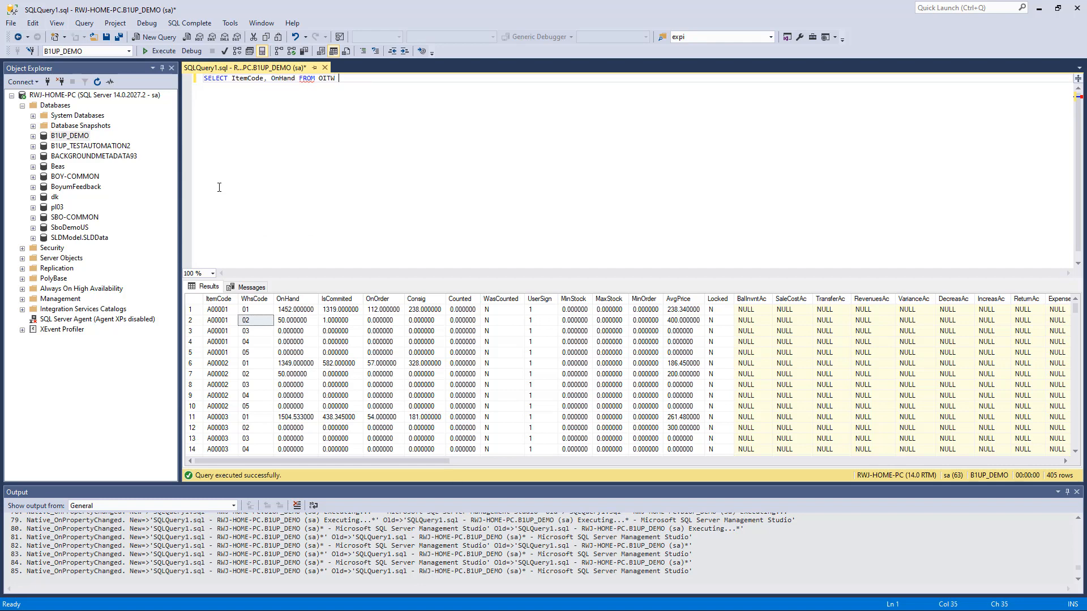
pyautogui.write('WHERE')
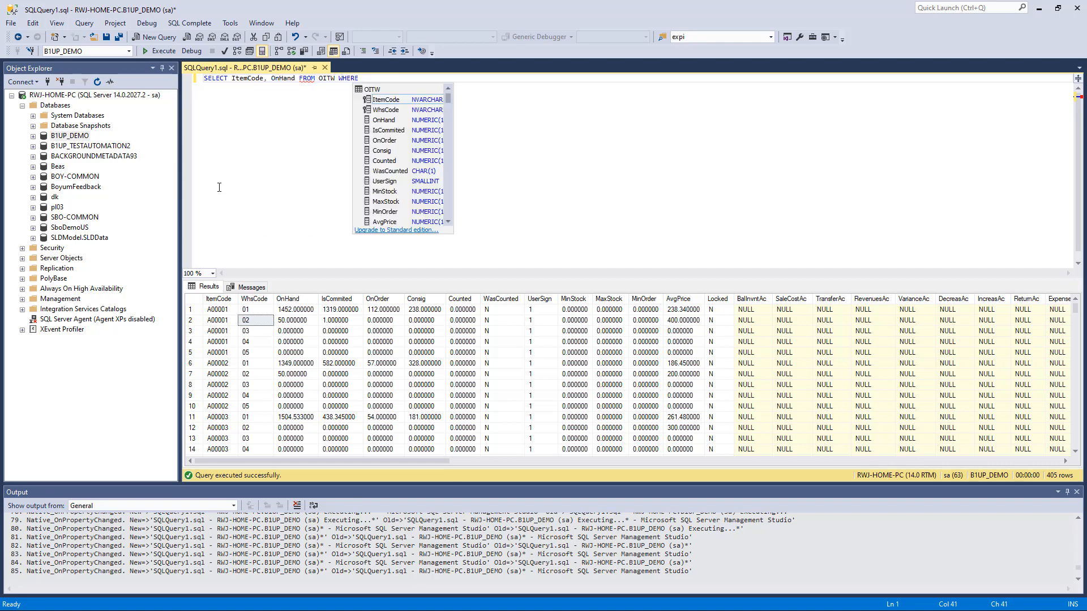
pyautogui.write('WhsCode')
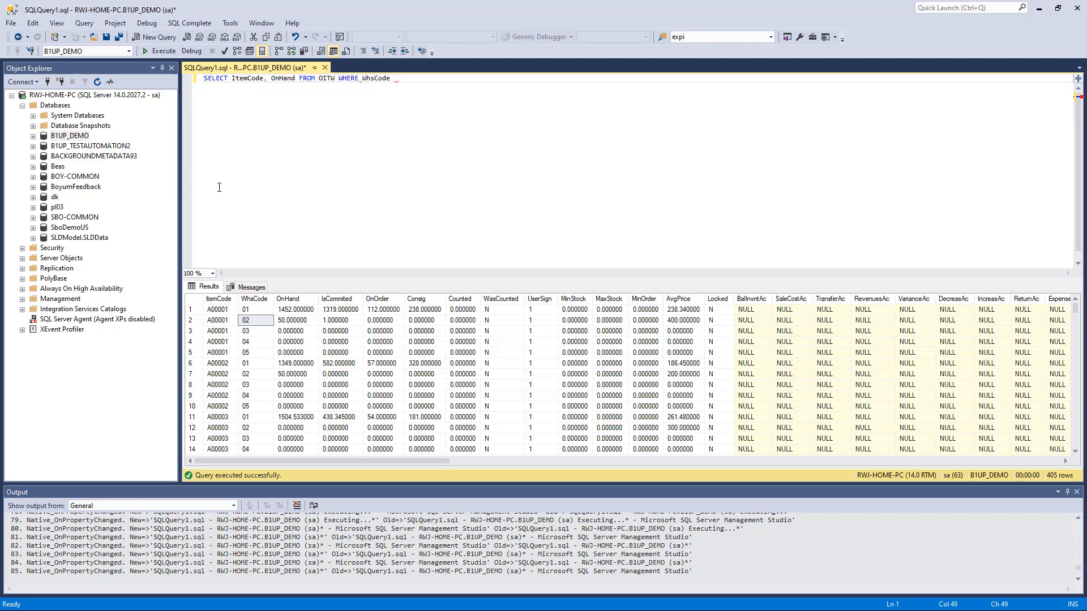
pyautogui.write("= ''")
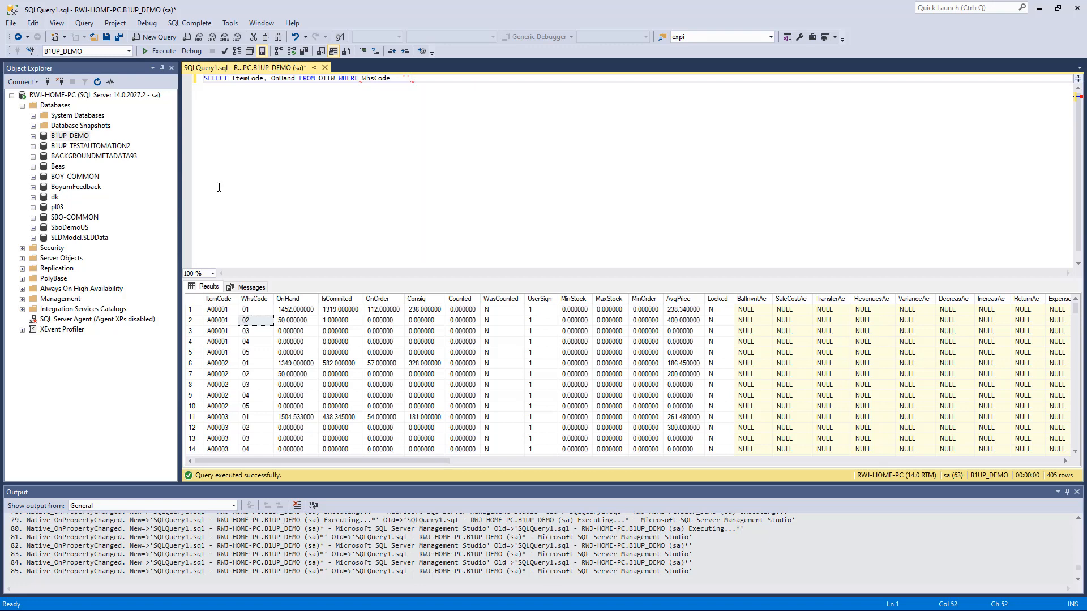
pyautogui.write('01')
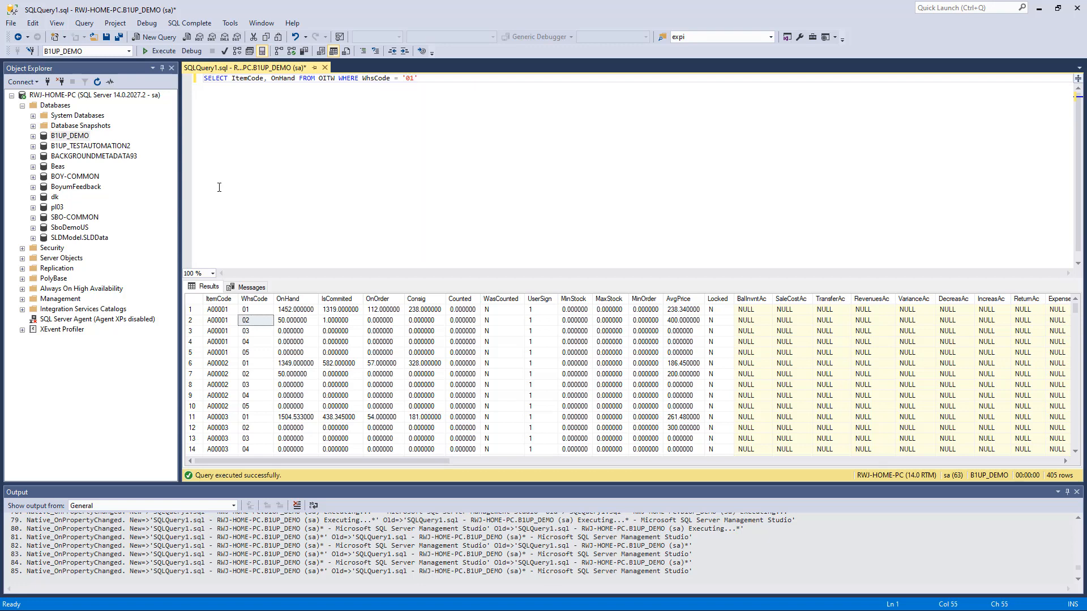
# Step: Run the filtered stock query and select its 85 result rows for copying
pyautogui.click(146, 51)
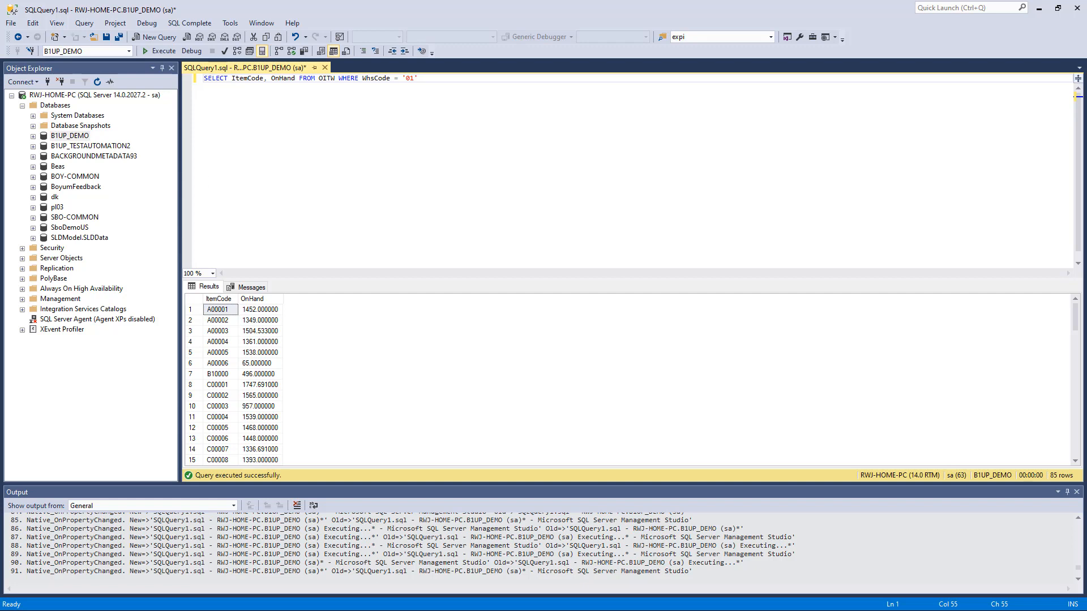
pyautogui.click(191, 309)
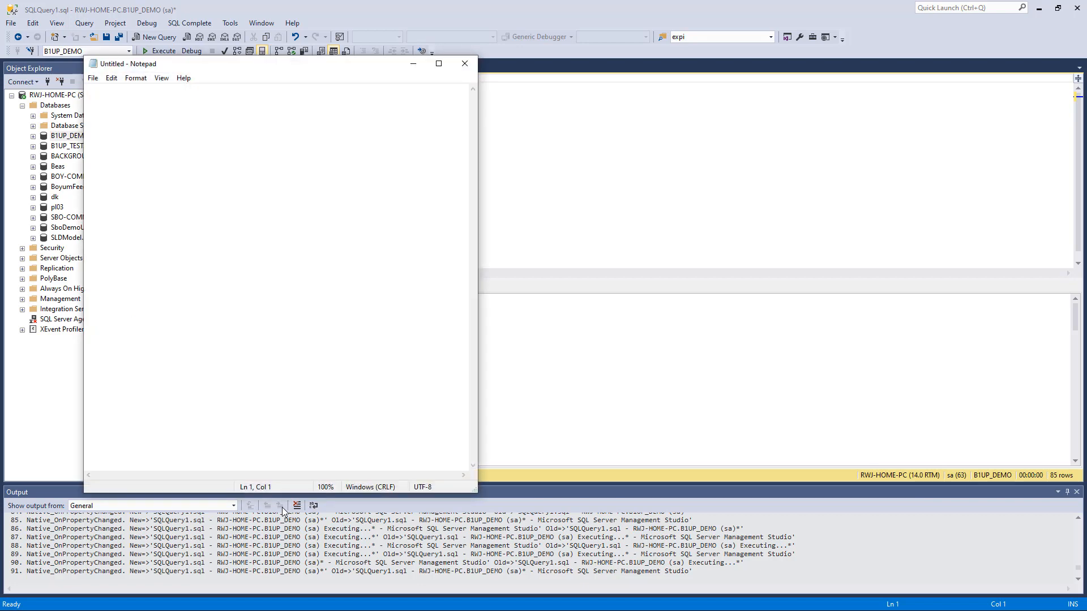
# Step: Paste the warehouse 01 stock rows, add ';' after IMASTERWHTEST, then close Notepad
pyautogui.press('ctrl+v')
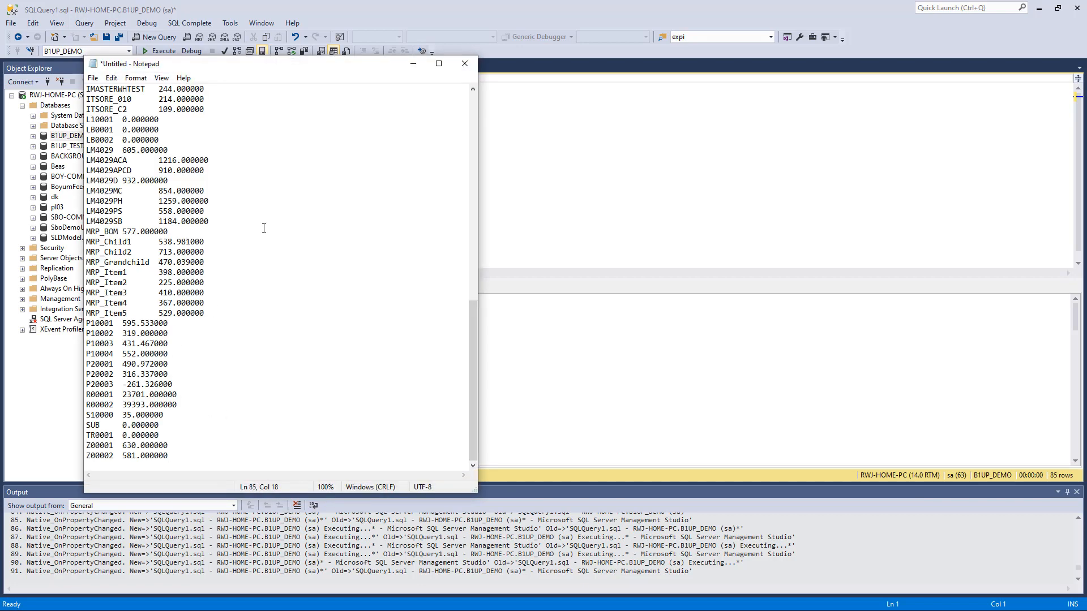
pyautogui.click(146, 88)
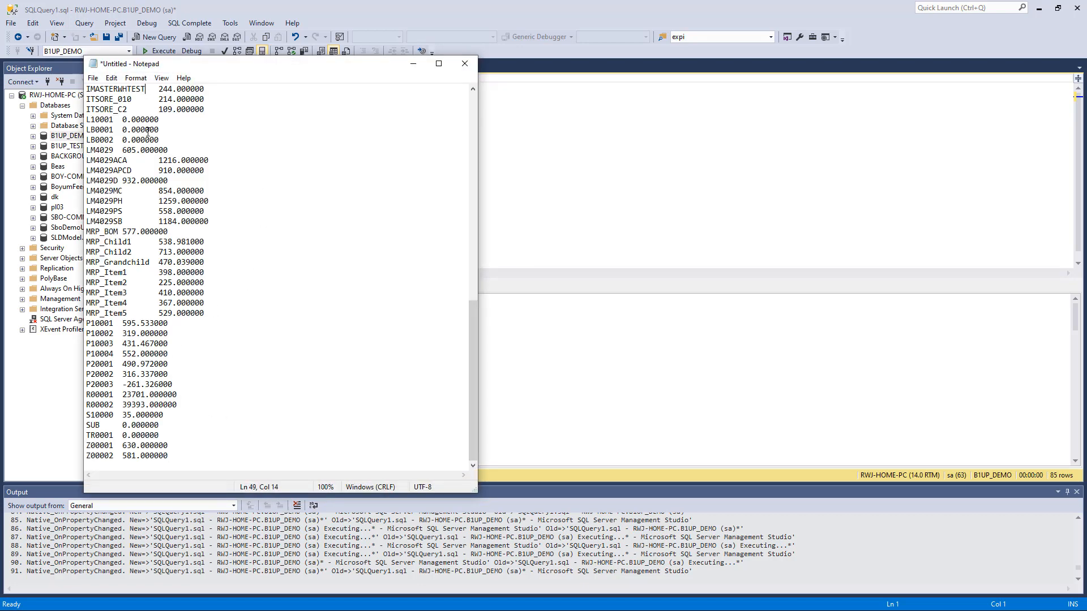
pyautogui.write(';')
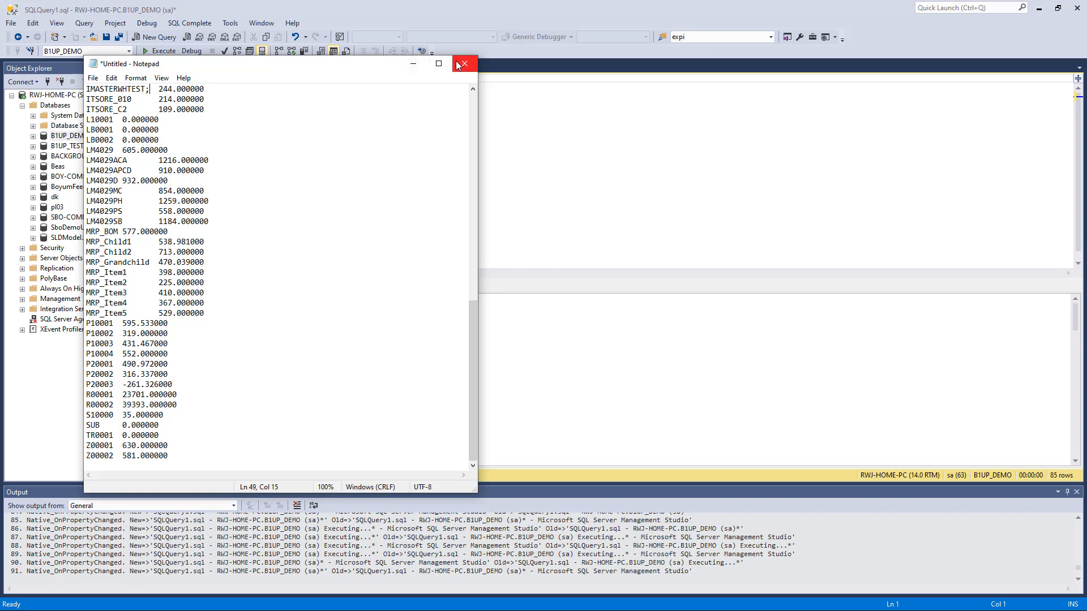
pyautogui.moveTo(463, 63)
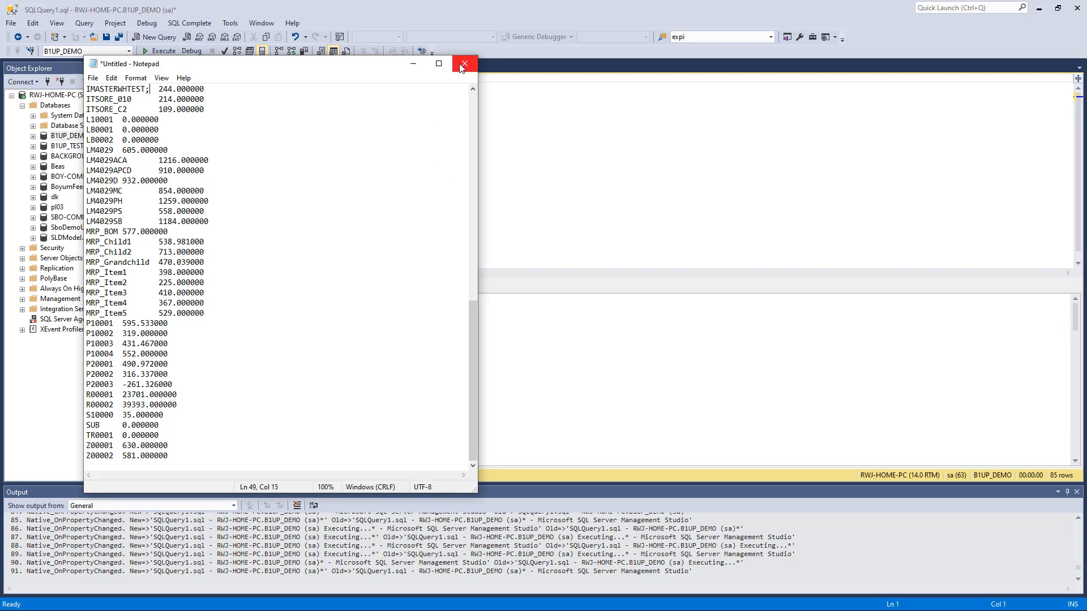
pyautogui.click(462, 64)
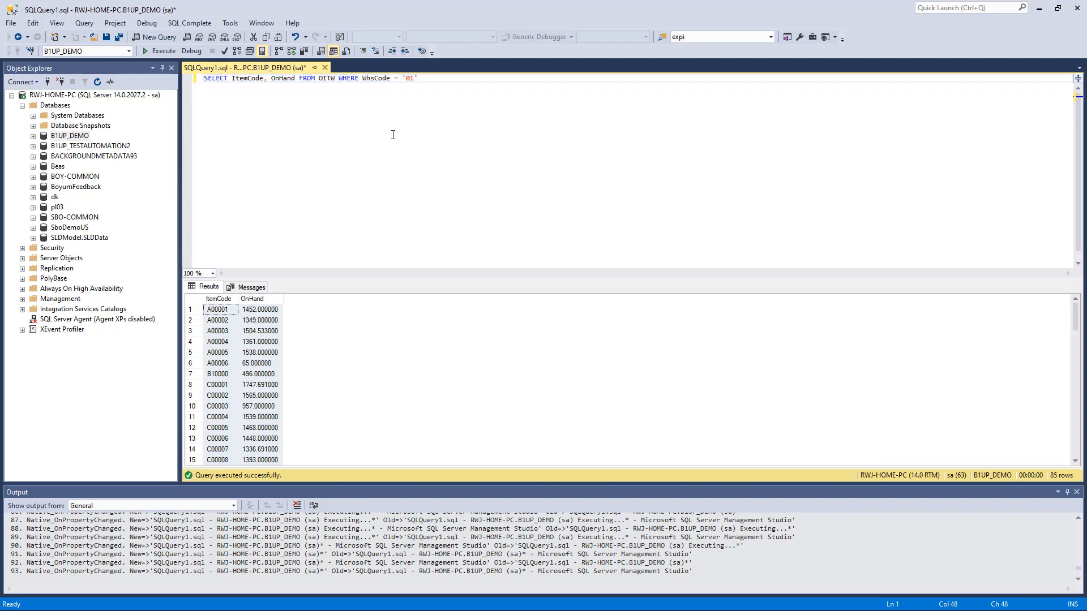
pyautogui.moveTo(304, 85)
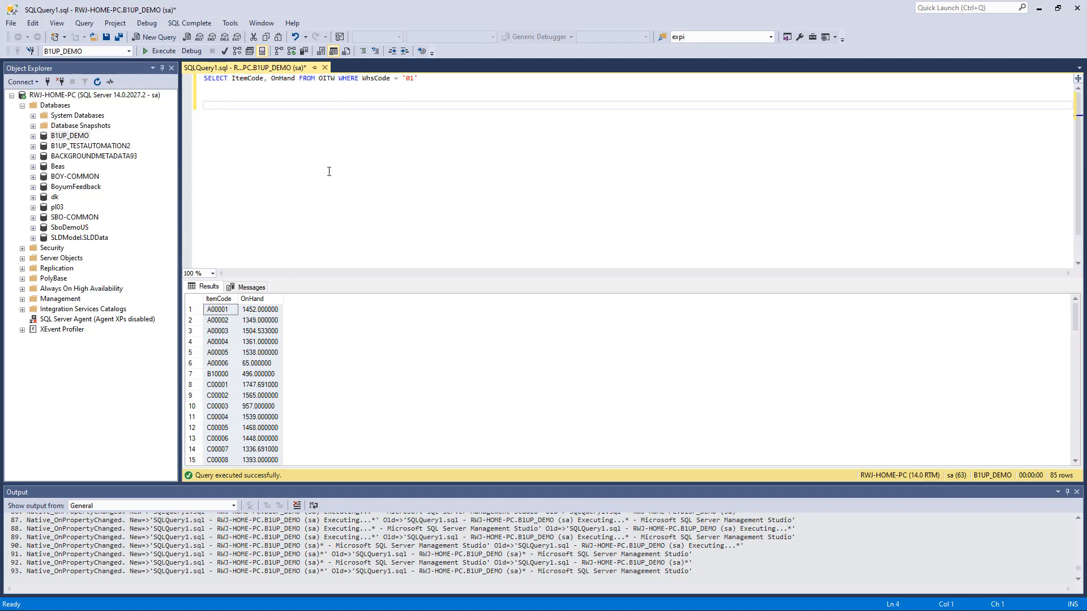
# Step: Write and run SELECT WhsCode FROM OWHS to list the warehouse codes
pyautogui.write('s')
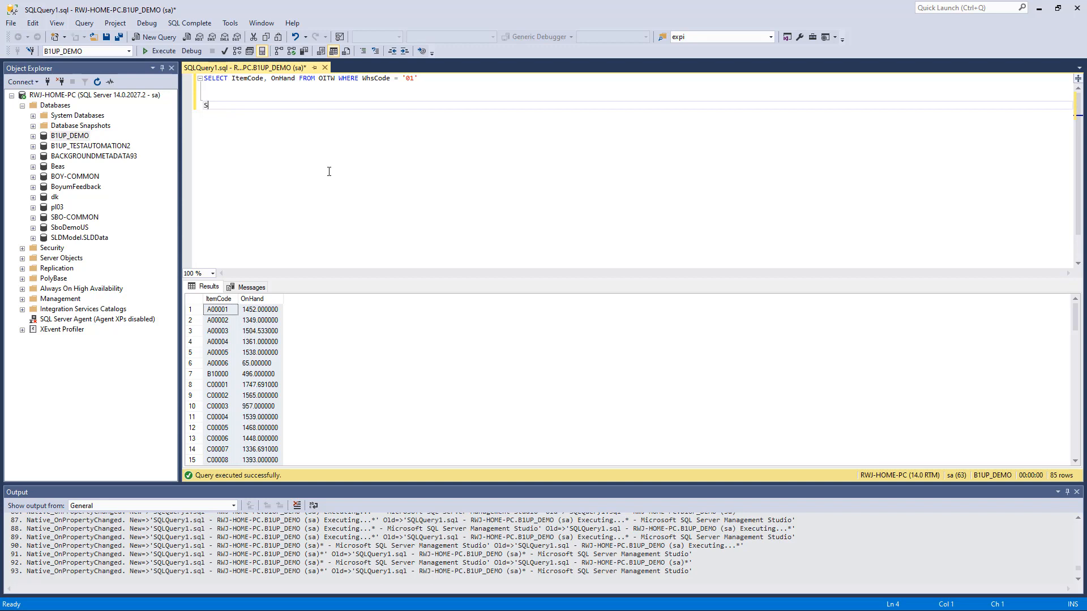
pyautogui.write('ELECT')
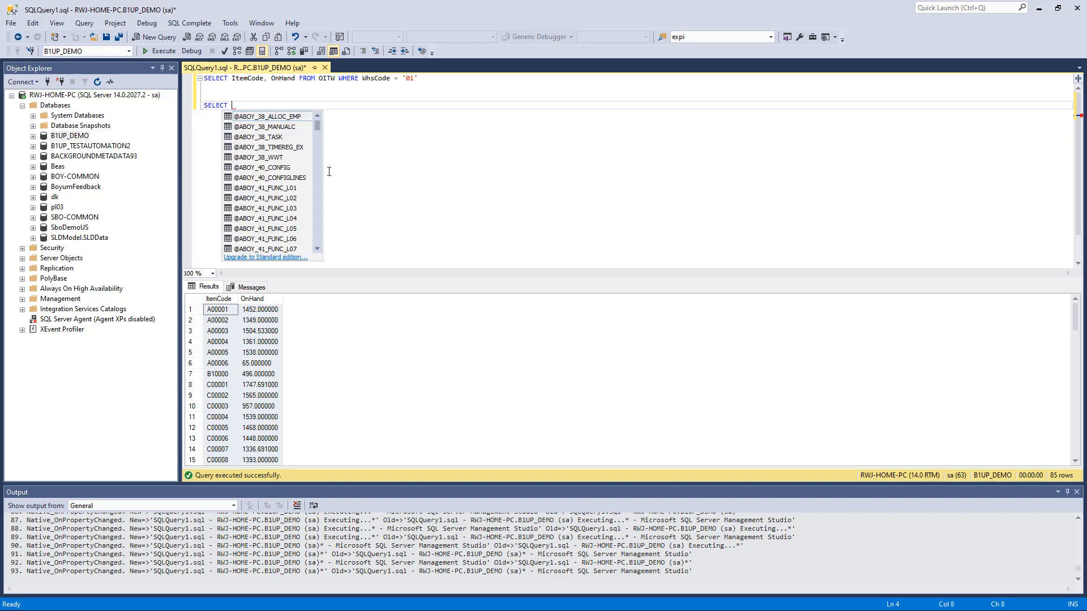
pyautogui.write('* FROM O')
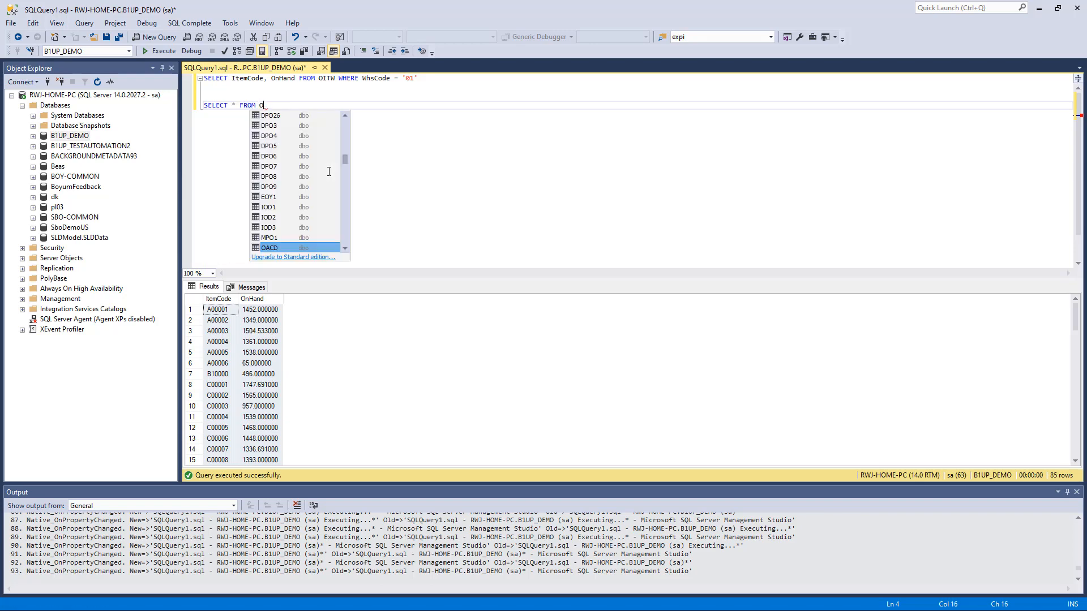
pyautogui.write('WHS')
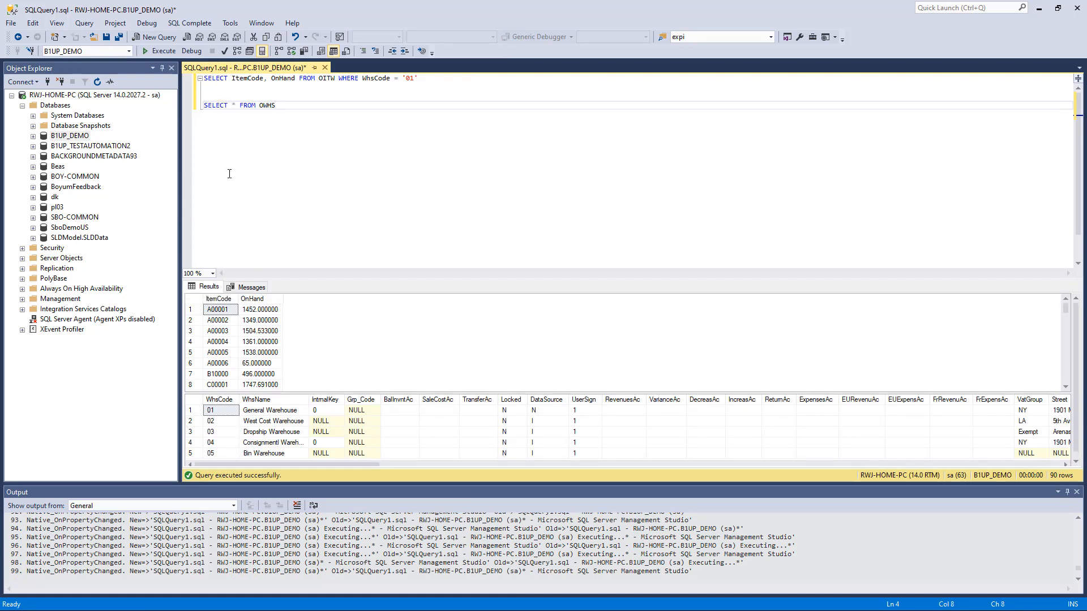
pyautogui.write('WhsCode')
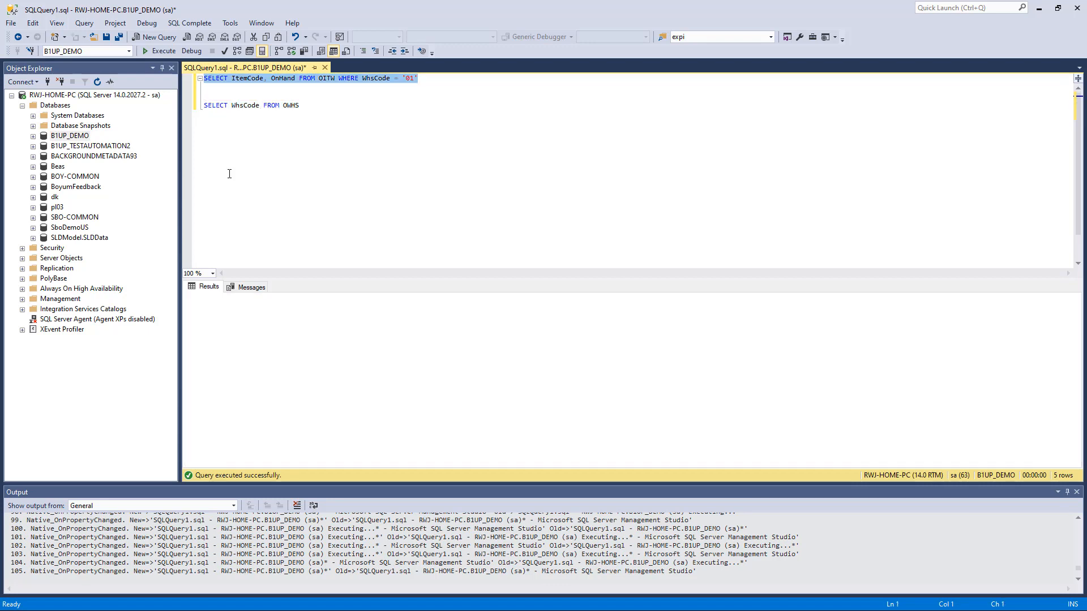
pyautogui.click(163, 51)
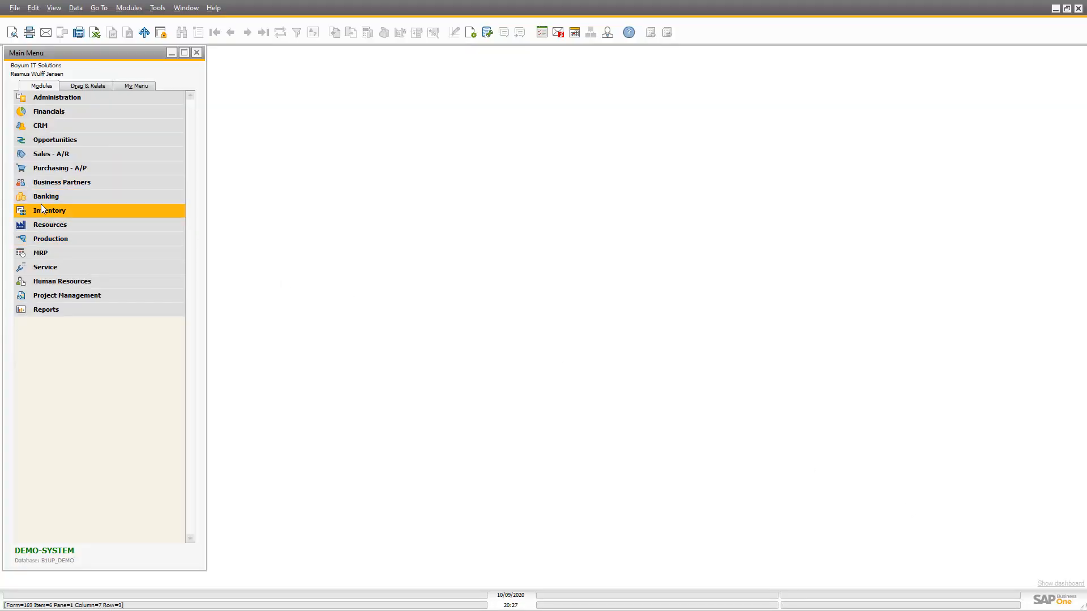
# Step: Navigate Administration > Setup > Inventory to Warehouses and look up warehouse 01
pyautogui.click(57, 98)
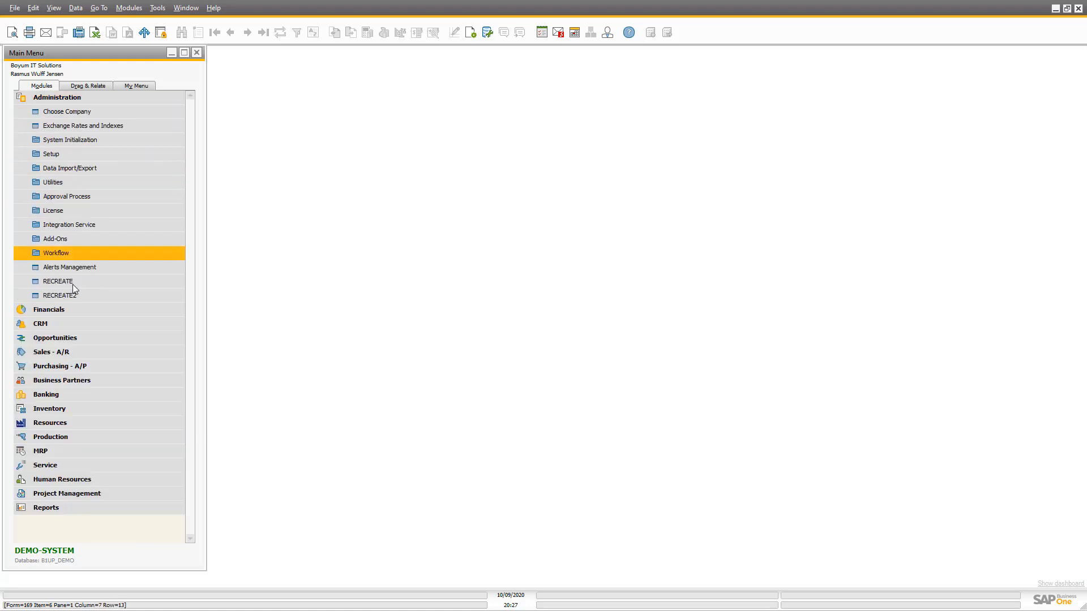
pyautogui.click(54, 239)
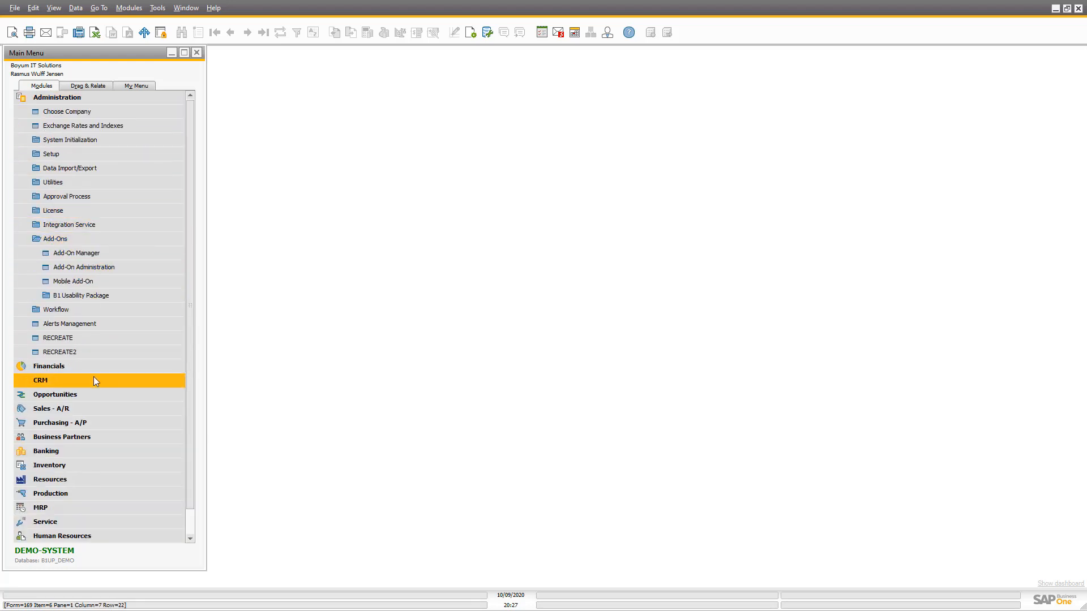
pyautogui.click(79, 294)
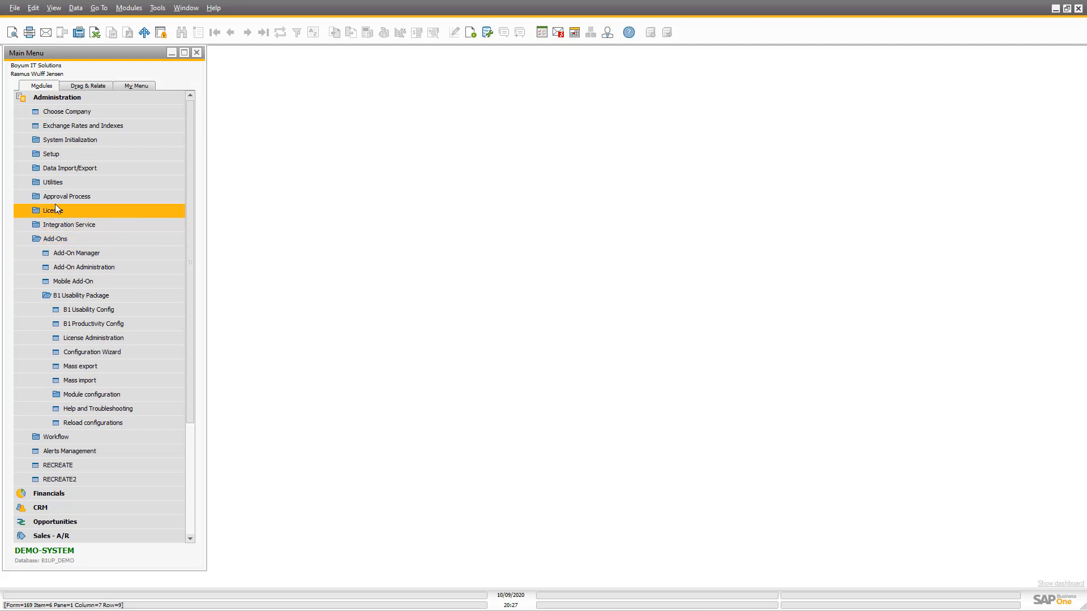
pyautogui.click(51, 152)
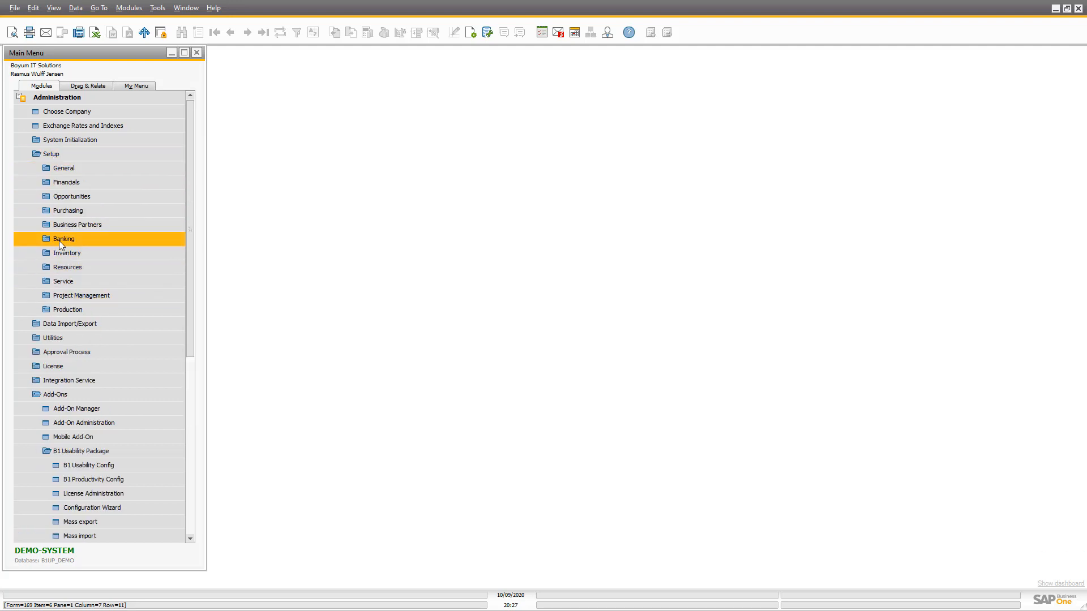
pyautogui.click(67, 253)
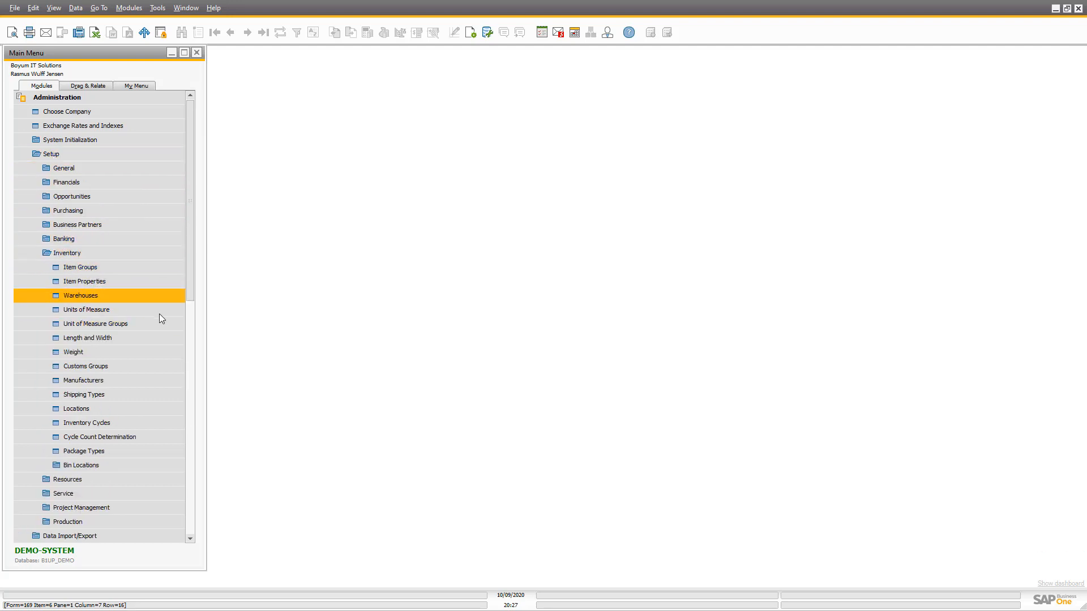
pyautogui.doubleClick(80, 295)
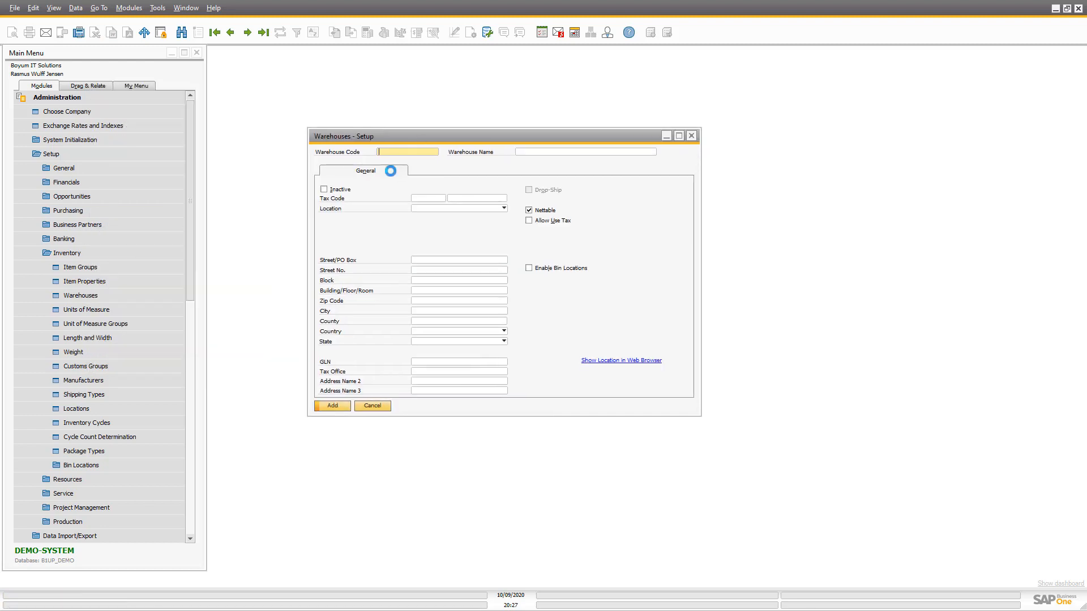
pyautogui.write('01')
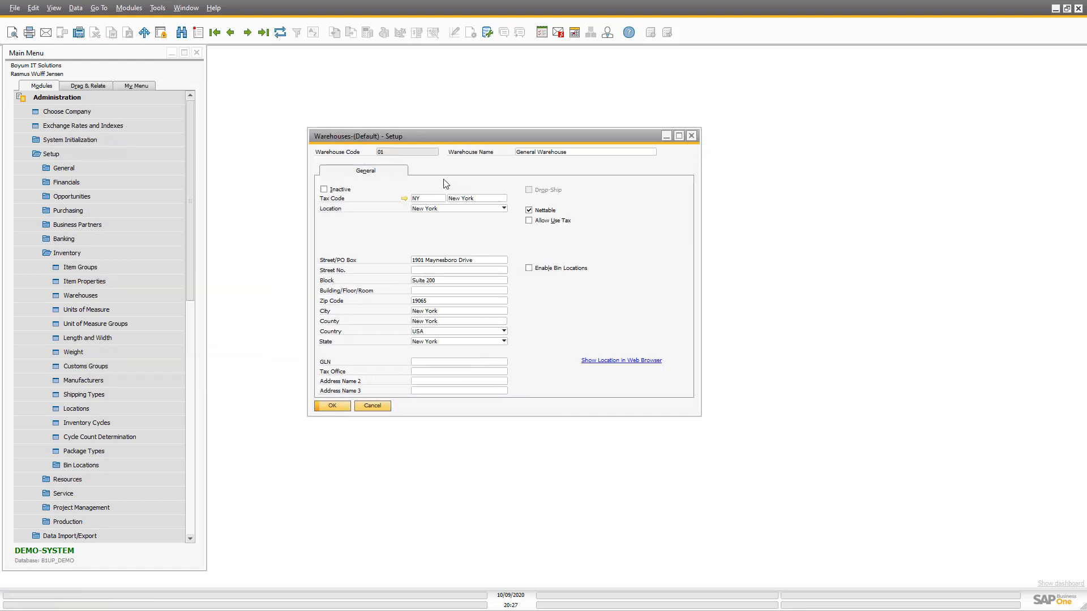
# Step: Start adding a new function button to the Warehouses window
pyautogui.rightClick(444, 183)
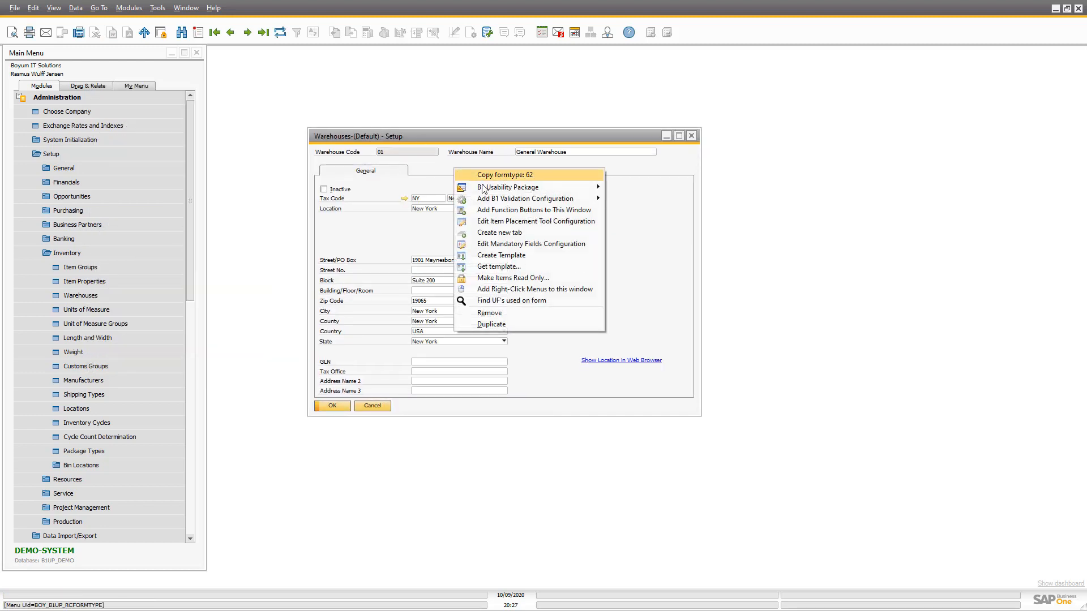
pyautogui.moveTo(506, 186)
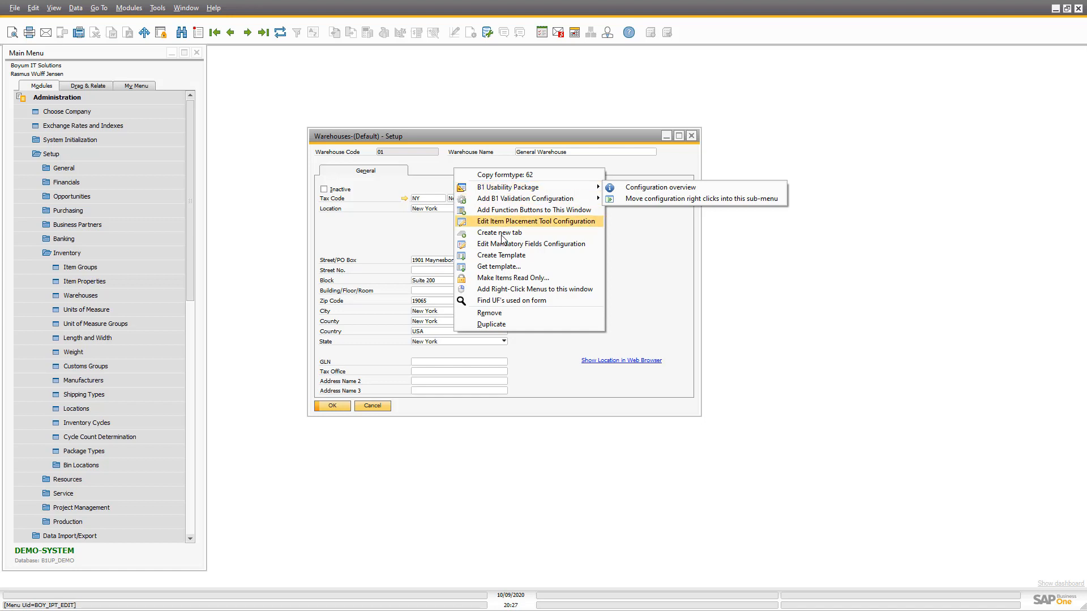
pyautogui.click(534, 221)
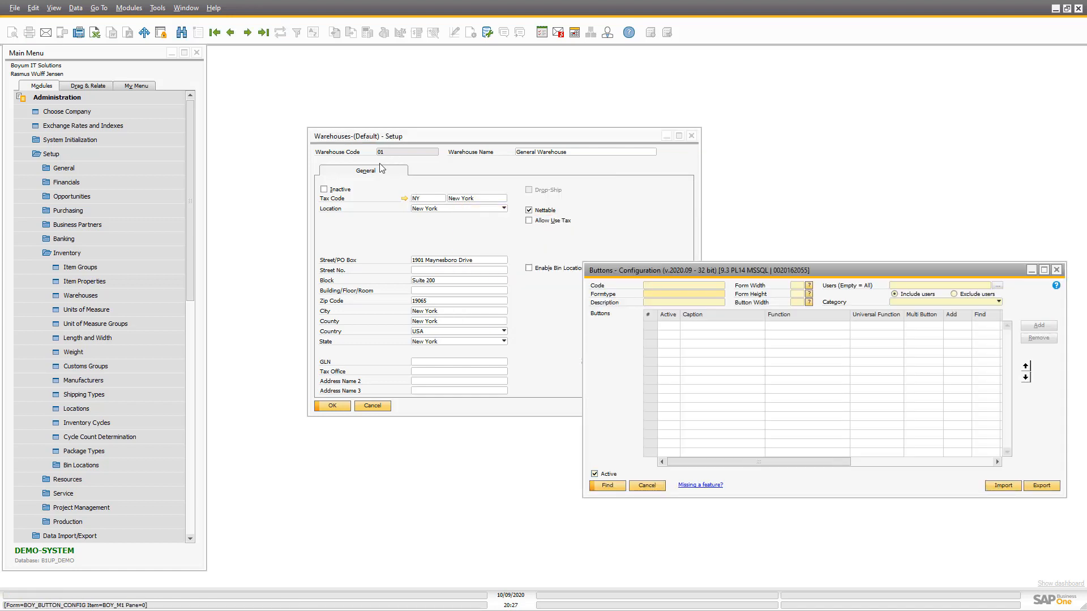
pyautogui.click(1038, 325)
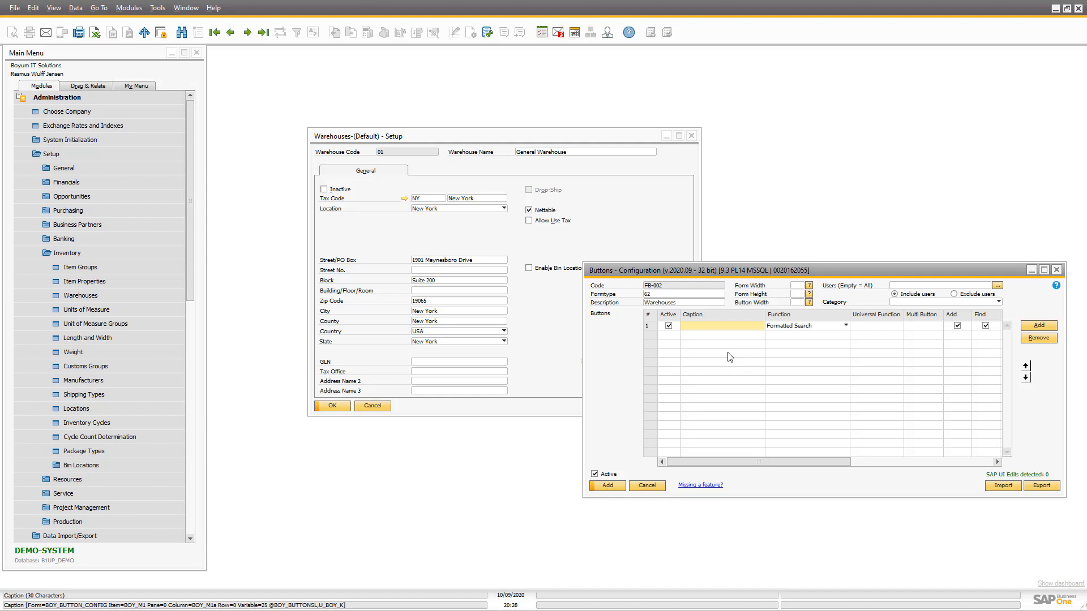
# Step: Caption the button 'Make onhand inventory' and bring up the universal function lookup
pyautogui.write('Make')
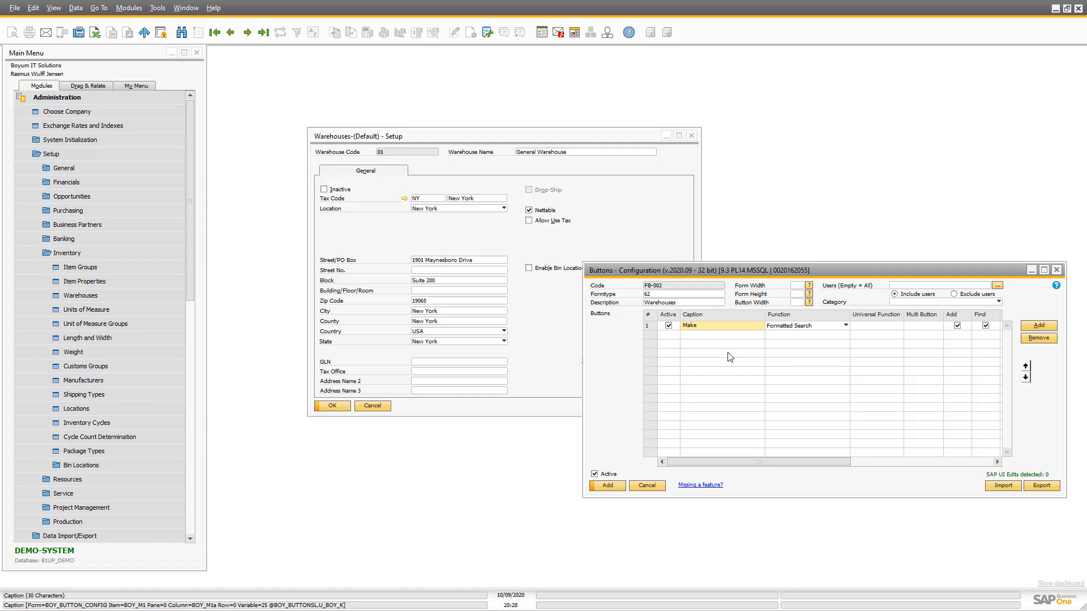
pyautogui.write('onhand')
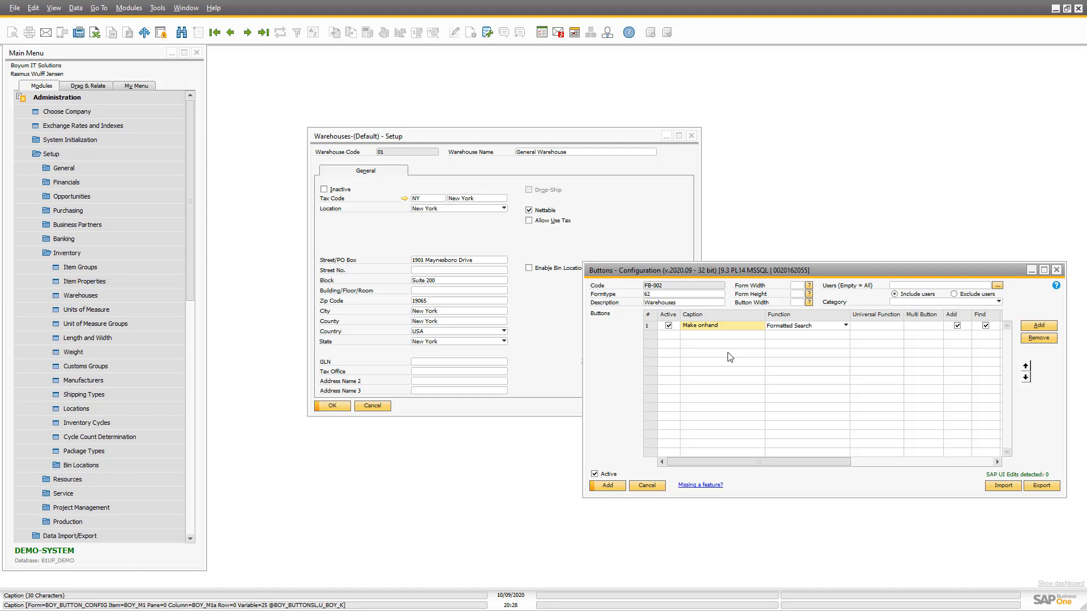
pyautogui.write('invento')
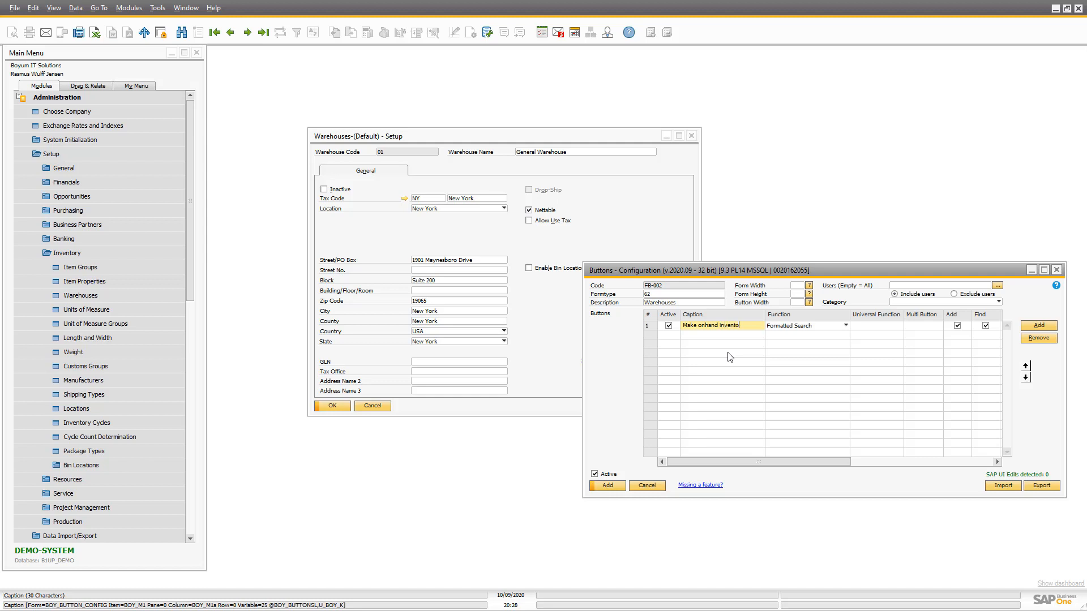
pyautogui.click(875, 327)
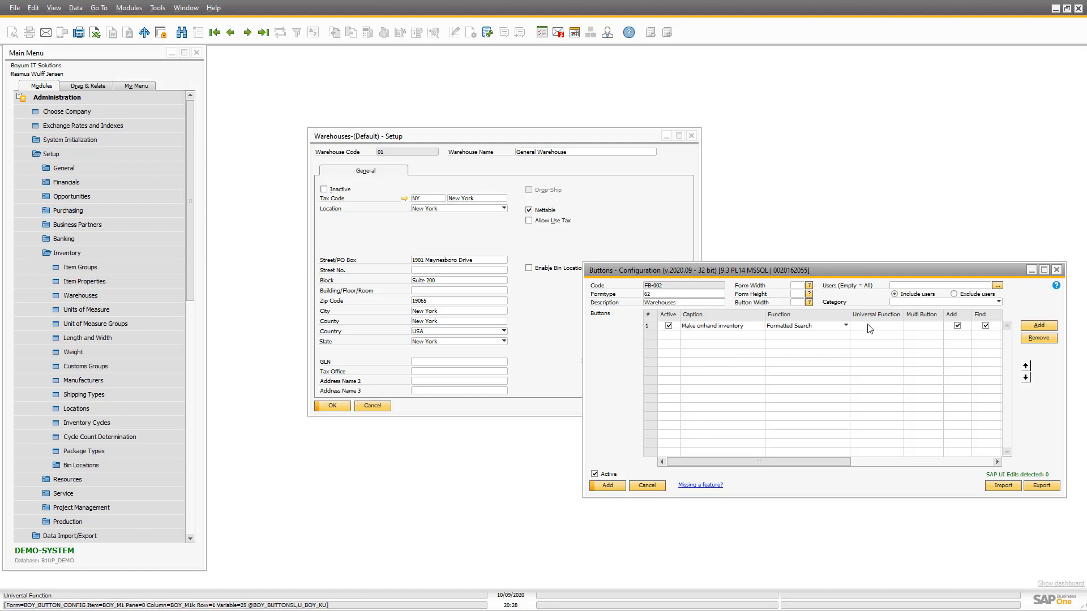
pyautogui.click(875, 326)
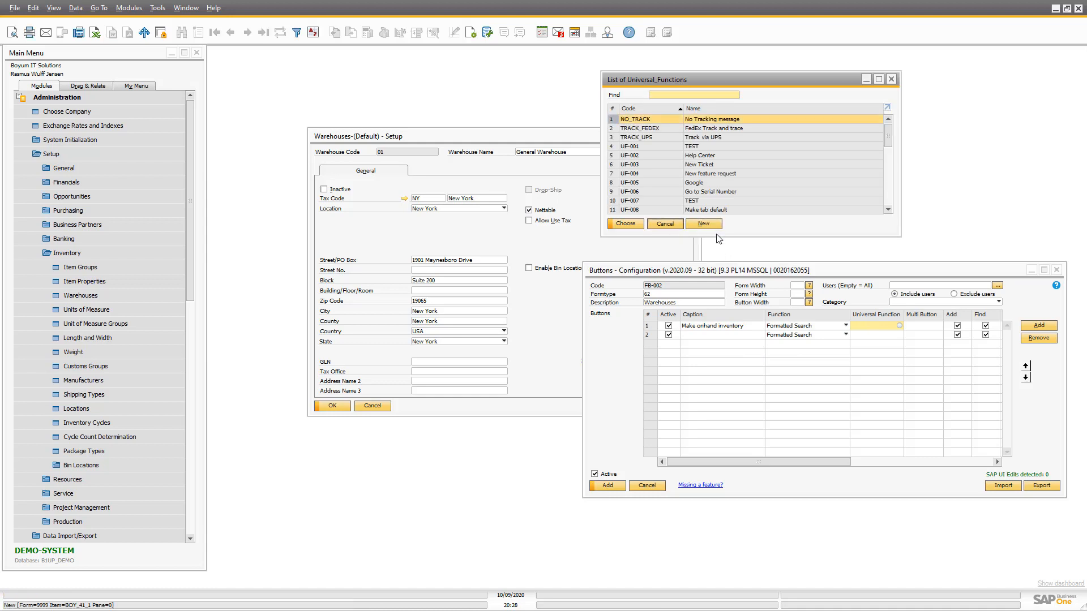
# Step: Create universal function UF-030 'Make inventory list by Wh' of type File Exporter (UFFE)
pyautogui.click(702, 223)
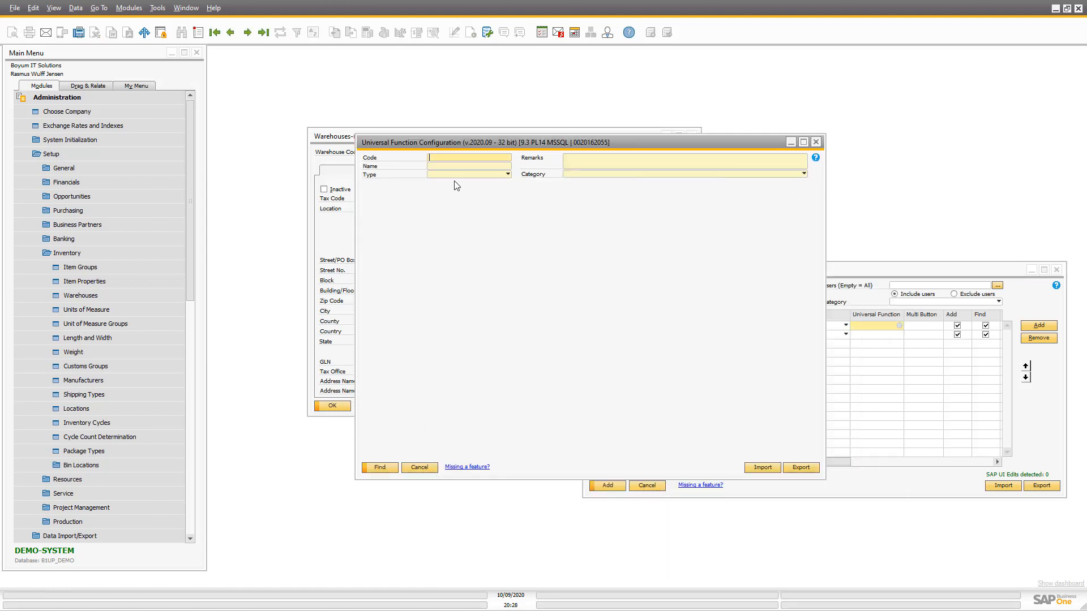
pyautogui.write('UF-030')
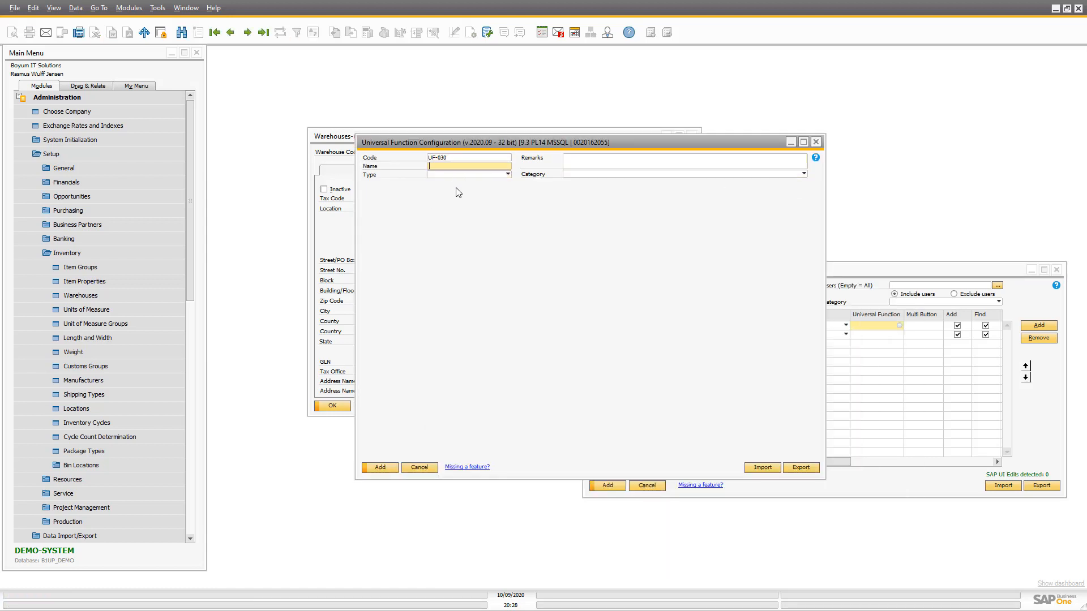
pyautogui.write('Make inventory')
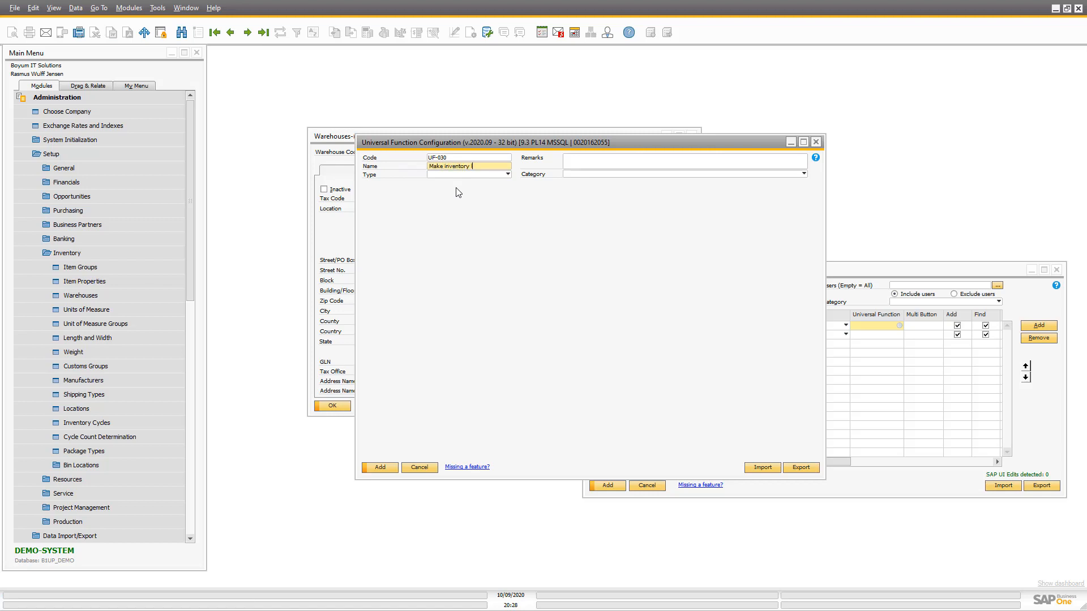
pyautogui.write('list by')
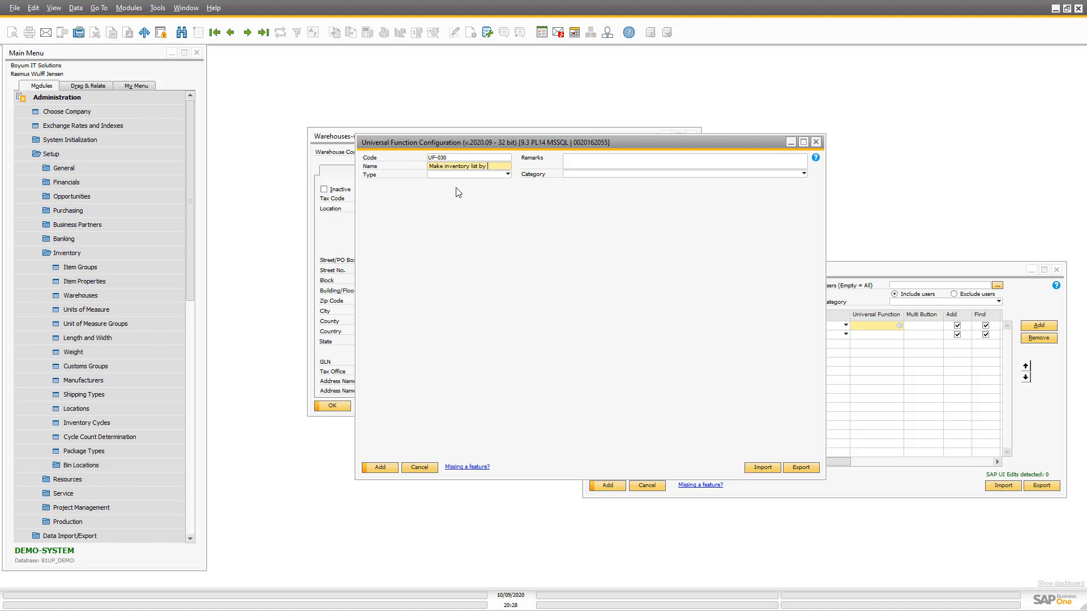
pyautogui.write('Wh')
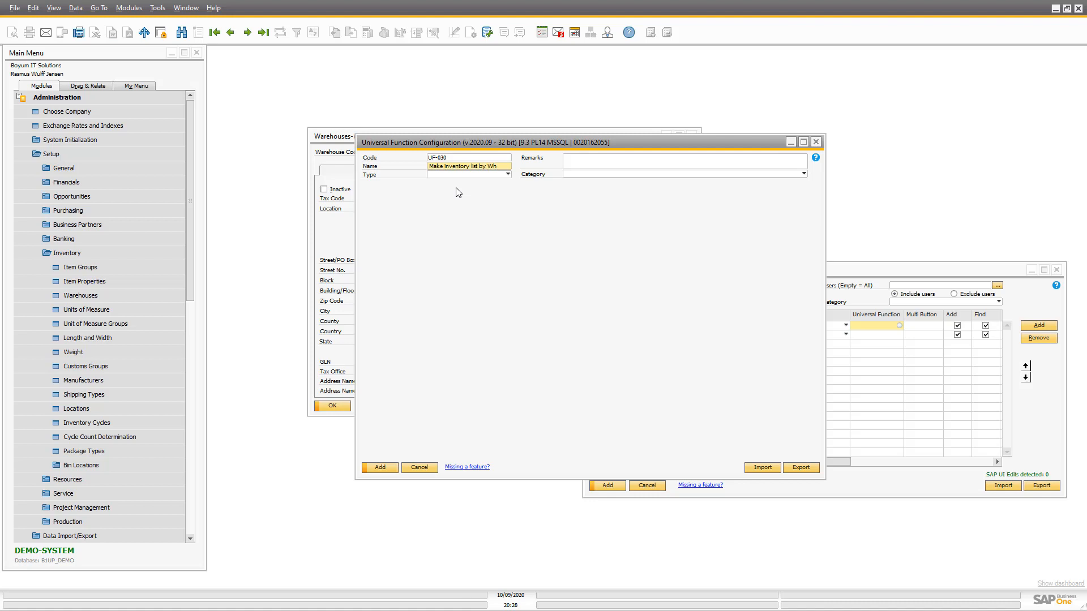
pyautogui.click(507, 175)
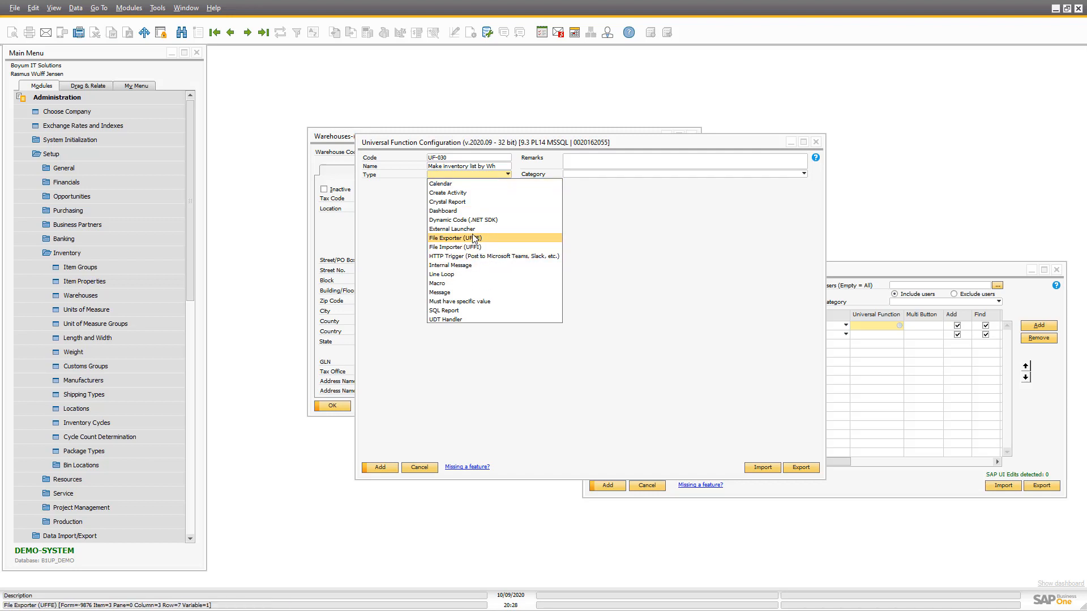
pyautogui.click(456, 237)
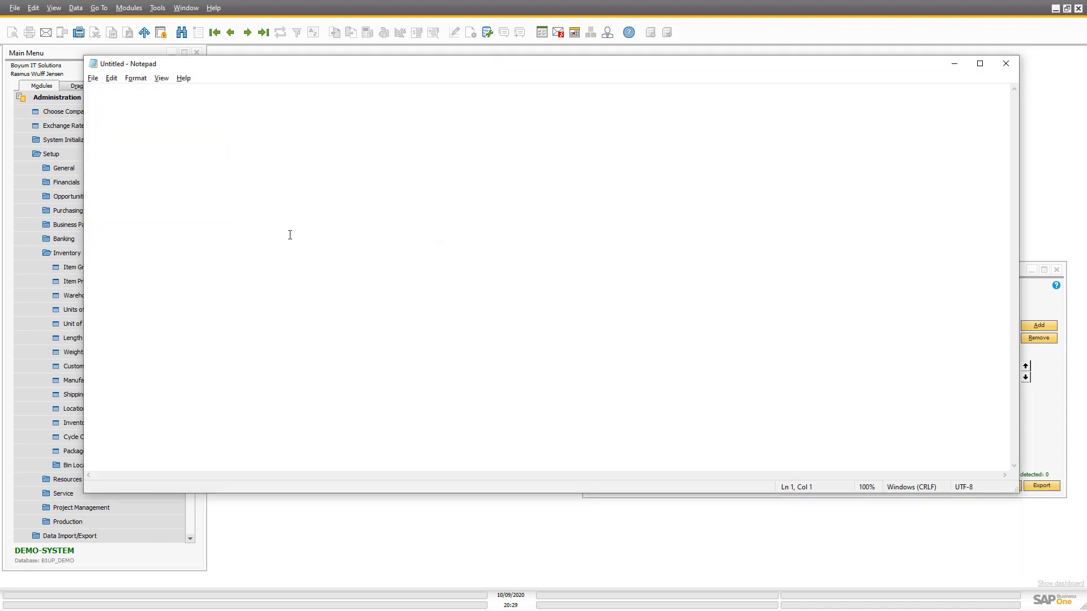
# Step: Jot '01;' as the start of a stock file line in a blank Notepad note
pyautogui.write('01;')
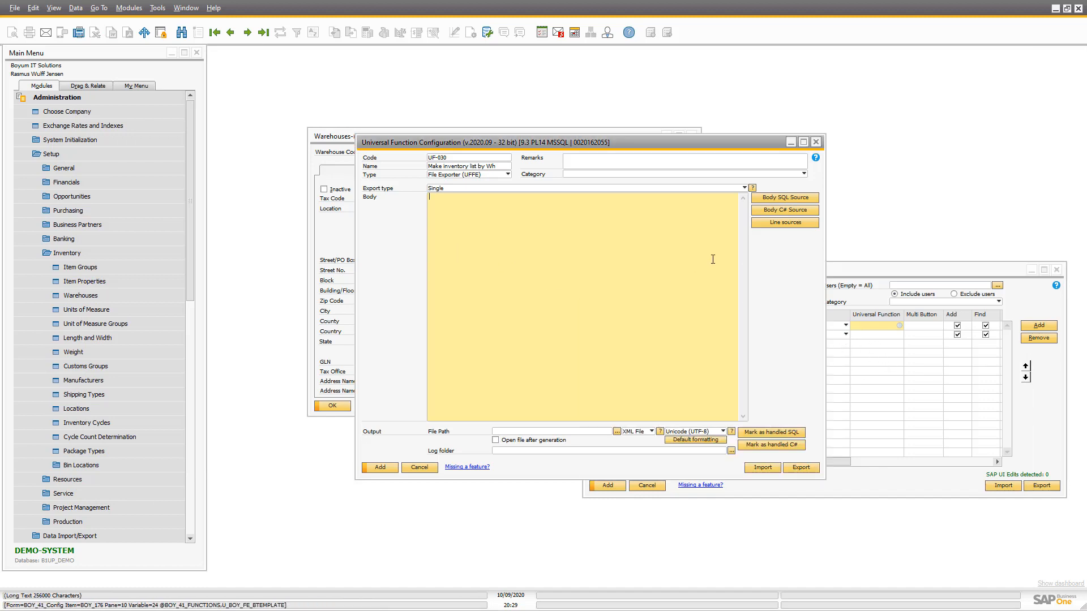
# Step: Add a SQL line source with query SELECT ItemCode, OnHand FROM OITW WHERE WhsCode = '01'
pyautogui.click(783, 223)
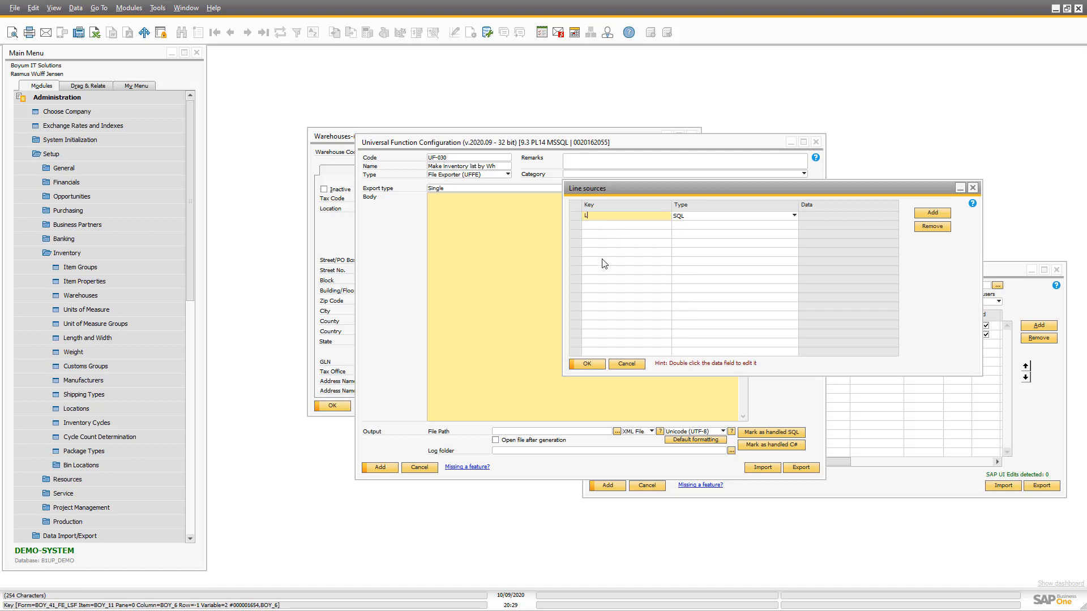
pyautogui.write('tems')
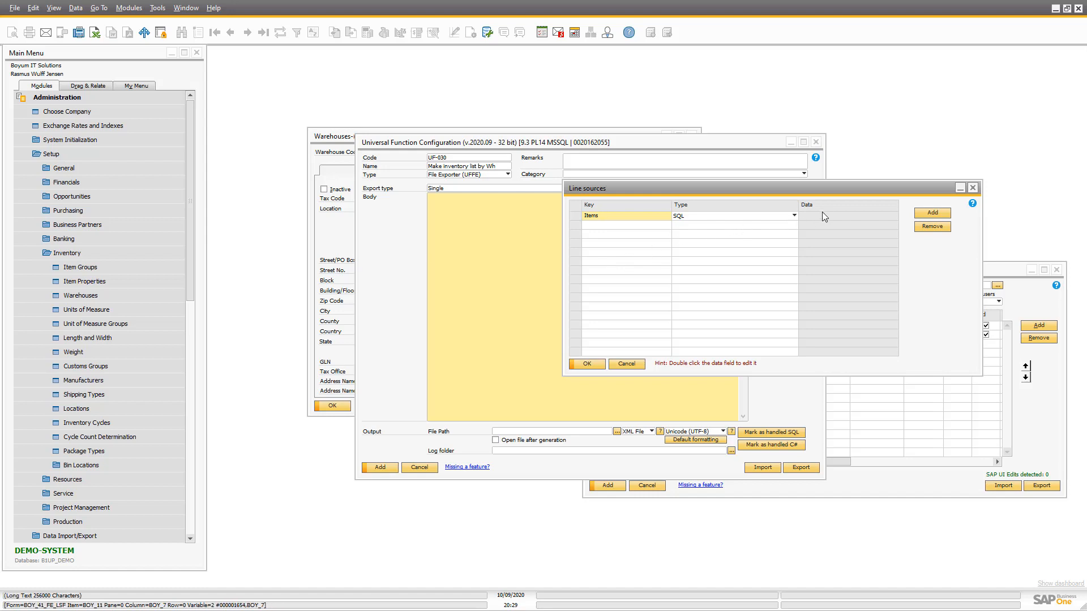
pyautogui.doubleClick(846, 215)
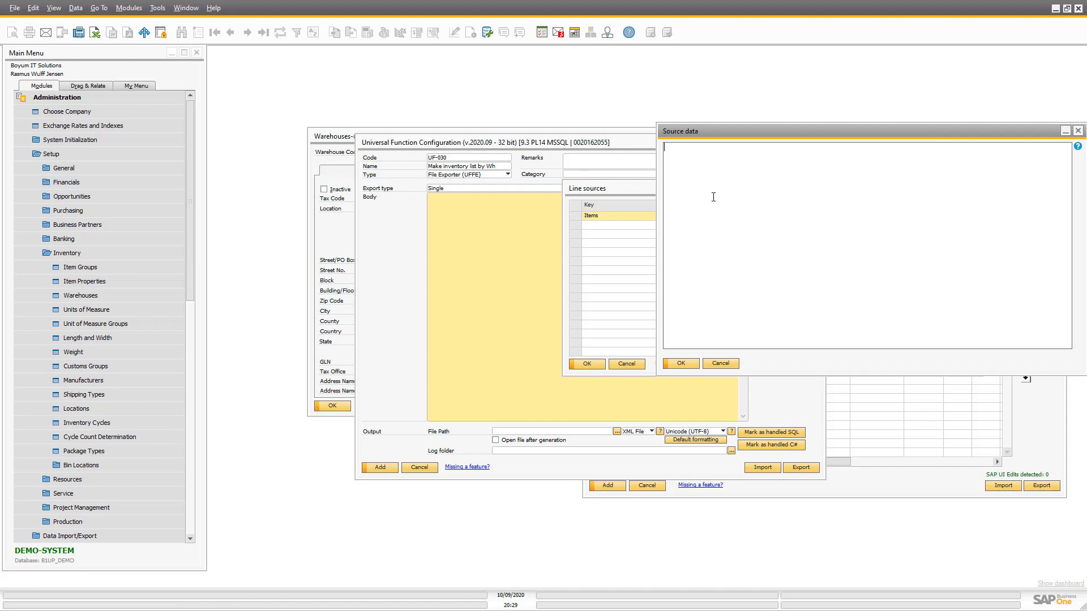
pyautogui.write("SELECT ItemCode, OnHand FROM OITW WHERE WhsCode = '01'")
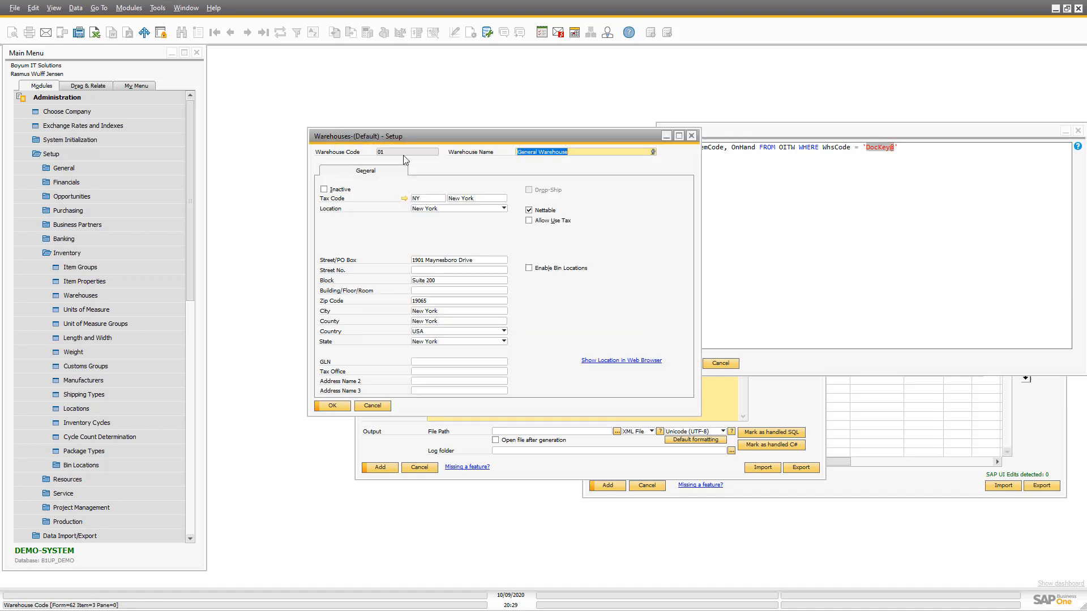
pyautogui.moveTo(758, 197)
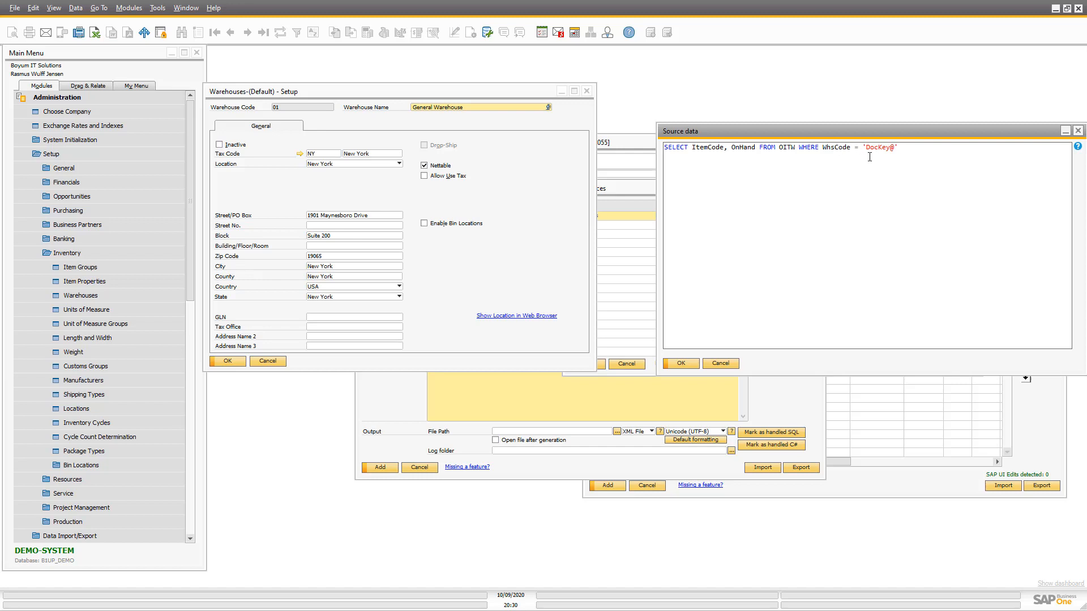
pyautogui.click(679, 364)
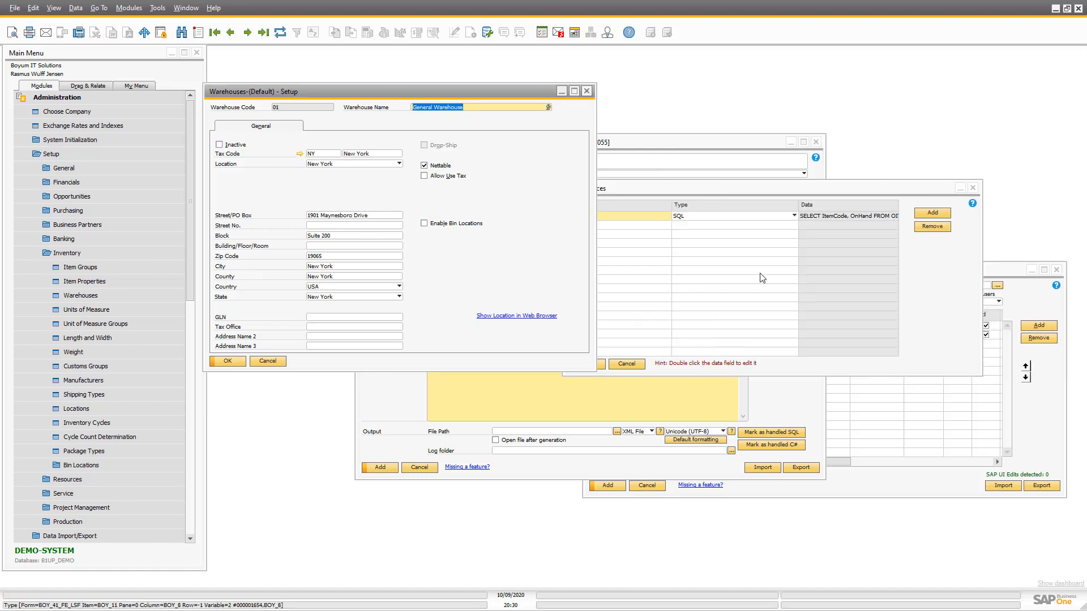
# Step: Set the line source key to 'Items' and confirm it
pyautogui.click(620, 215)
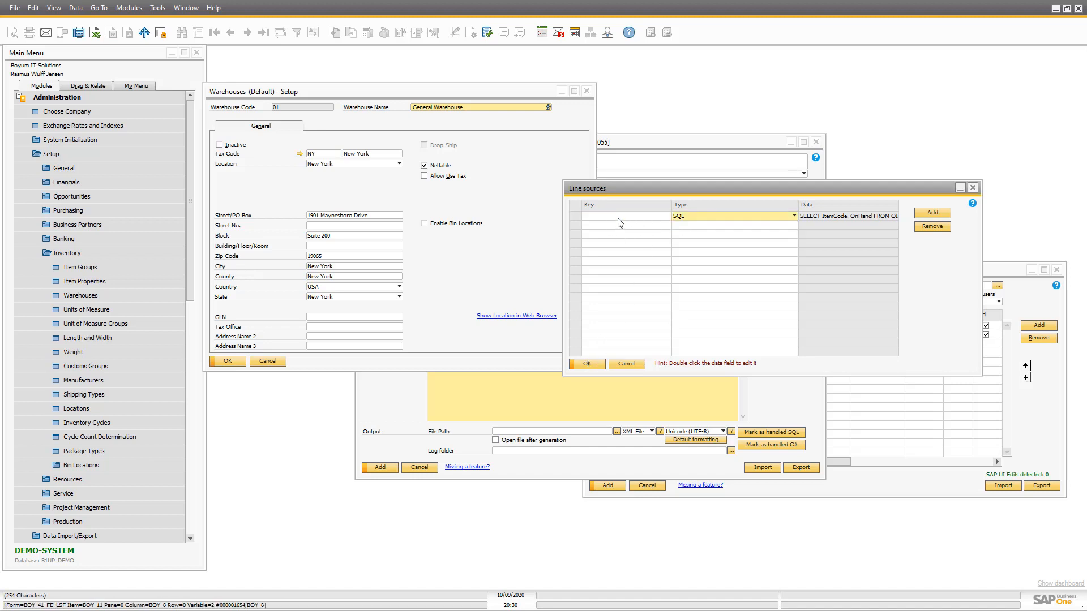
pyautogui.write('Items')
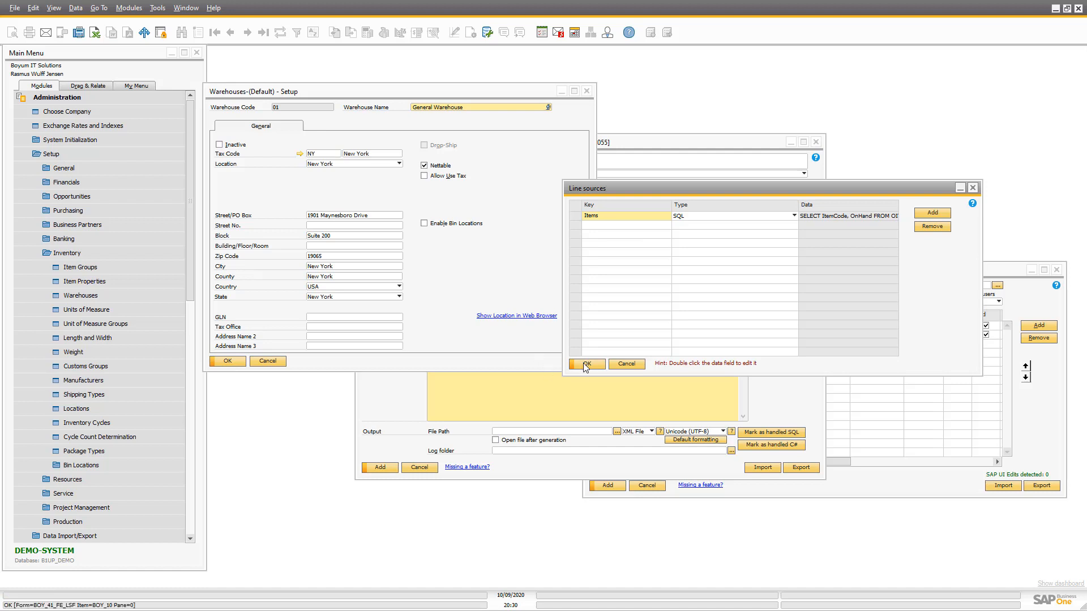
pyautogui.click(584, 363)
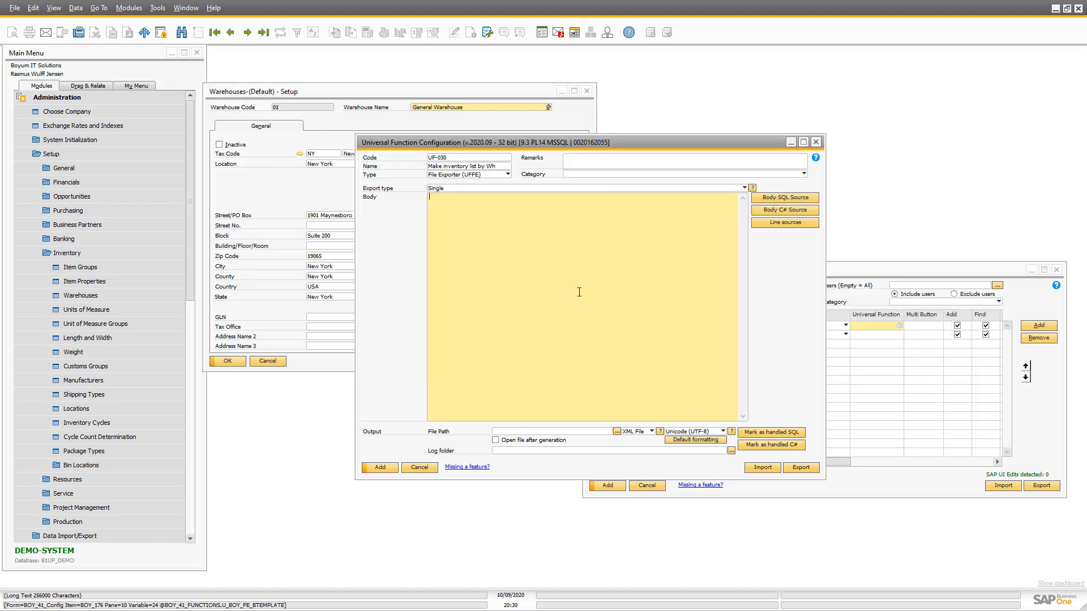
pyautogui.moveTo(533, 245)
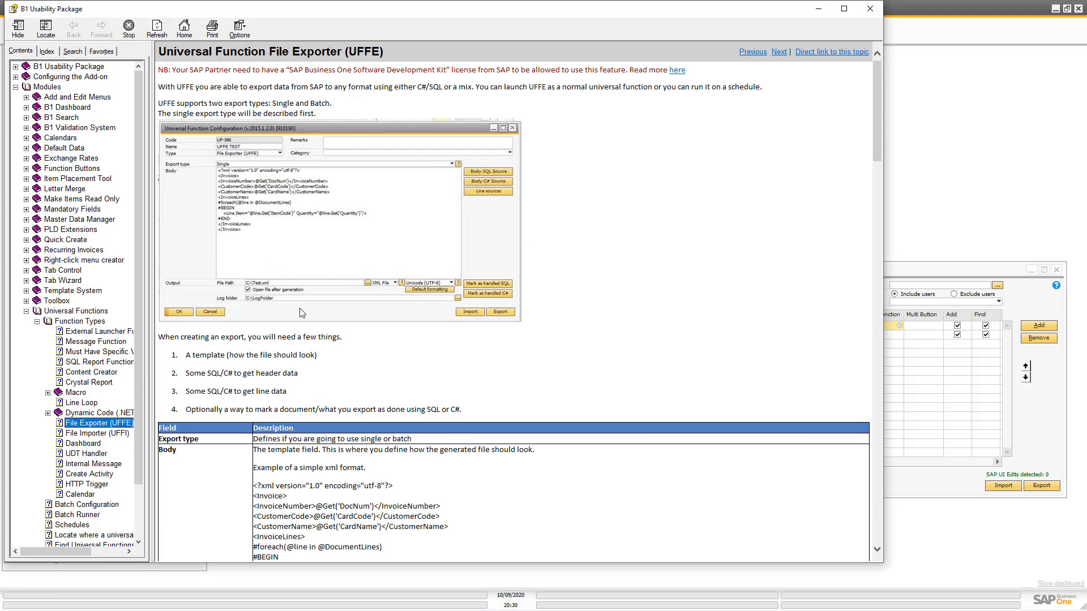
# Step: Scroll the File Exporter help topic down to the #foreach template example
pyautogui.scroll(-3)
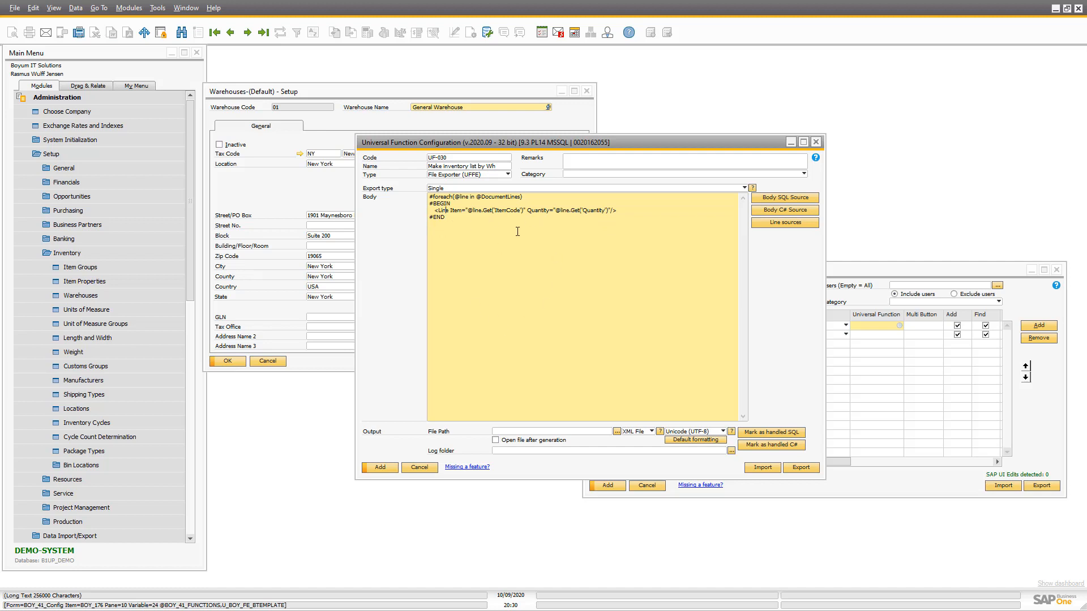
pyautogui.moveTo(479, 248)
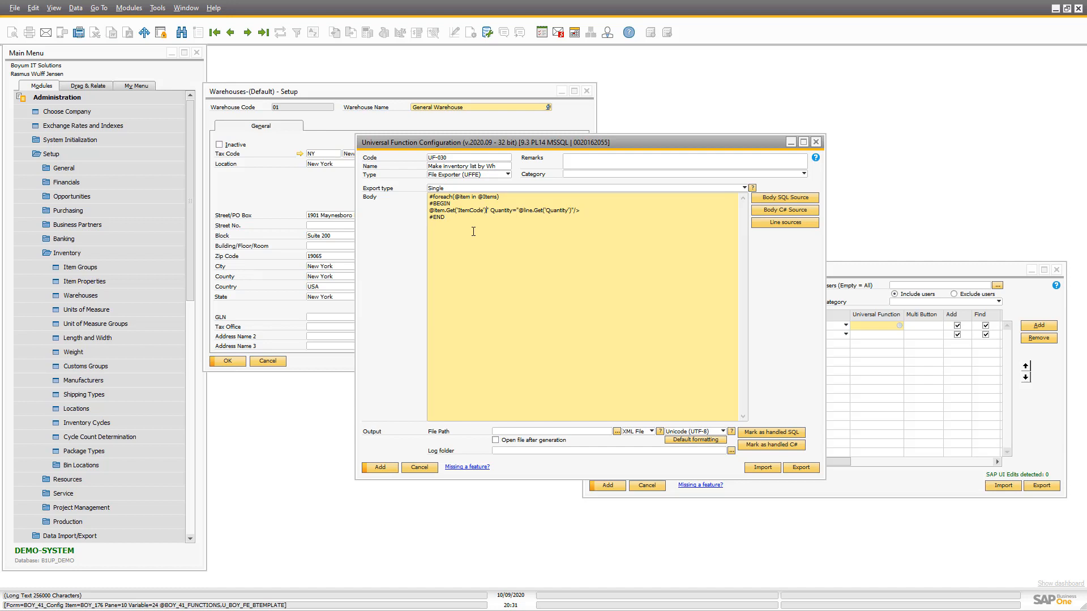
pyautogui.moveTo(489, 211); pyautogui.dragTo(580, 211)
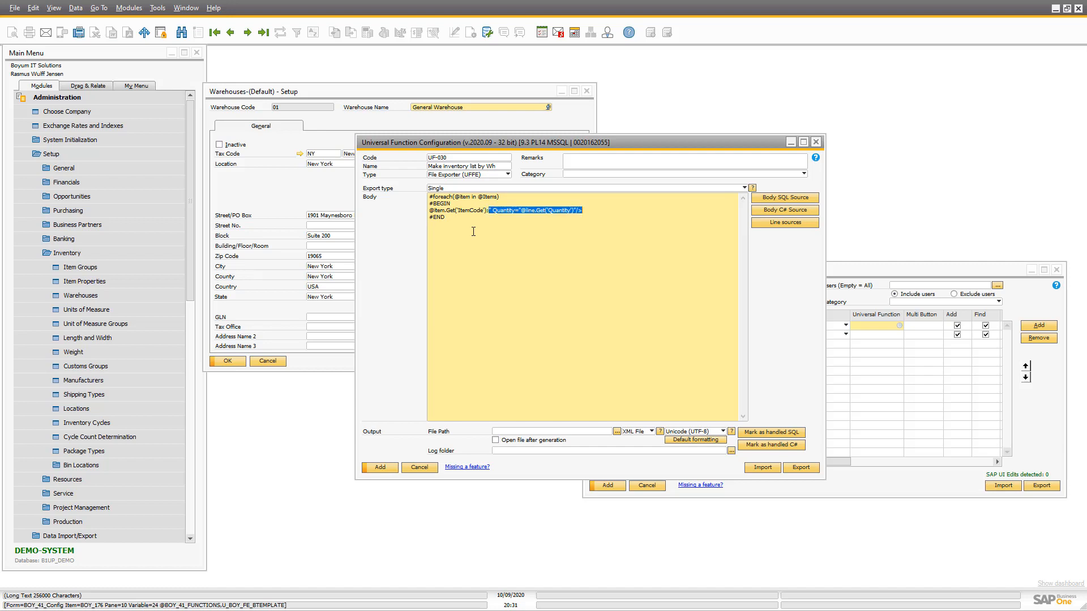
pyautogui.press('Delete')
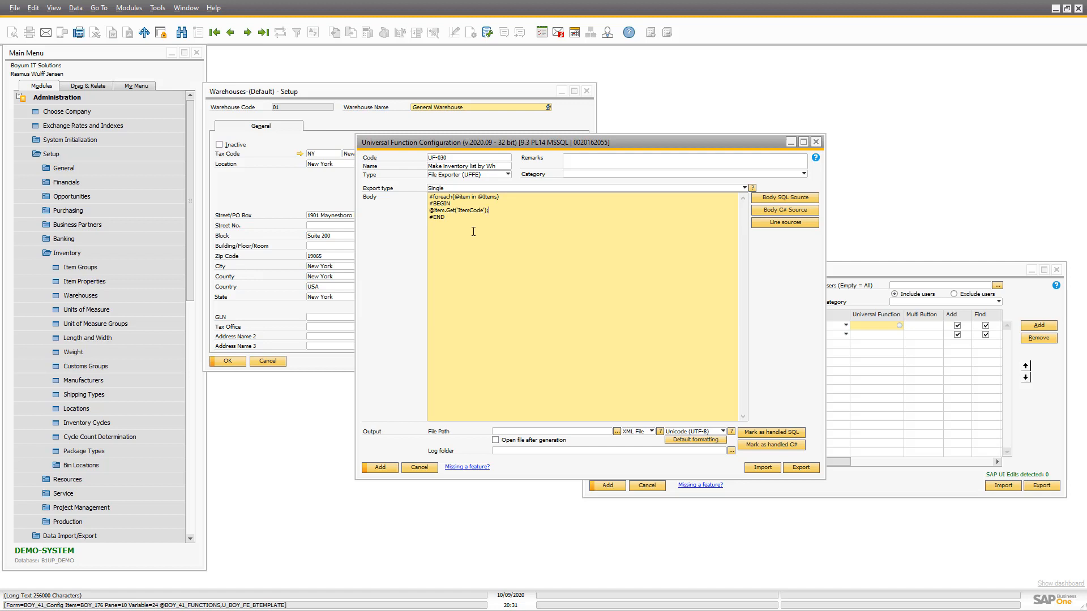
pyautogui.write('@item.')
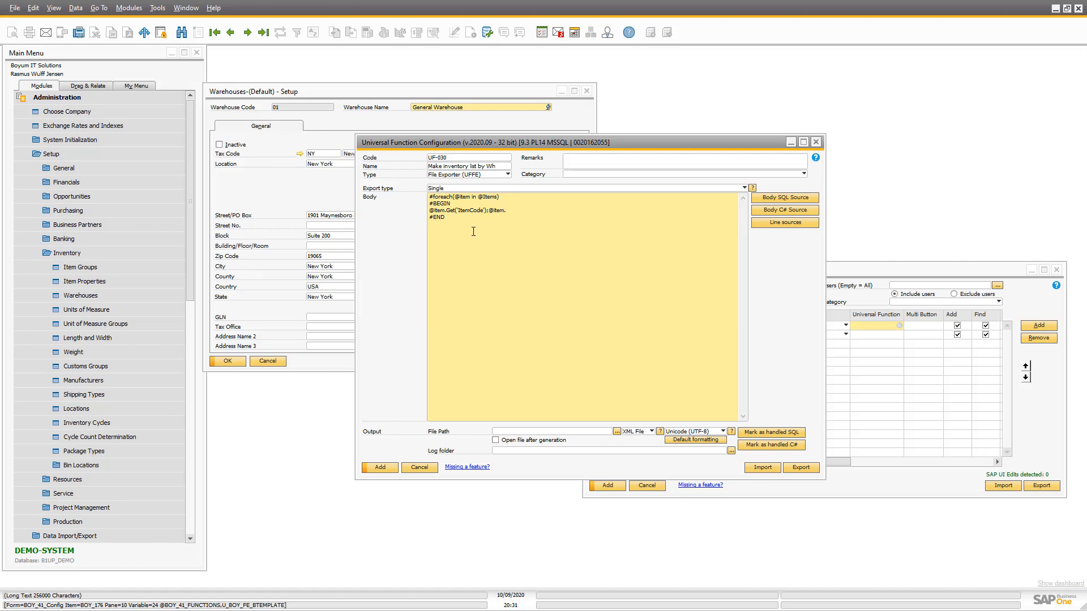
pyautogui.write('Get')
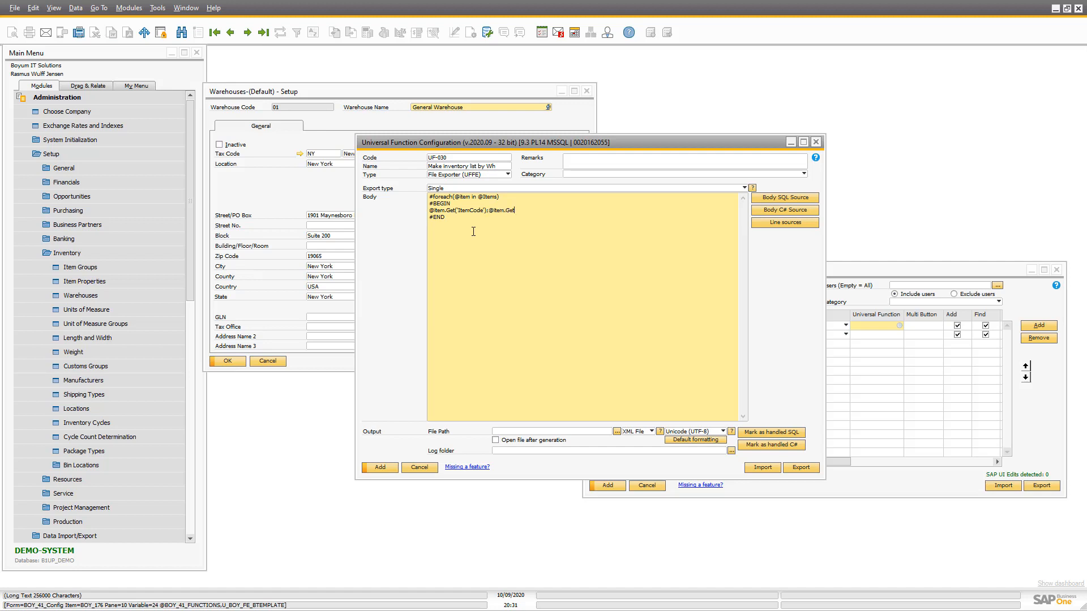
pyautogui.write("('")
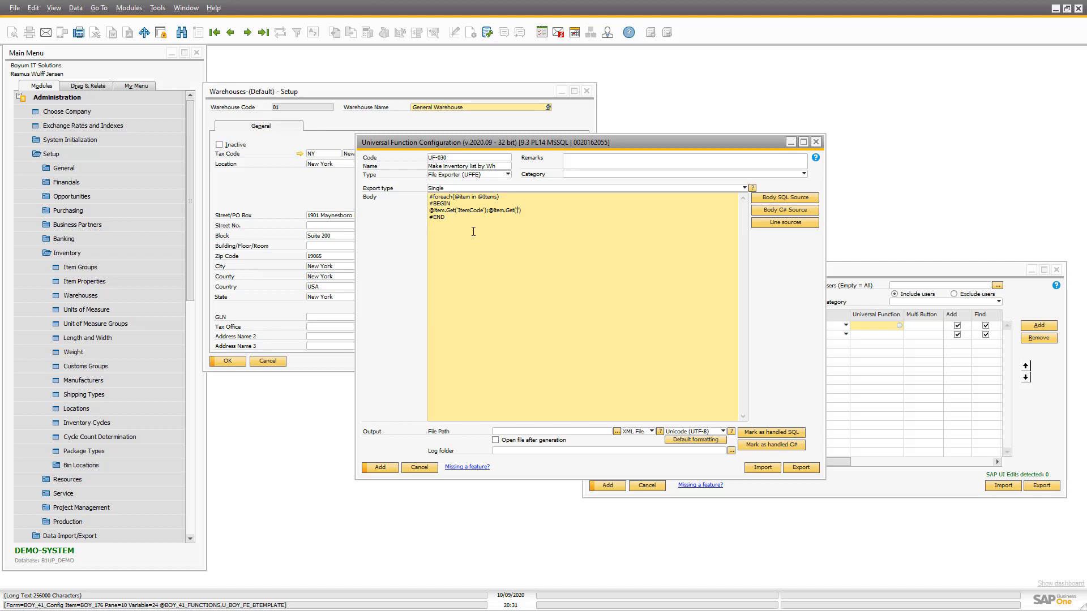
pyautogui.write("OnHand'")
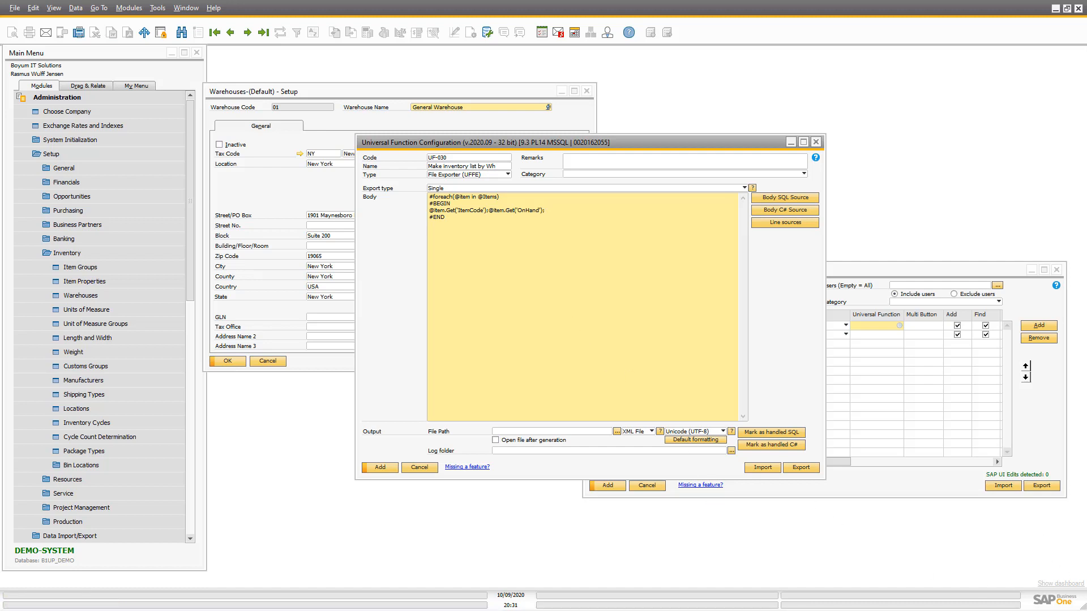
pyautogui.click(616, 431)
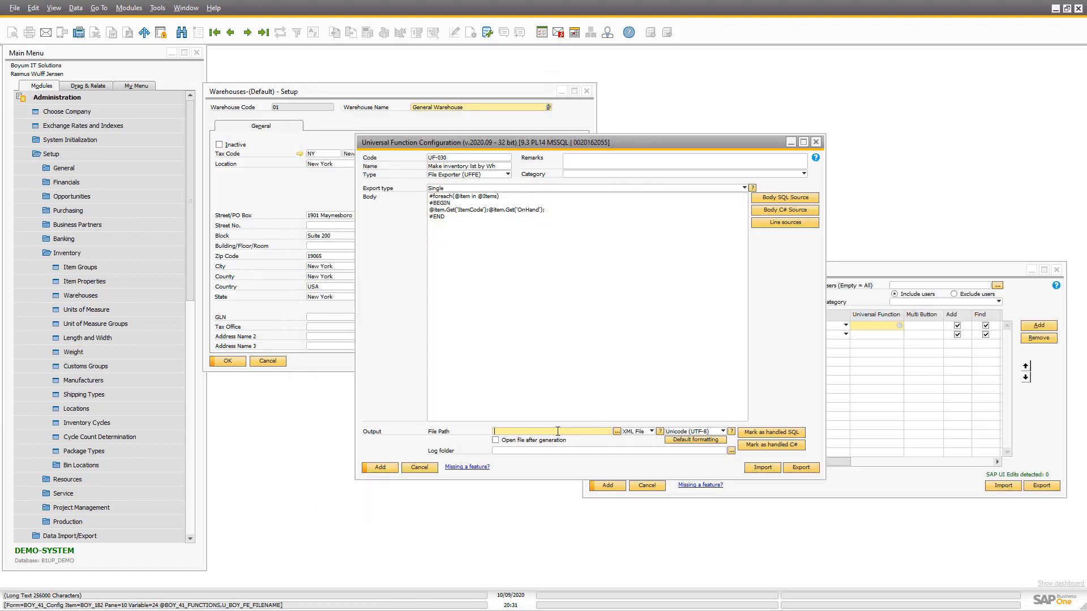
# Step: Set file path D:\Demo Area\Exports\DocKey@.txt, open file after generation, log to the Logs folder, and add the function
pyautogui.write('D:\\Demo Area\\Exports\\')
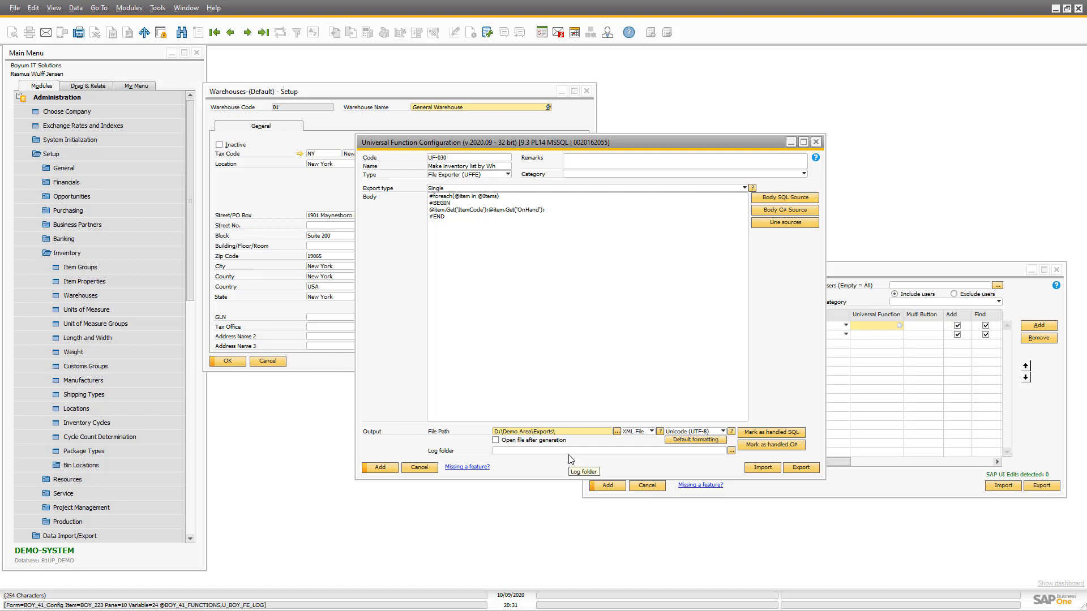
pyautogui.write('DocKey@.txt')
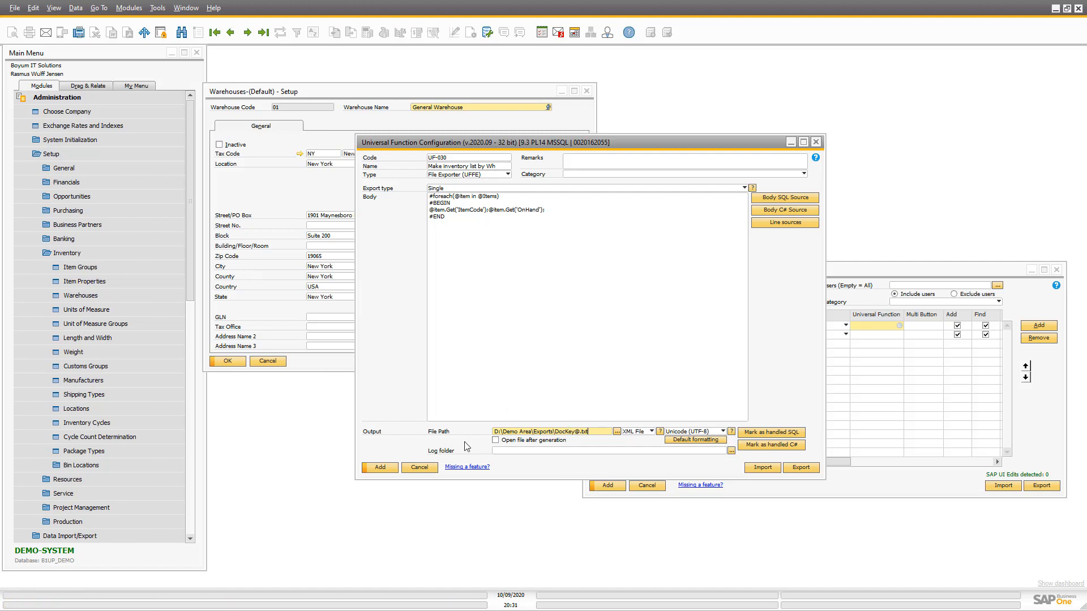
pyautogui.click(494, 439)
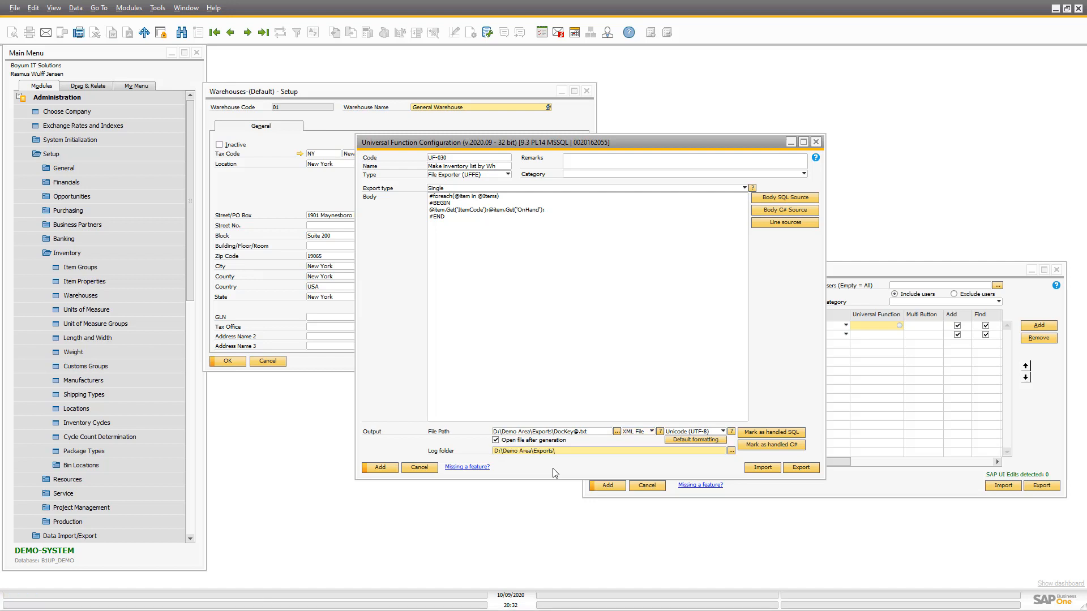
pyautogui.write('Log')
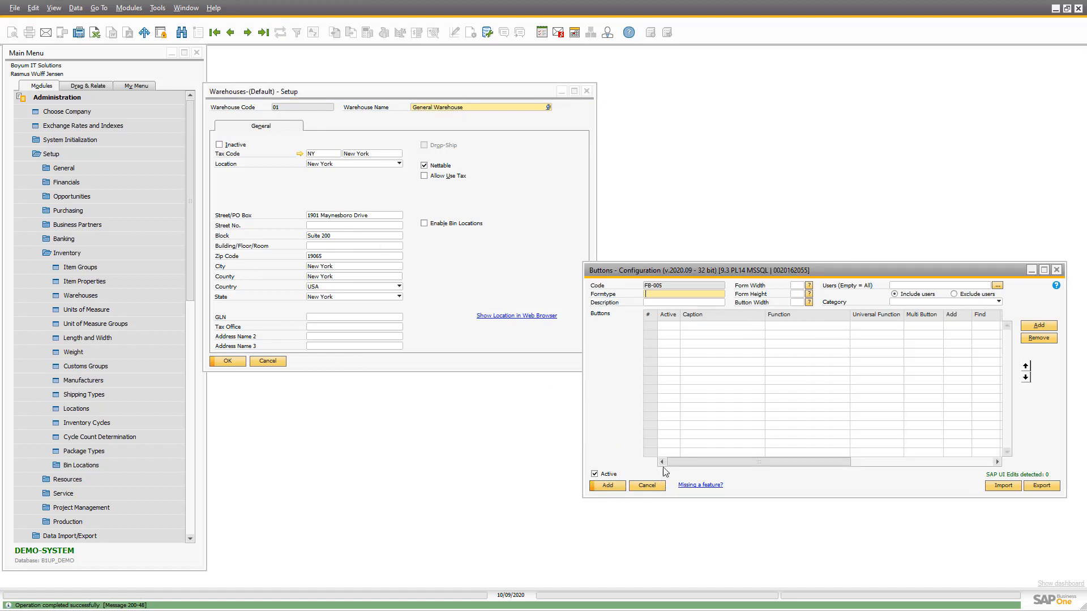
# Step: Close the button configuration and run Make onhand inventory for warehouse 01, opening an empty .txt in Notepad
pyautogui.click(645, 486)
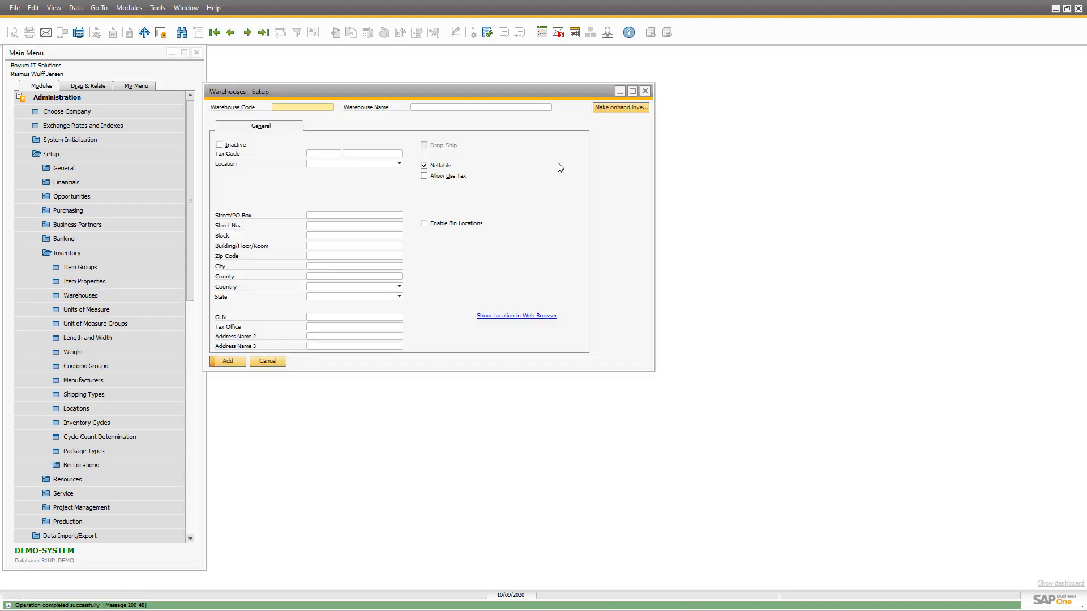
pyautogui.click(423, 223)
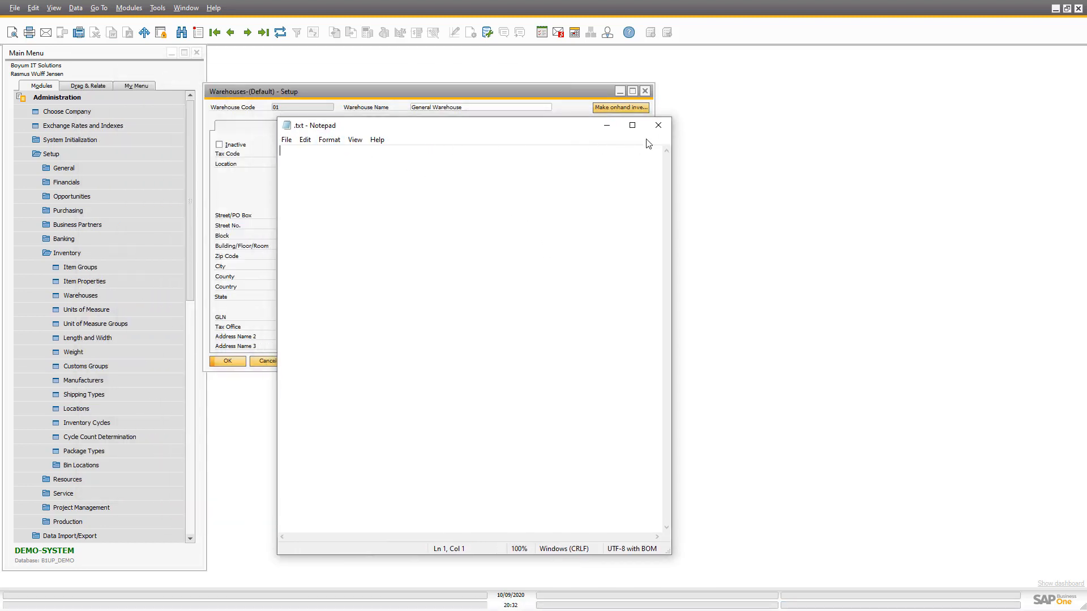
pyautogui.moveTo(293, 129)
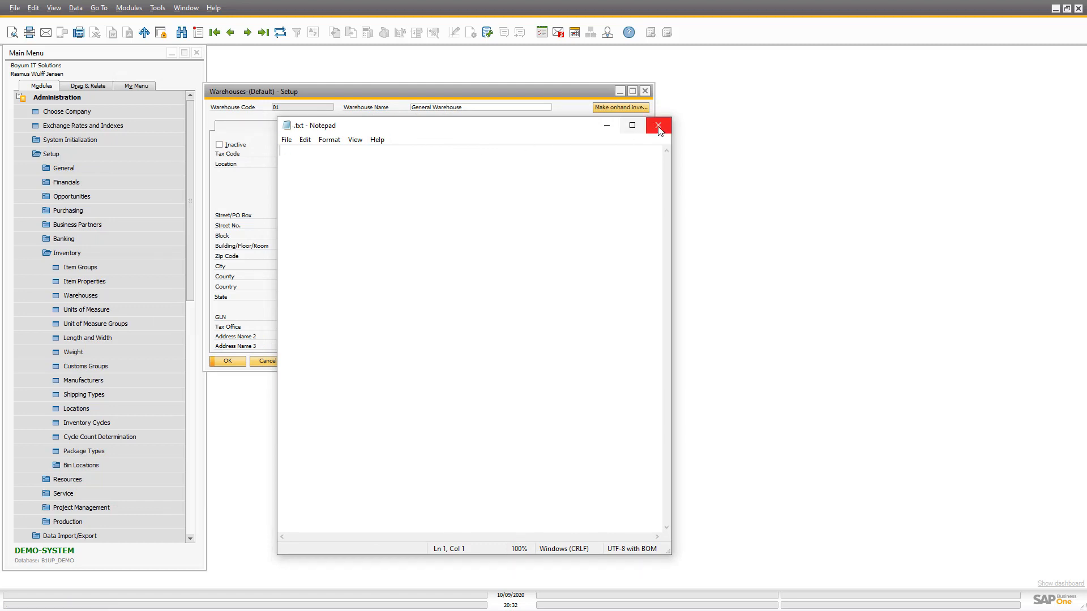
pyautogui.moveTo(657, 126)
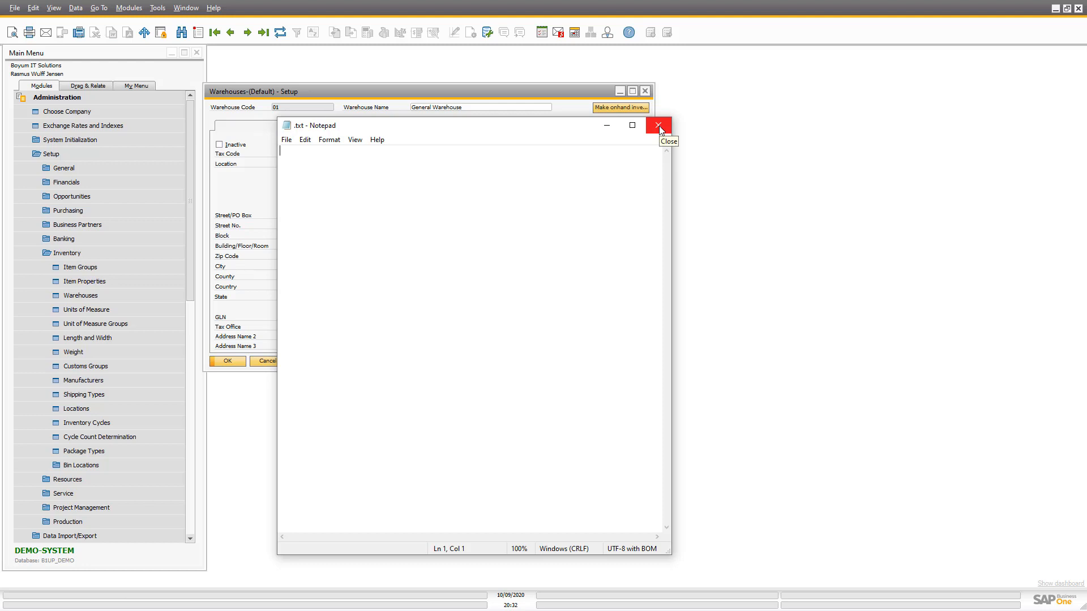
# Step: Close the empty exported .txt file in Notepad
pyautogui.click(657, 125)
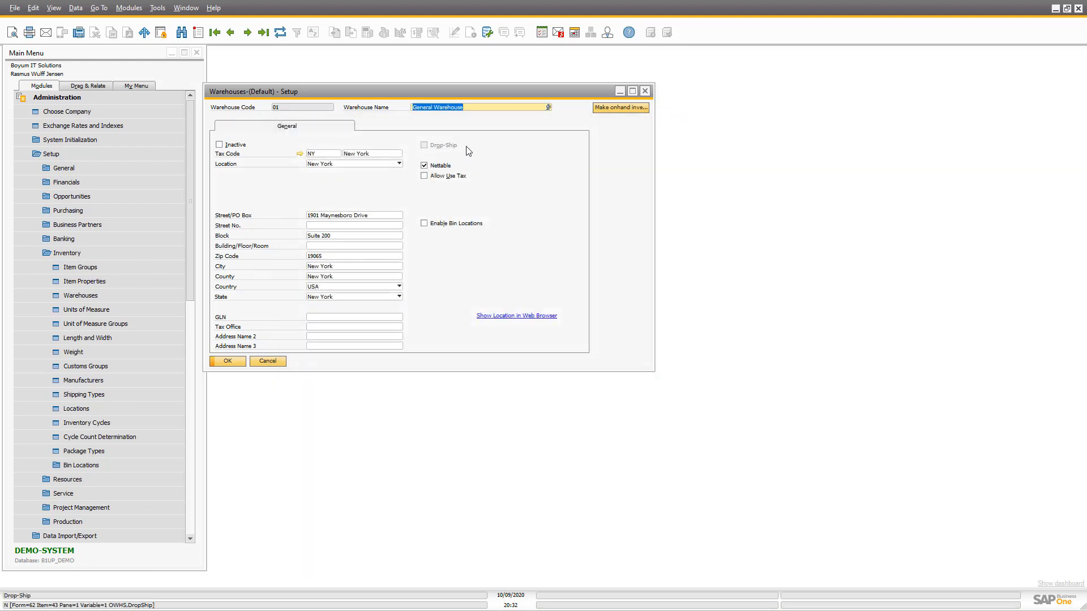
# Step: Jump from the button to UF-030 and open its Items line source query for editing
pyautogui.rightClick(619, 108)
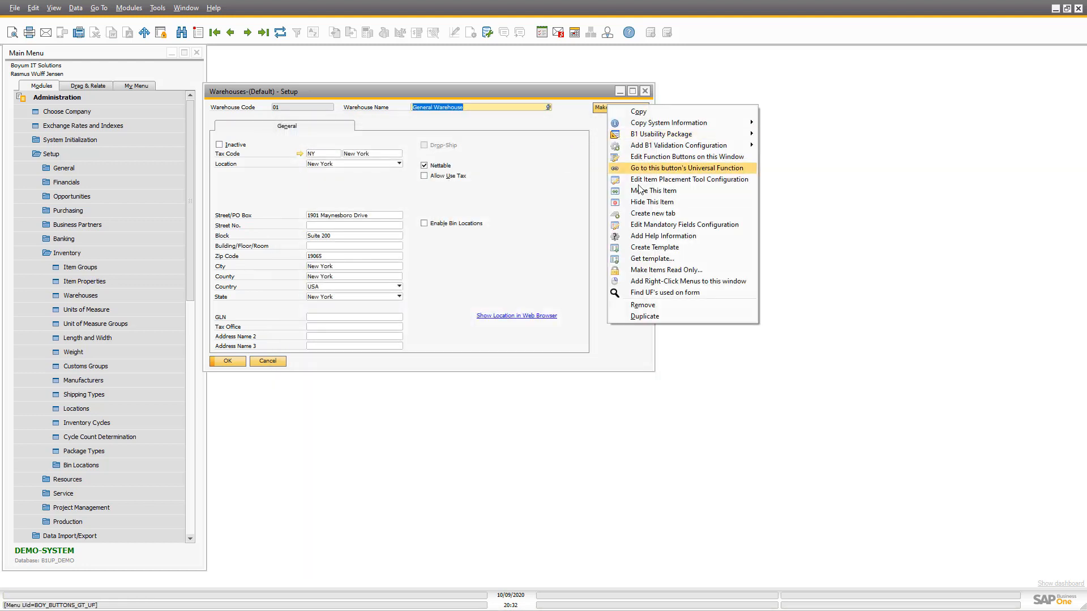
pyautogui.click(685, 167)
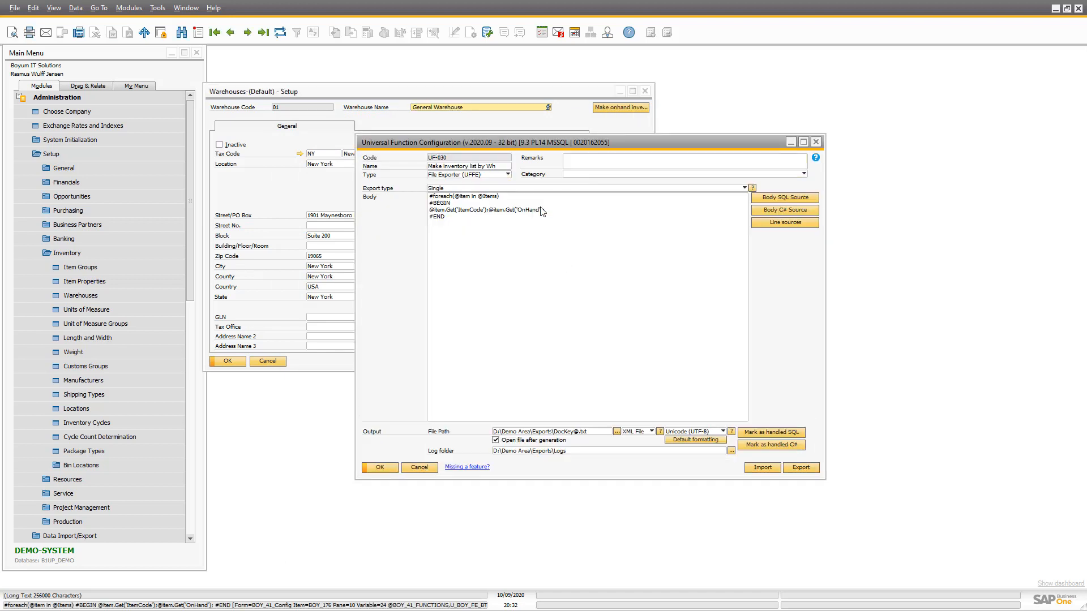
pyautogui.click(784, 223)
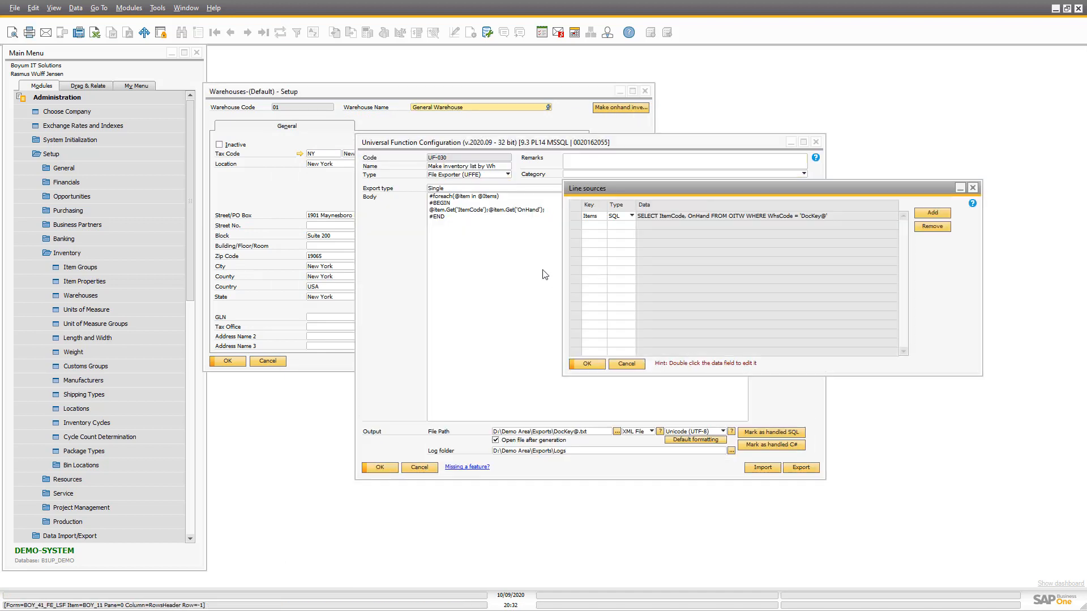
pyautogui.doubleClick(770, 215)
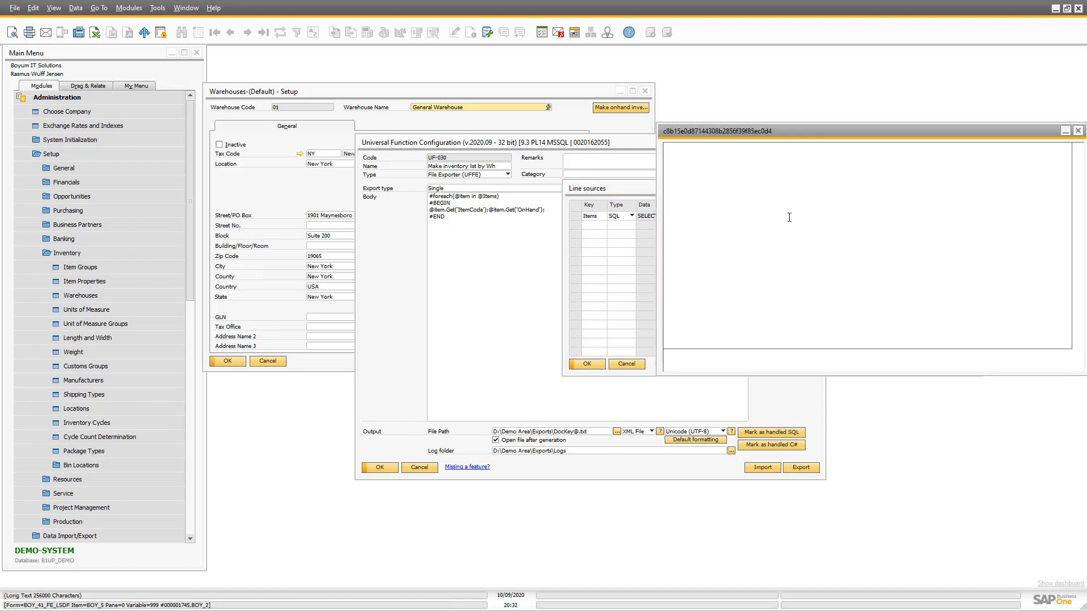
# Step: Change the query to SELECT ItemCode, OnHand FROM OITW WHERE WhsCode = '01' and accept it
pyautogui.write("SELECT ItemCode, OnHand FROM OITW WHERE WhsCode = 'DocKey@'")
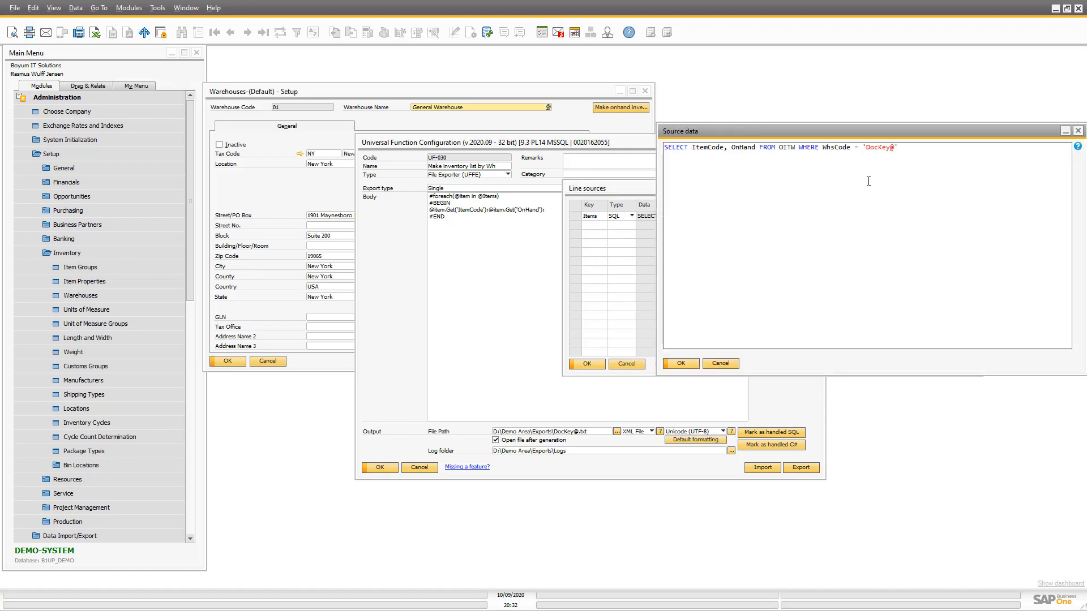
pyautogui.write('01')
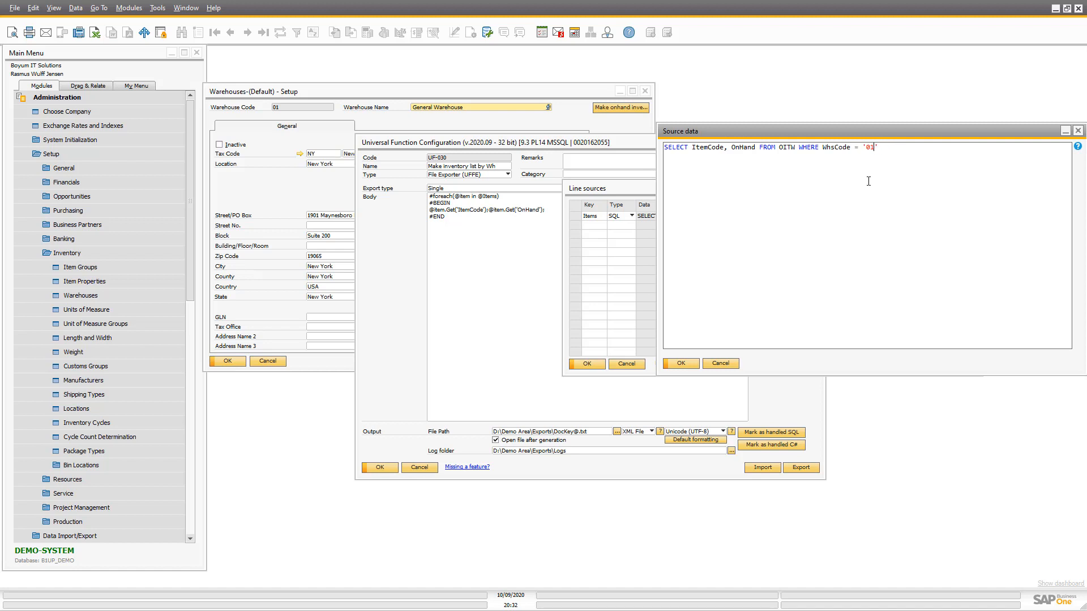
pyautogui.click(678, 363)
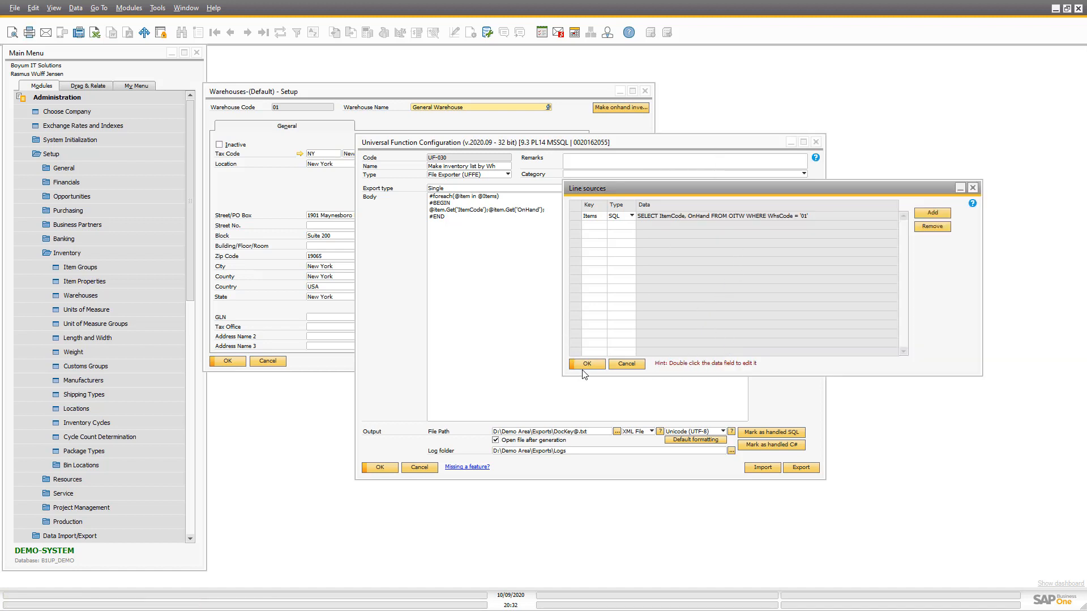
pyautogui.click(585, 363)
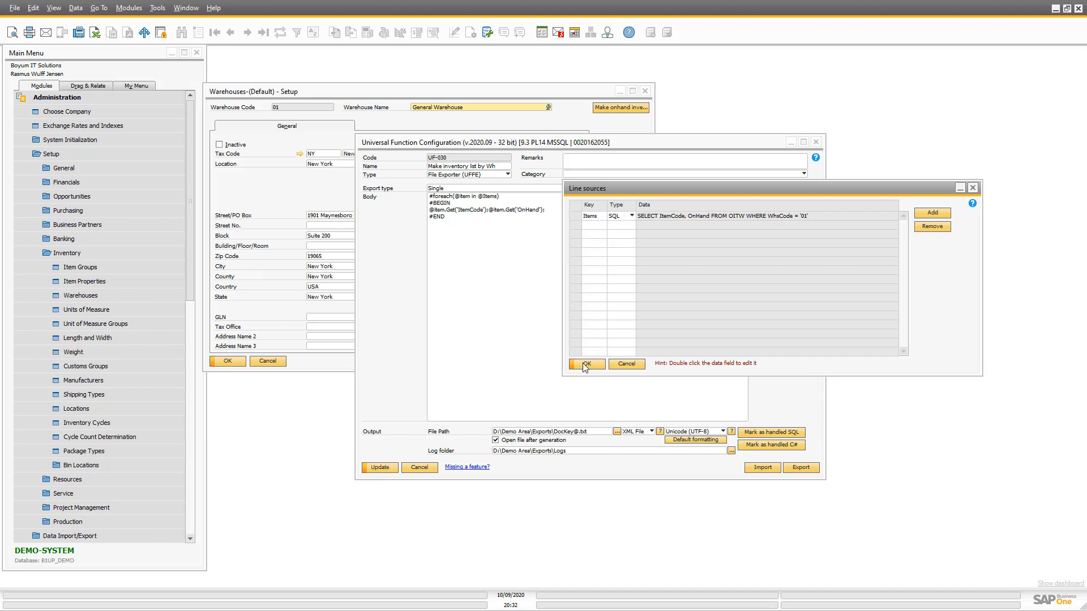
# Step: Rename the export file to 01.txt, update the function, regenerate it and close the resulting 01.txt
pyautogui.click(585, 363)
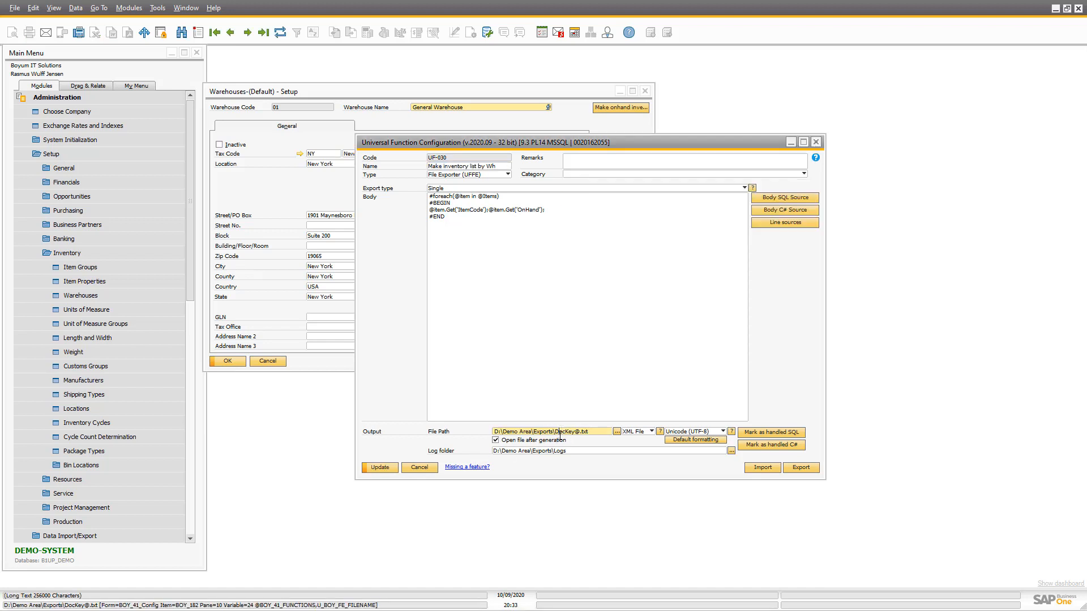
pyautogui.doubleClick(565, 430)
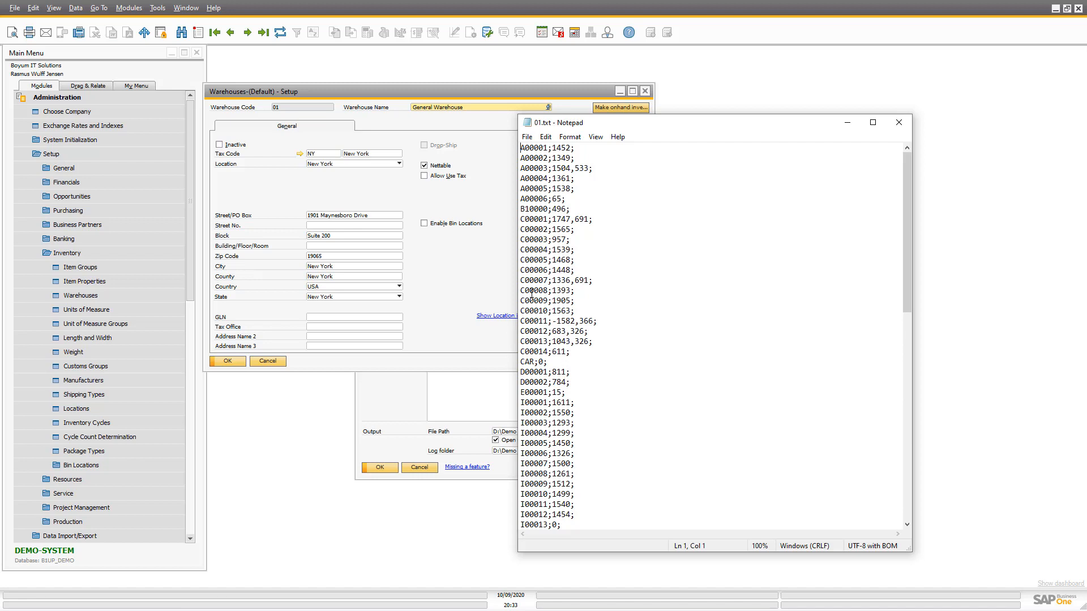
pyautogui.click(570, 219)
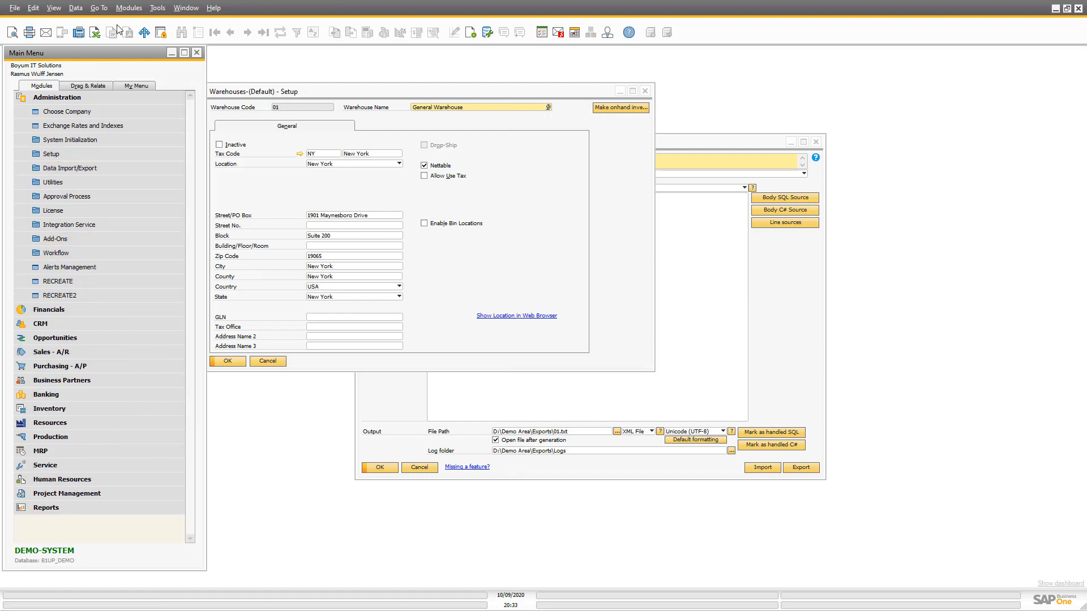
# Step: Bring up Item Master Data on the Inventory Data tab
pyautogui.click(127, 8)
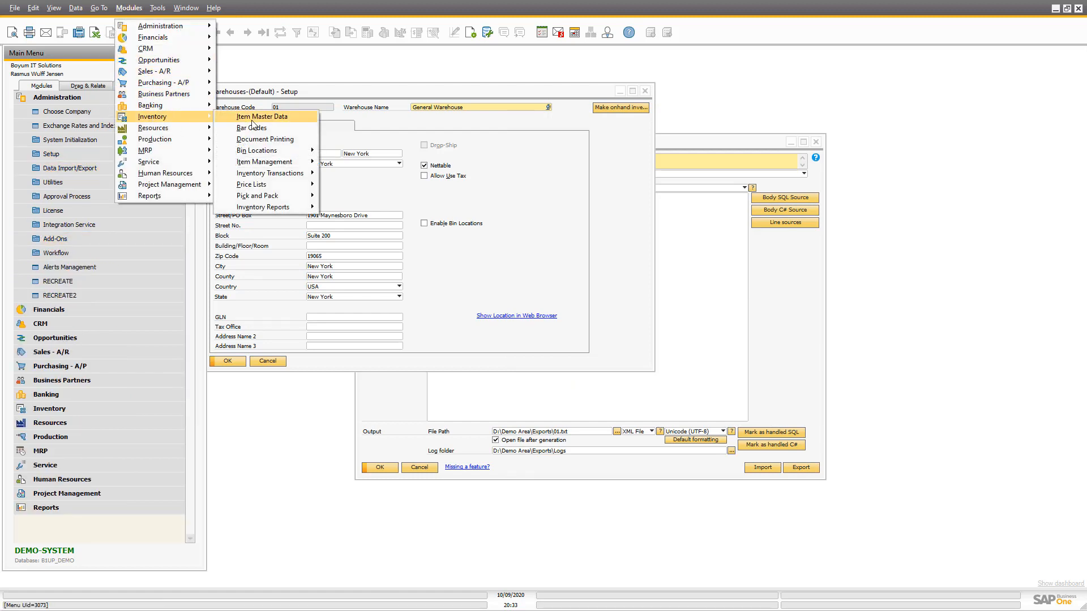
pyautogui.click(261, 117)
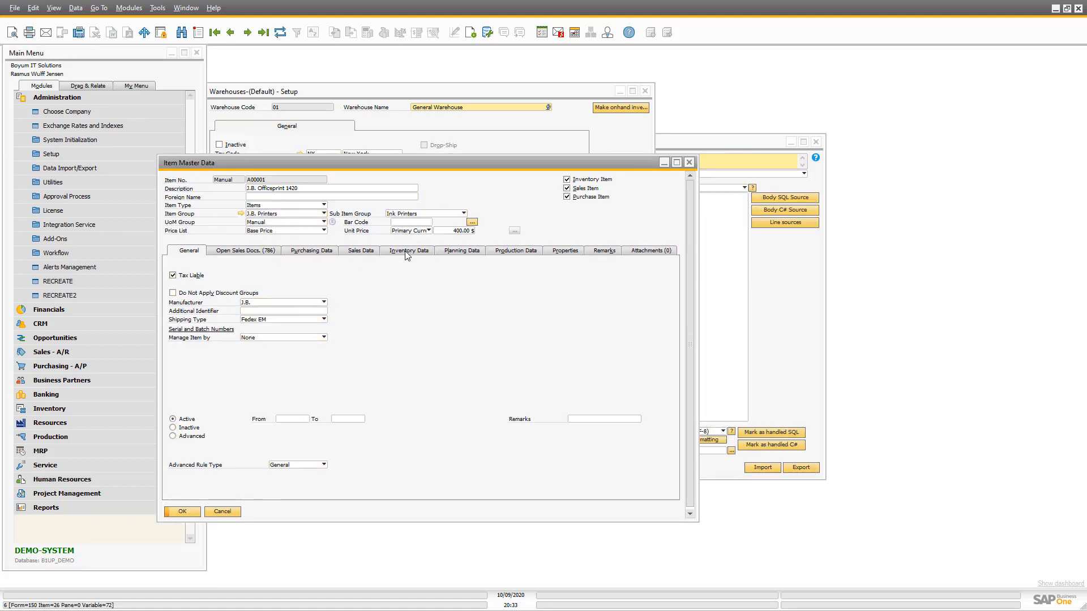
pyautogui.click(408, 250)
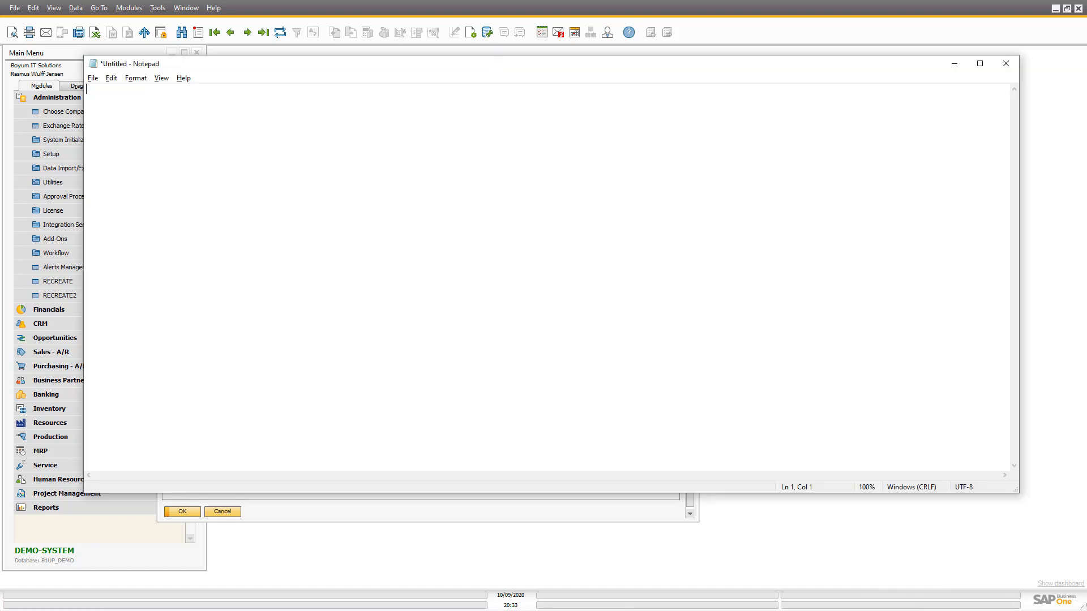
# Step: Discard the untitled note and select C00001 in 01.txt to compare its warehouse 01 stock of 1,747.691
pyautogui.click(1005, 63)
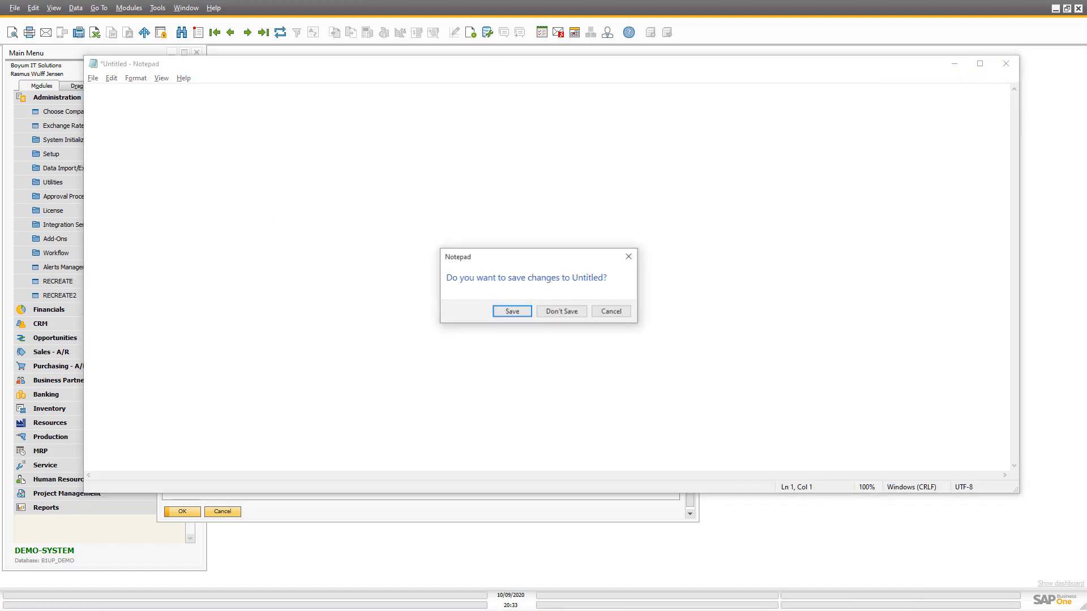
pyautogui.click(562, 312)
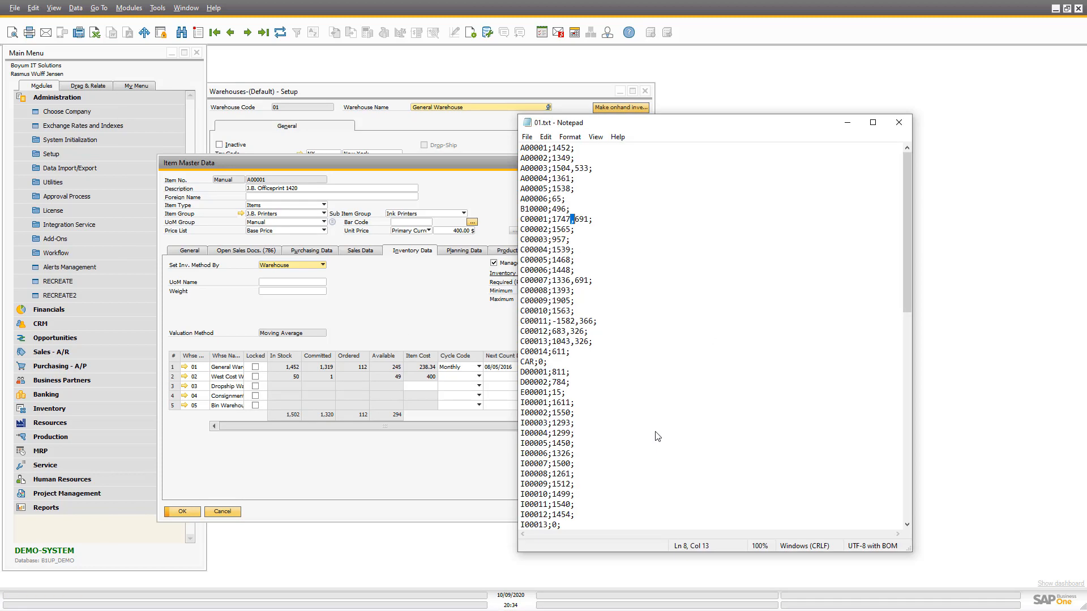
pyautogui.click(548, 218)
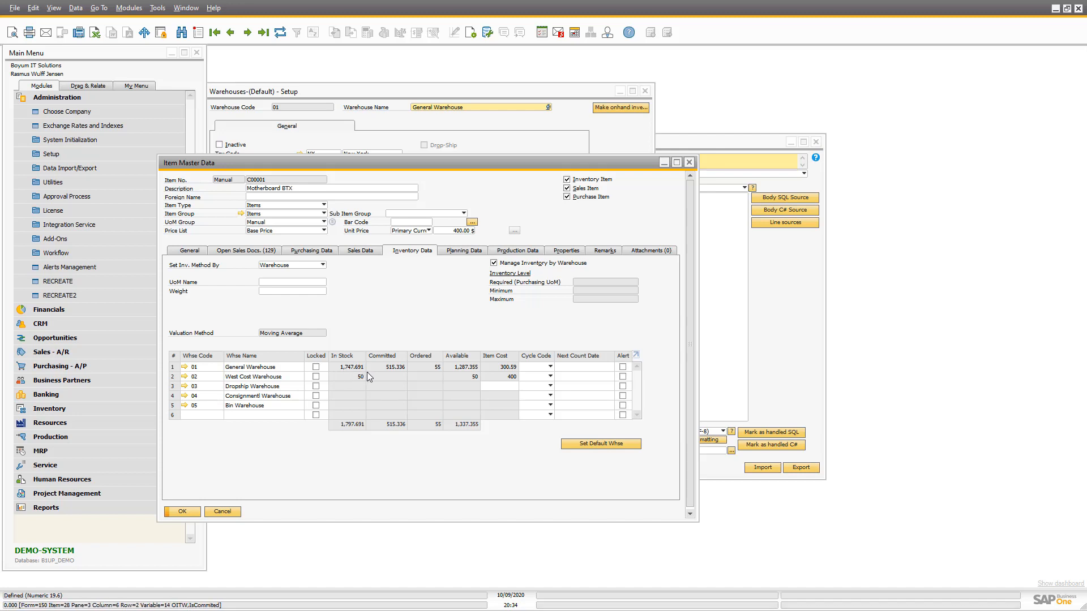
pyautogui.moveTo(762, 366)
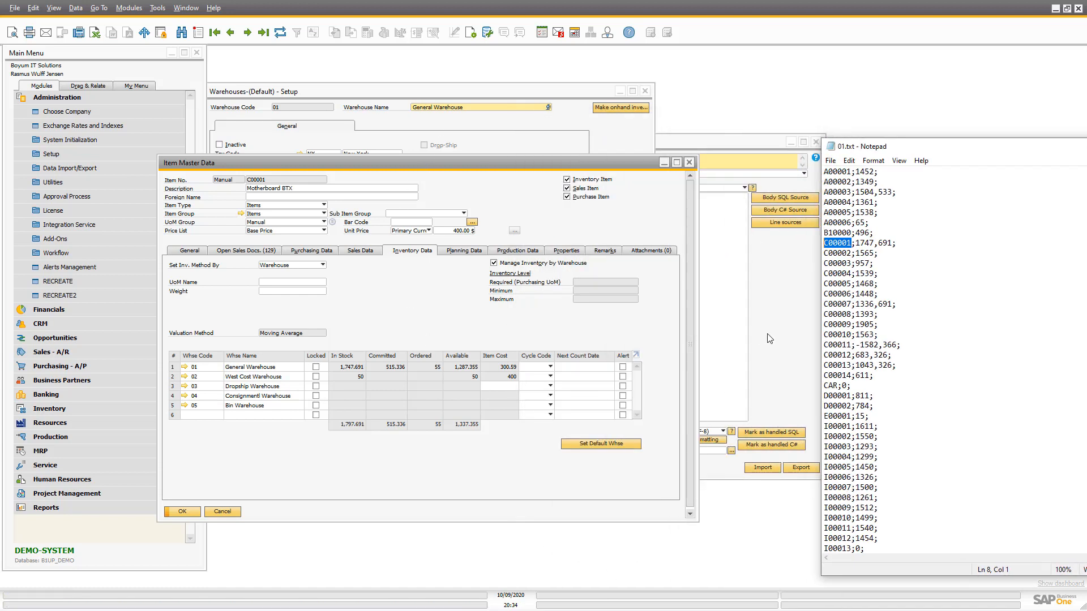
# Step: Set default formatting with a decimal separator, blank group separator and 0 decimal digits, then regenerate 01.txt
pyautogui.click(695, 439)
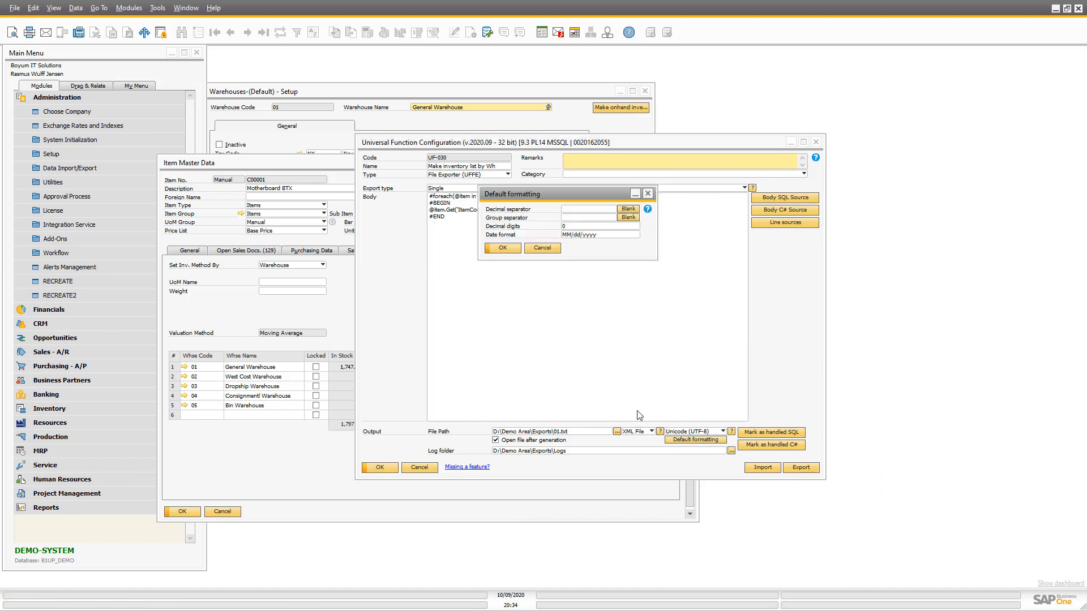
pyautogui.click(592, 217)
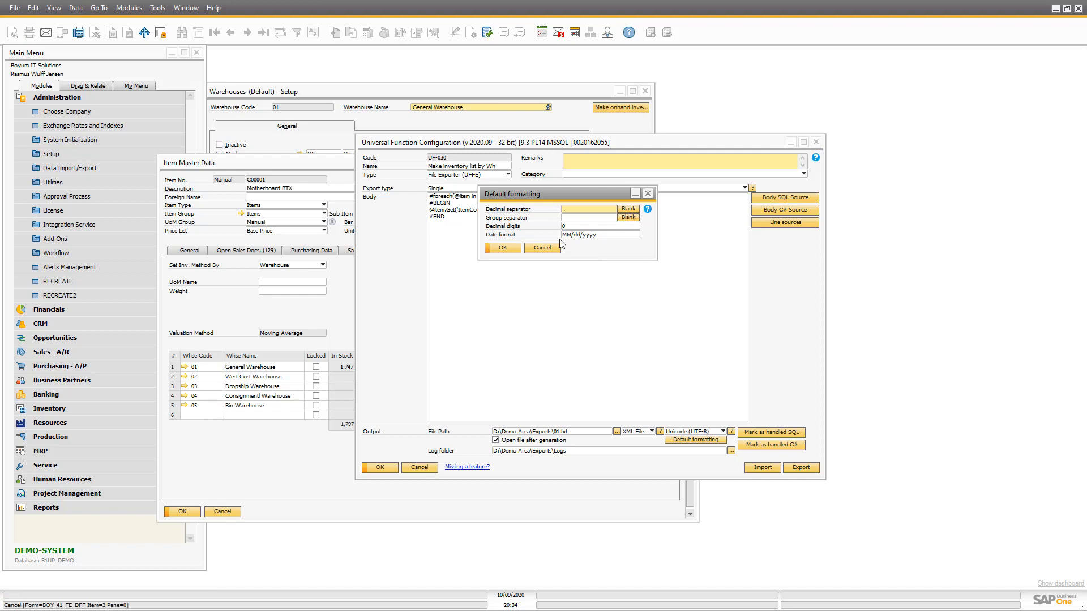
pyautogui.click(597, 218)
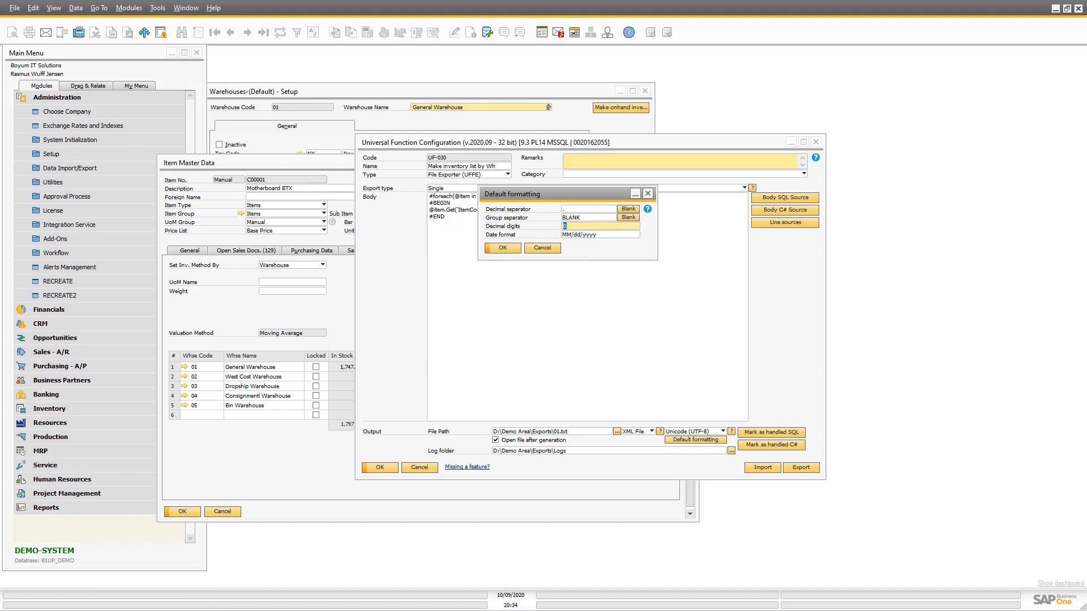
pyautogui.click(502, 248)
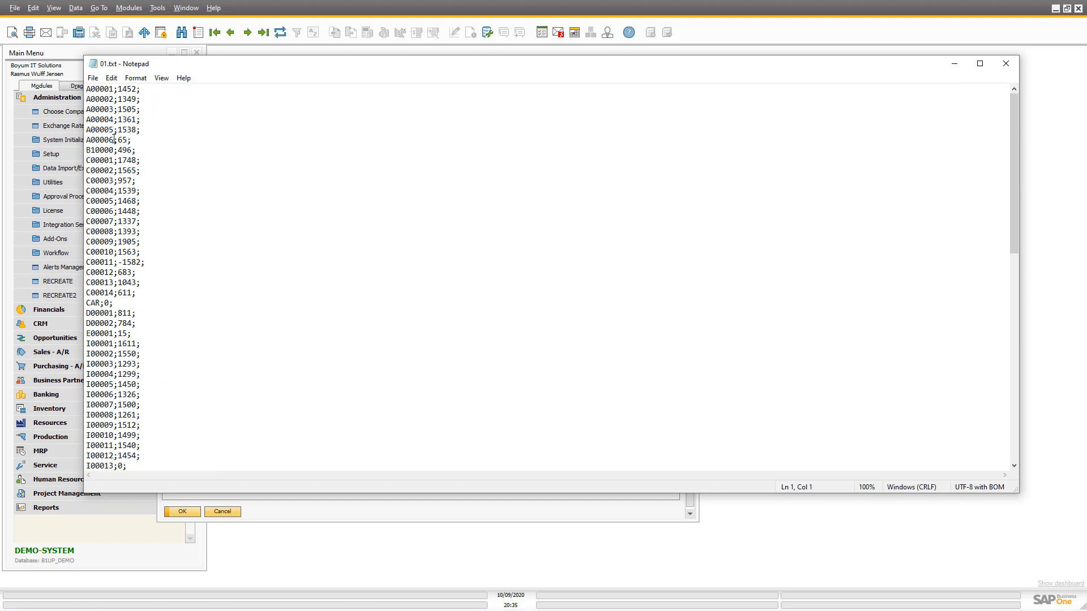
pyautogui.moveTo(211, 137)
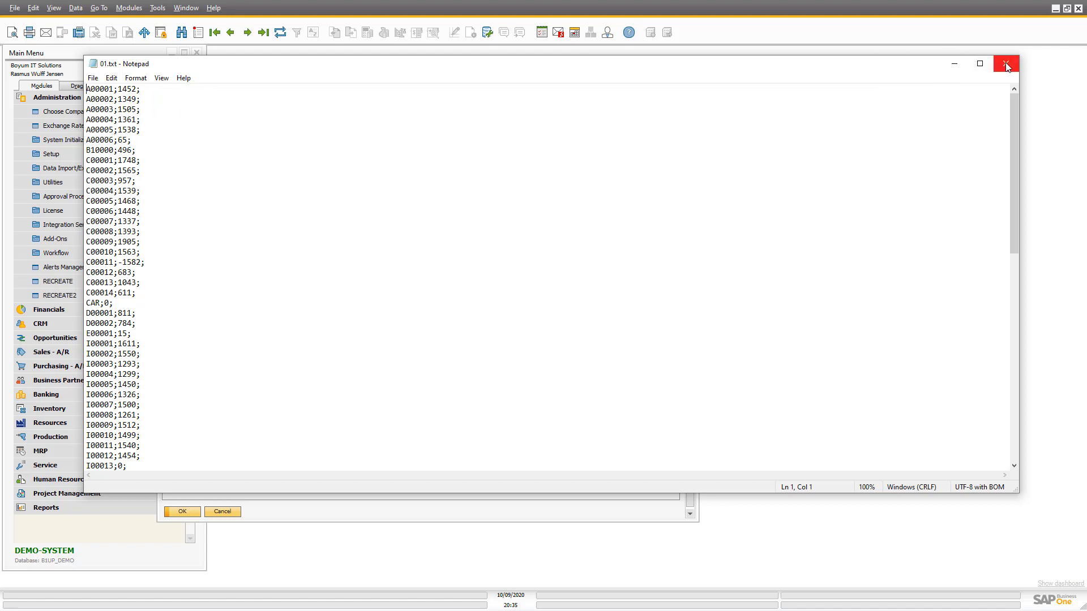
# Step: Close Notepad, reopen the Warehouses function button setup FB-002 and choose Remove on it
pyautogui.click(1005, 63)
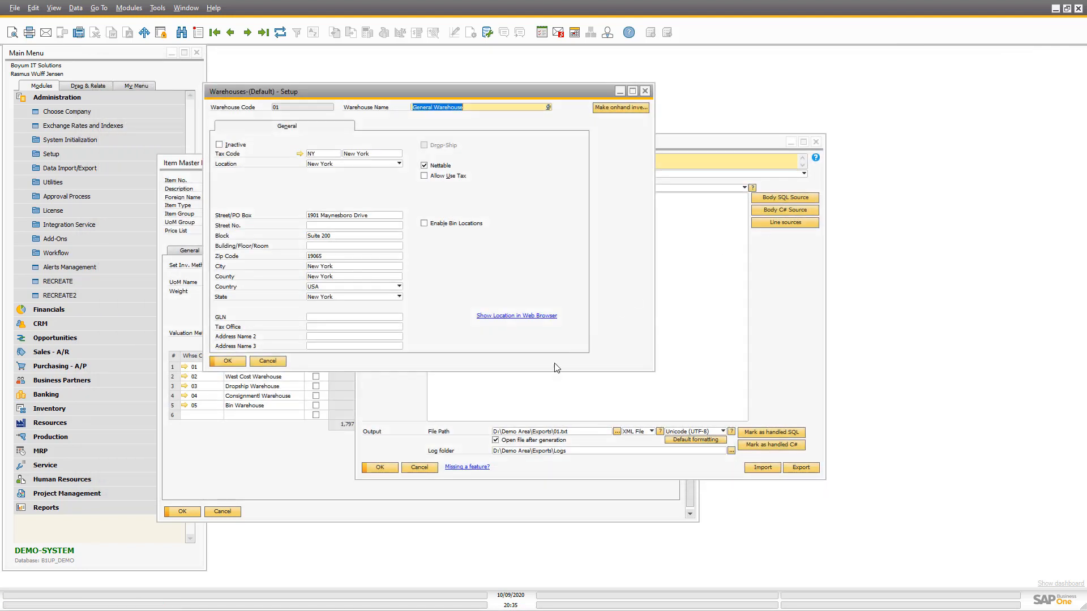
pyautogui.moveTo(647, 451)
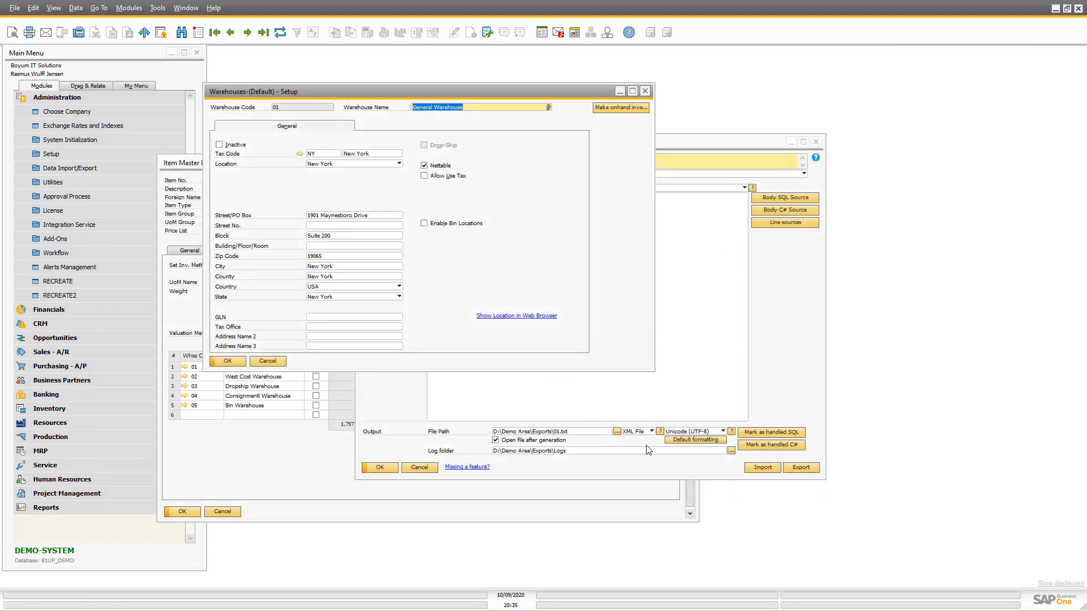
pyautogui.moveTo(460, 293)
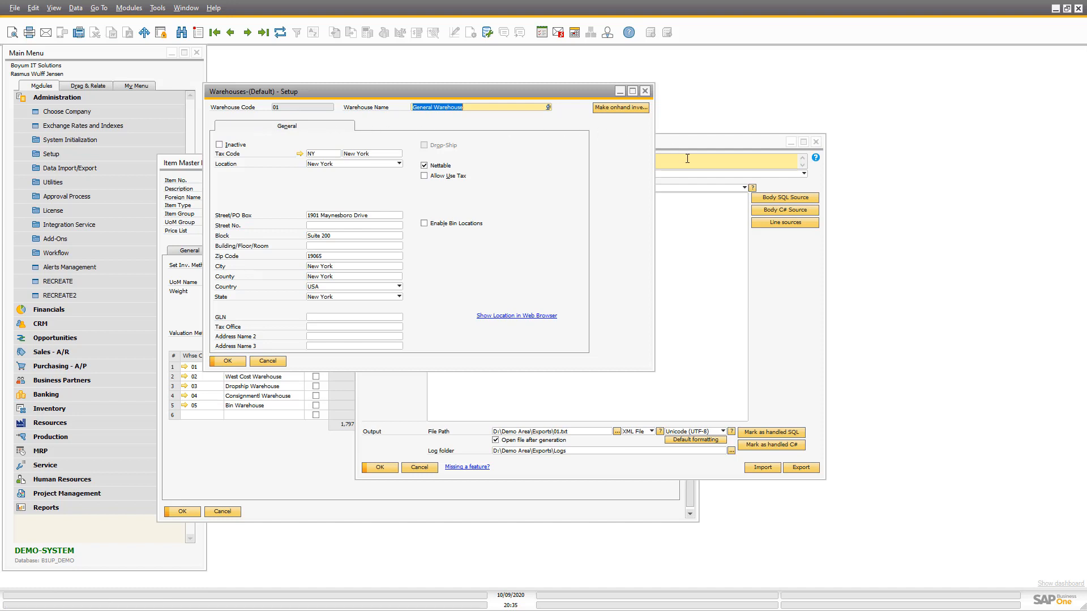
pyautogui.moveTo(621, 112)
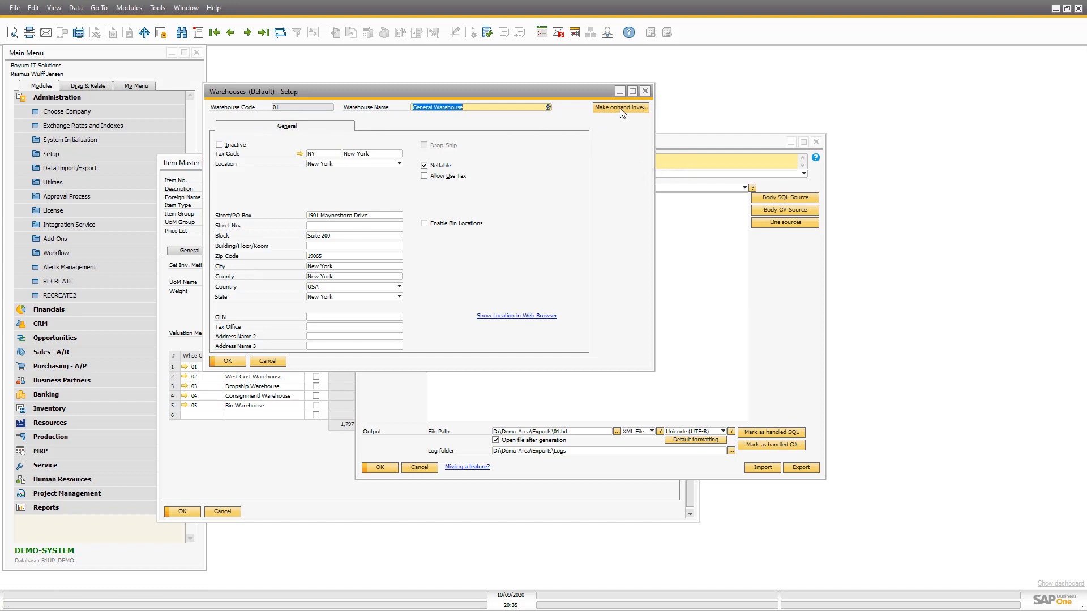
pyautogui.rightClick(621, 113)
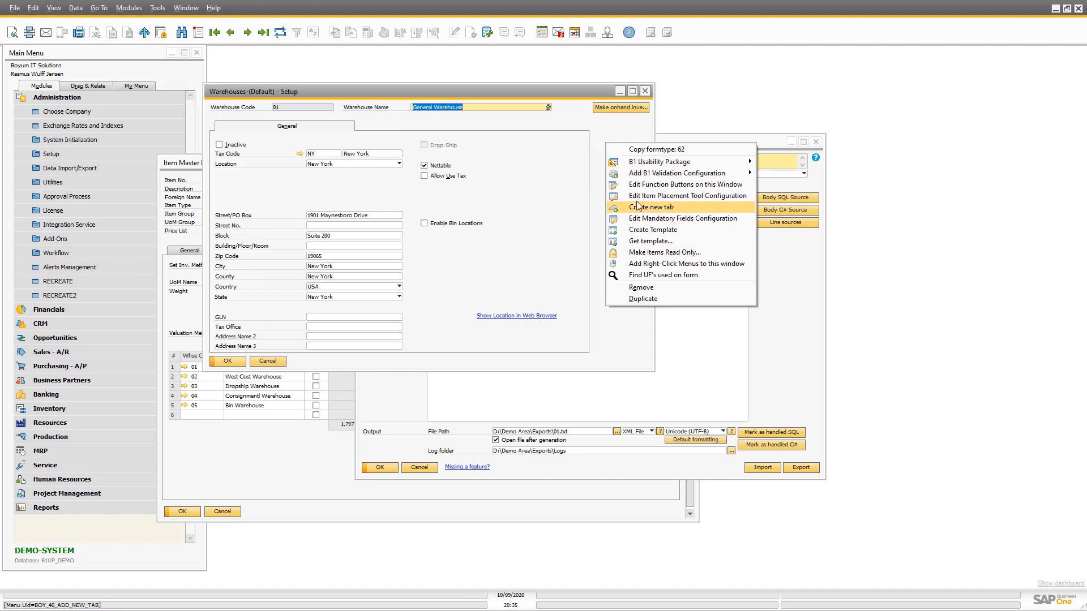
pyautogui.click(686, 184)
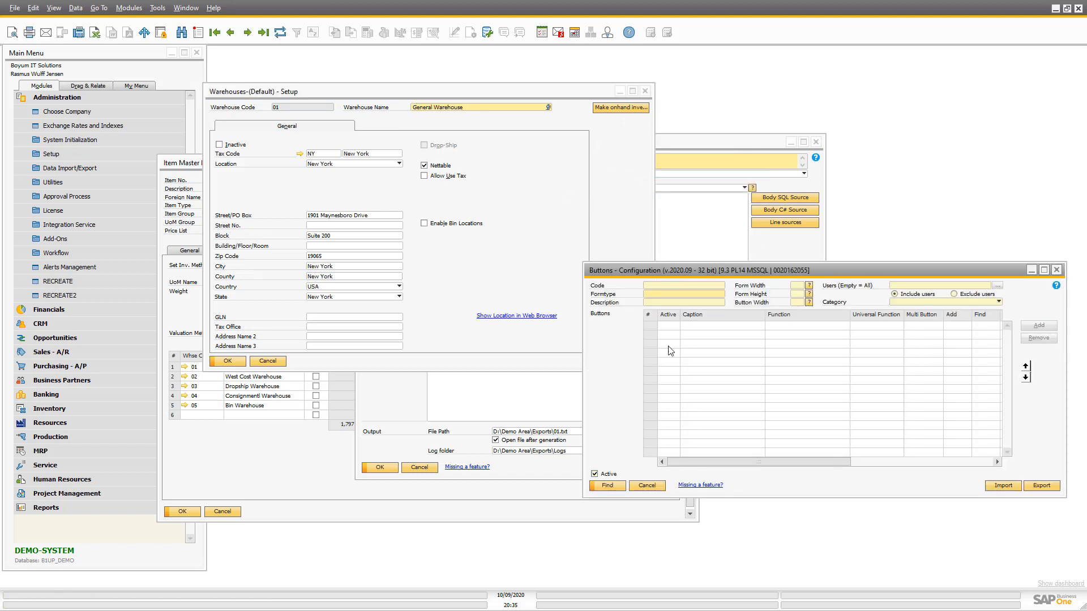
pyautogui.rightClick(669, 350)
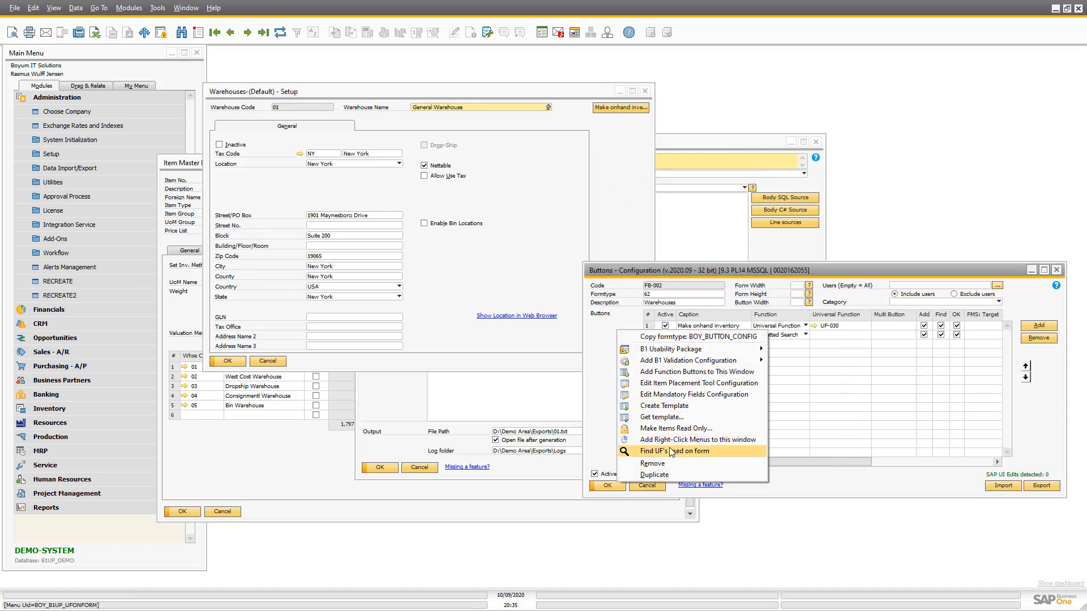
pyautogui.click(653, 462)
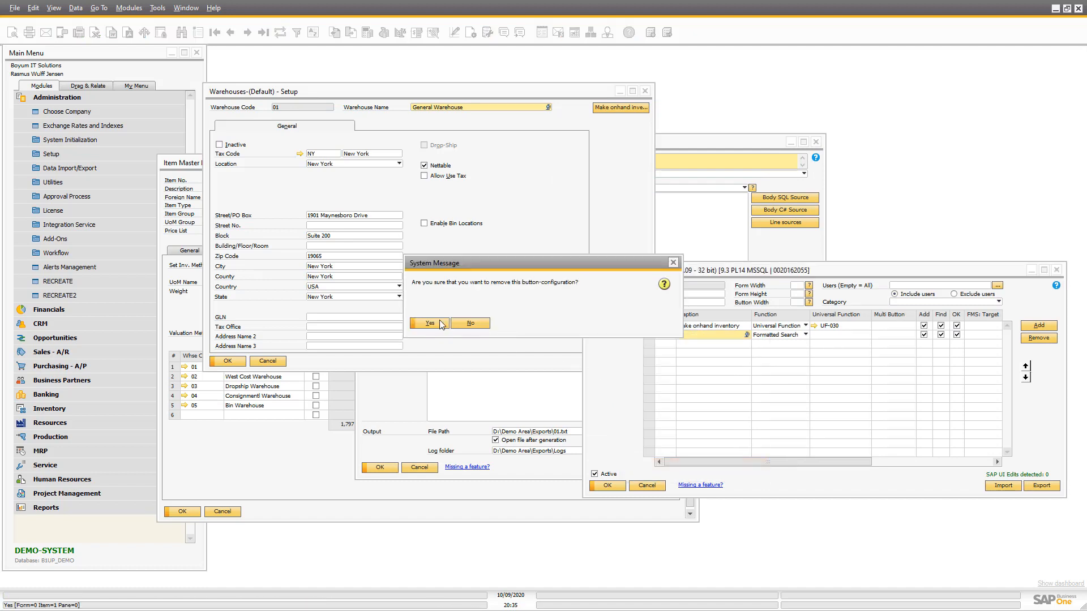
# Step: Confirm removing the button configuration and show UF-030's Items line source on OITW for '01'
pyautogui.click(428, 323)
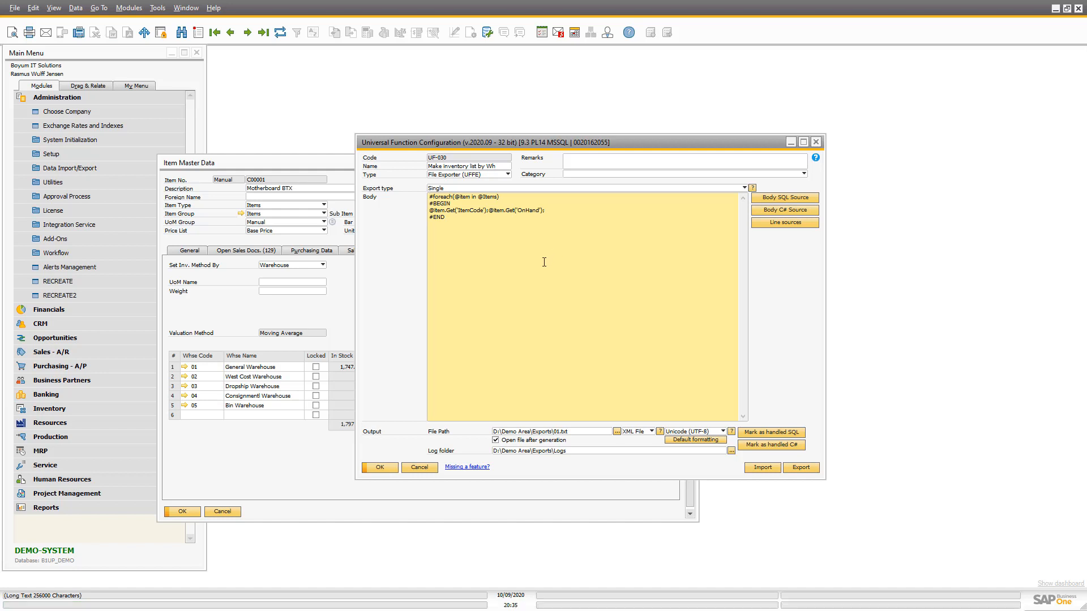
pyautogui.click(783, 223)
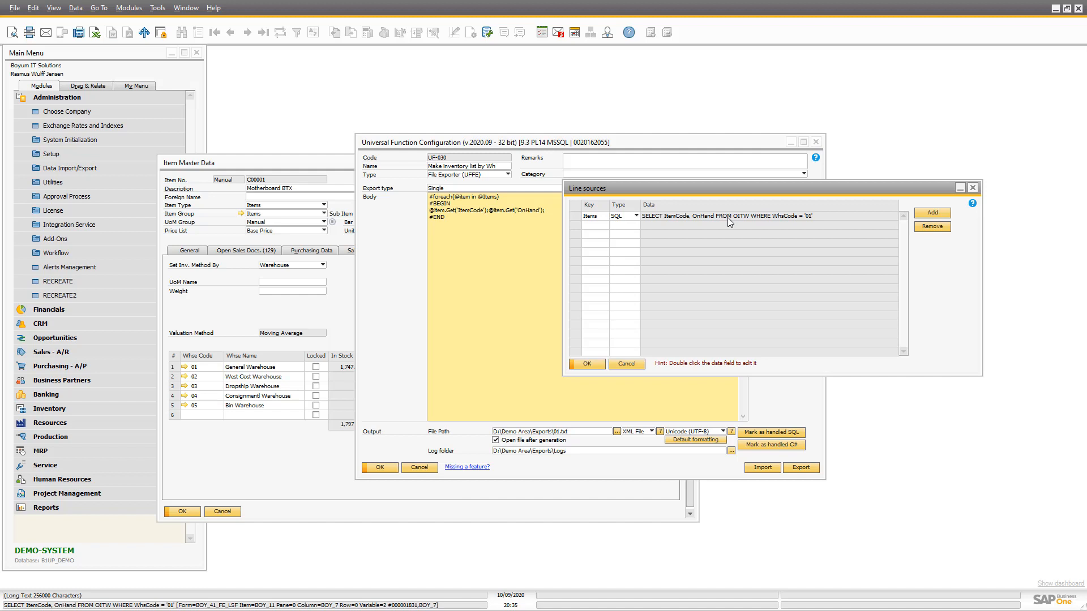
pyautogui.moveTo(730, 221)
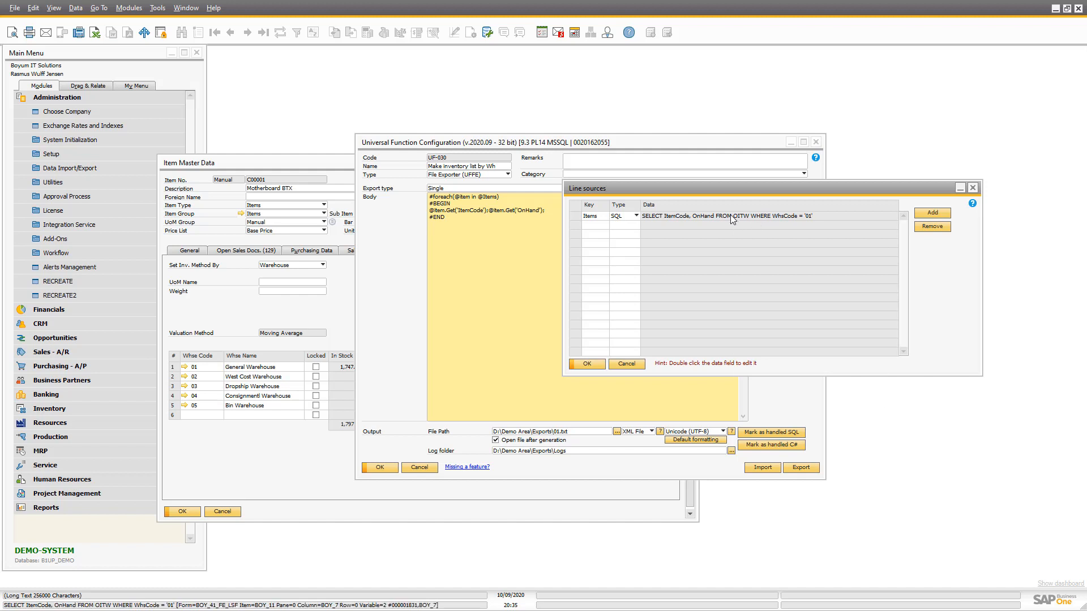
pyautogui.moveTo(869, 496)
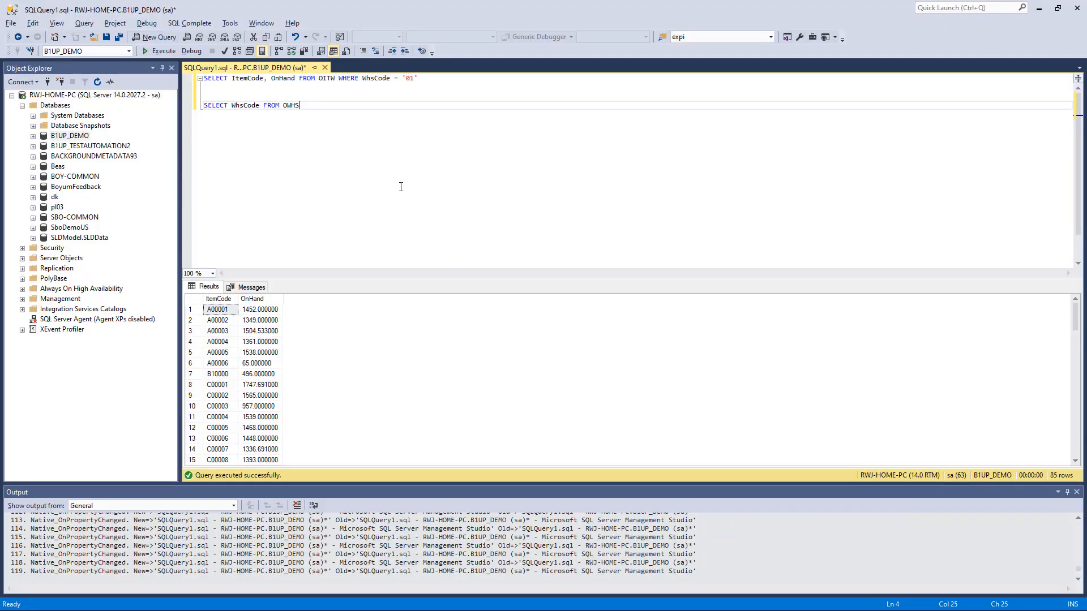
# Step: Create a new SSMS query holding SELECT ItemCode, OnHand FROM OITW WHERE WhsCode = '01'
pyautogui.click(158, 36)
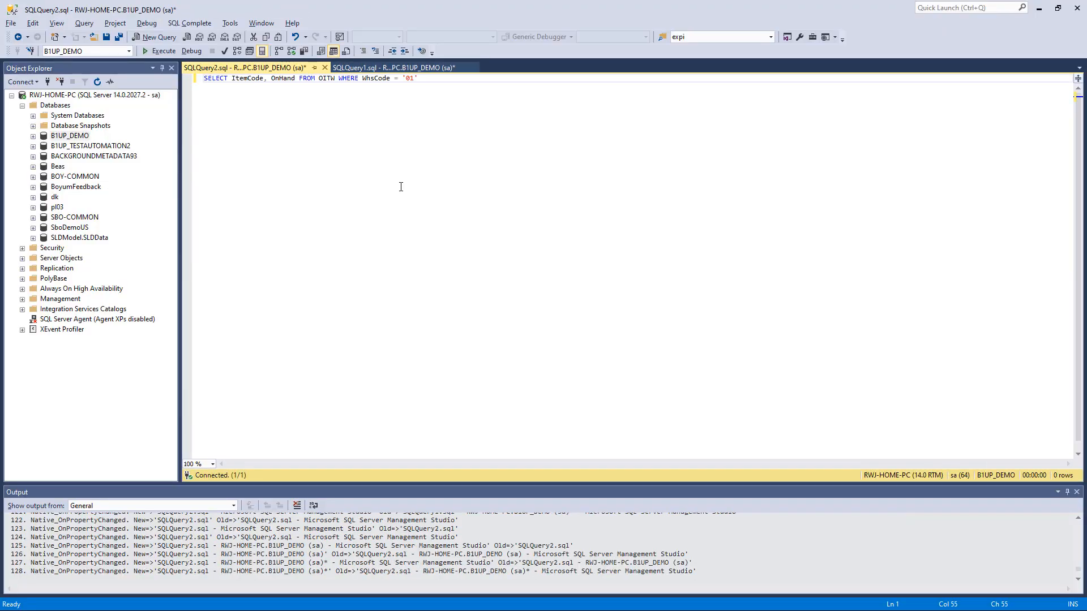
pyautogui.click(163, 51)
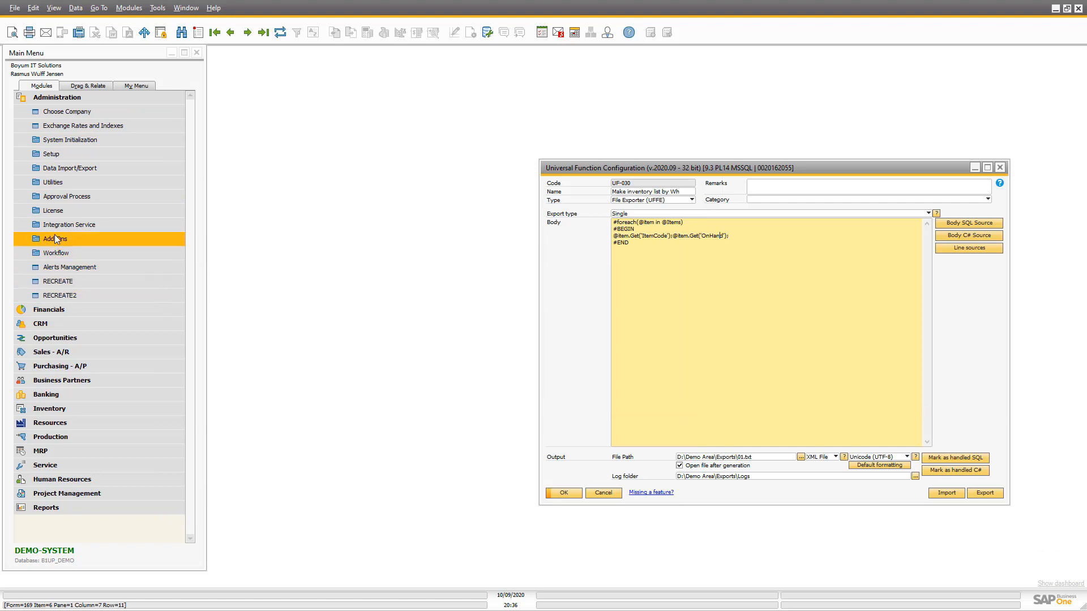
# Step: Navigate the add-on menu to the Universal Function Batch Configuration window
pyautogui.click(54, 239)
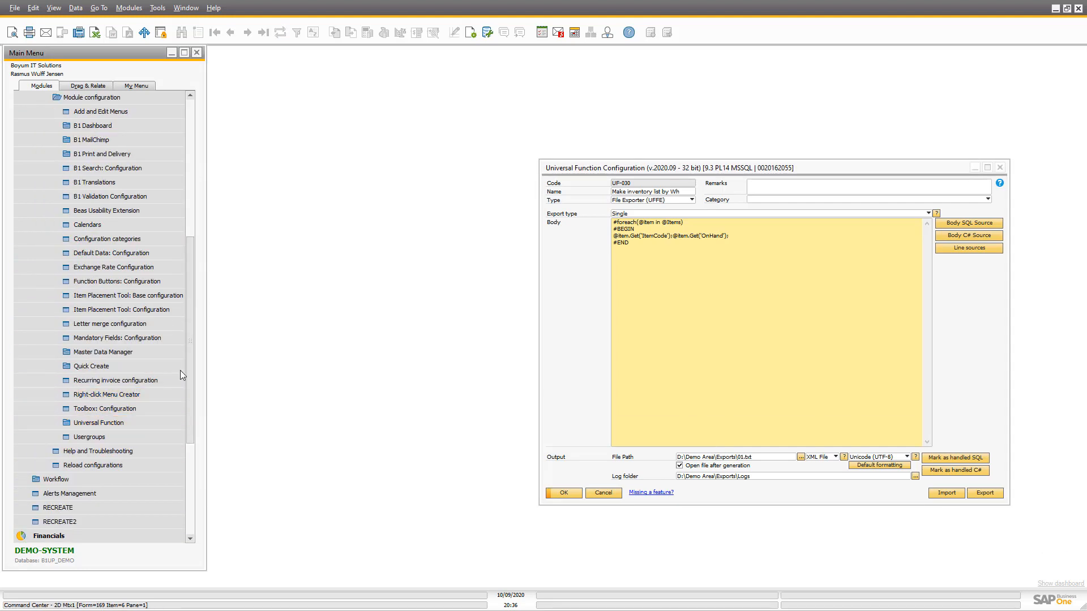
pyautogui.click(114, 380)
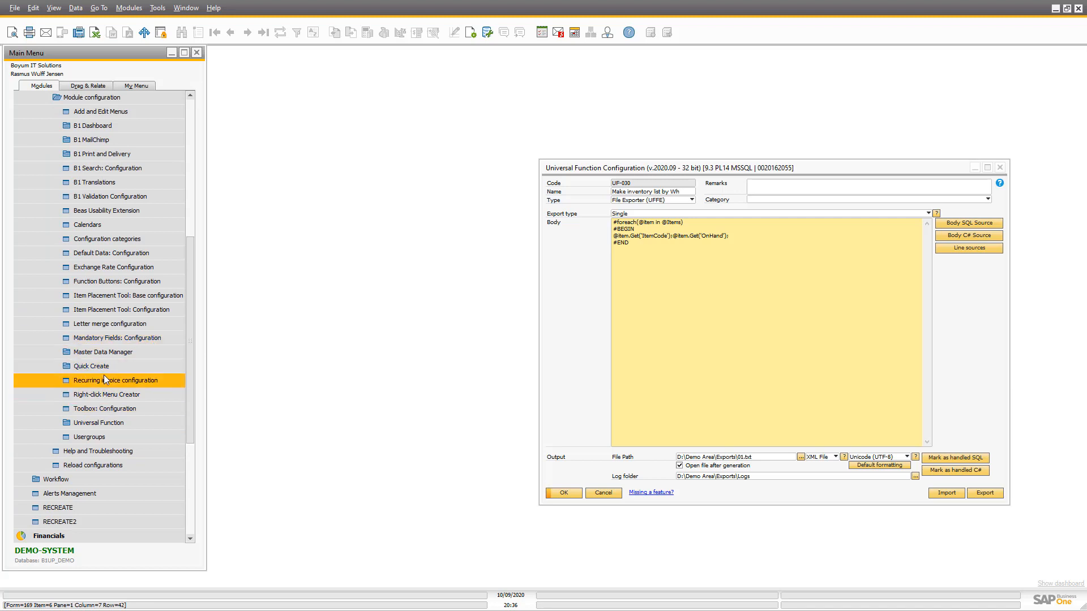
pyautogui.click(65, 423)
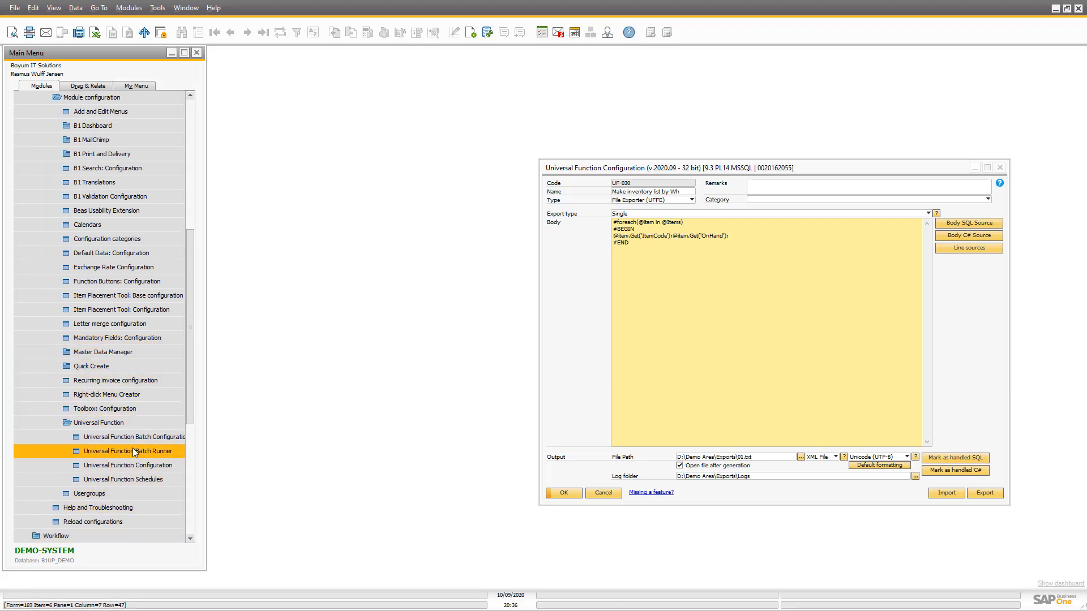
pyautogui.click(133, 451)
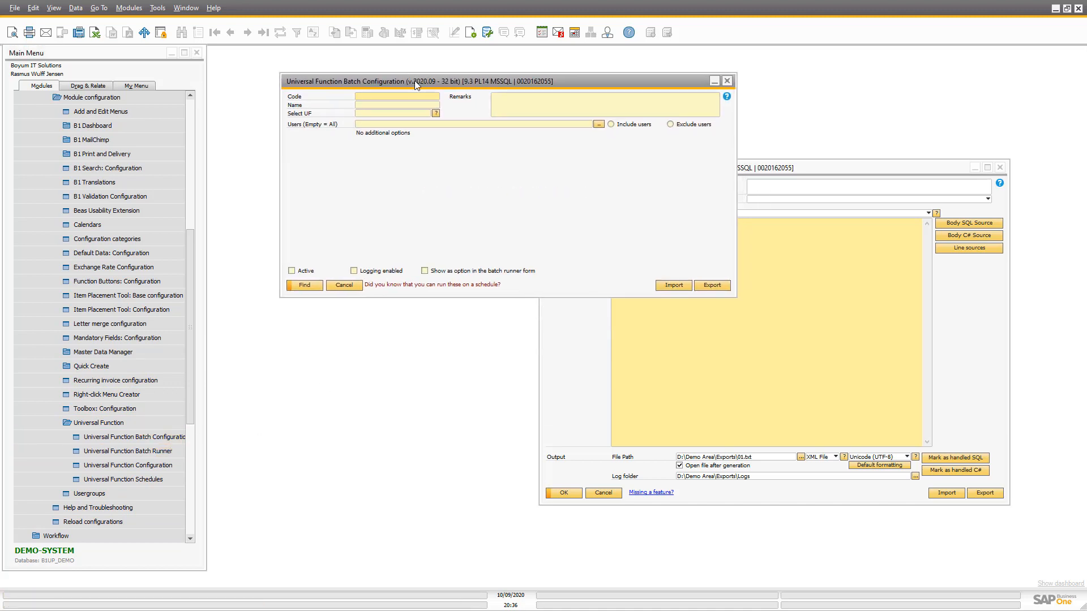
# Step: Create batch BA-002 'Mass Export stock by Whs' running UF-030 with SQL 'SELECT WhsCode FROM OWHS' and add it
pyautogui.write('BA-002')
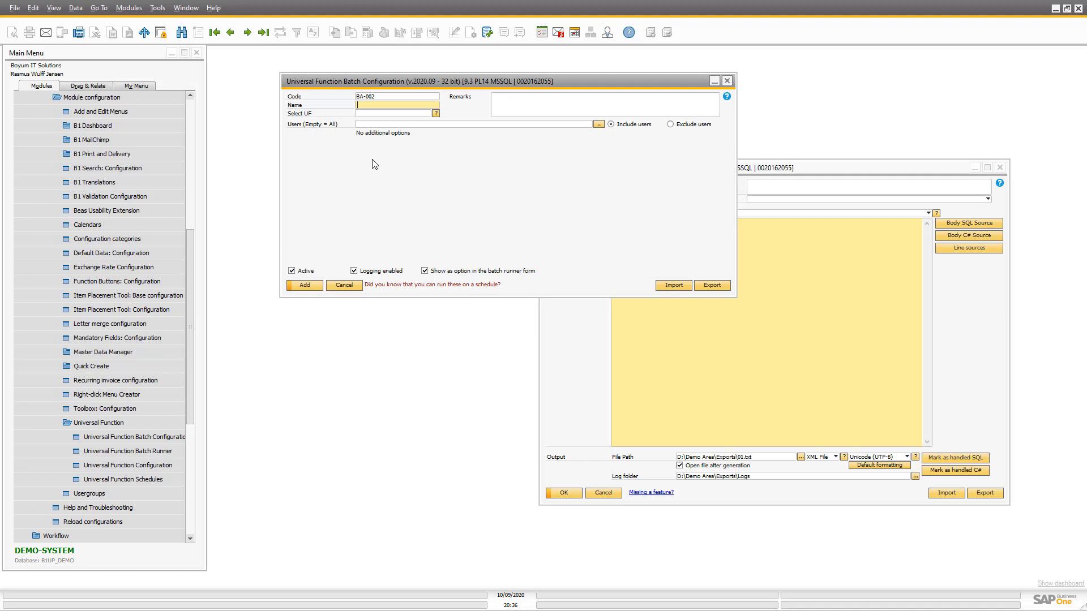
pyautogui.write('Mass Export stock by')
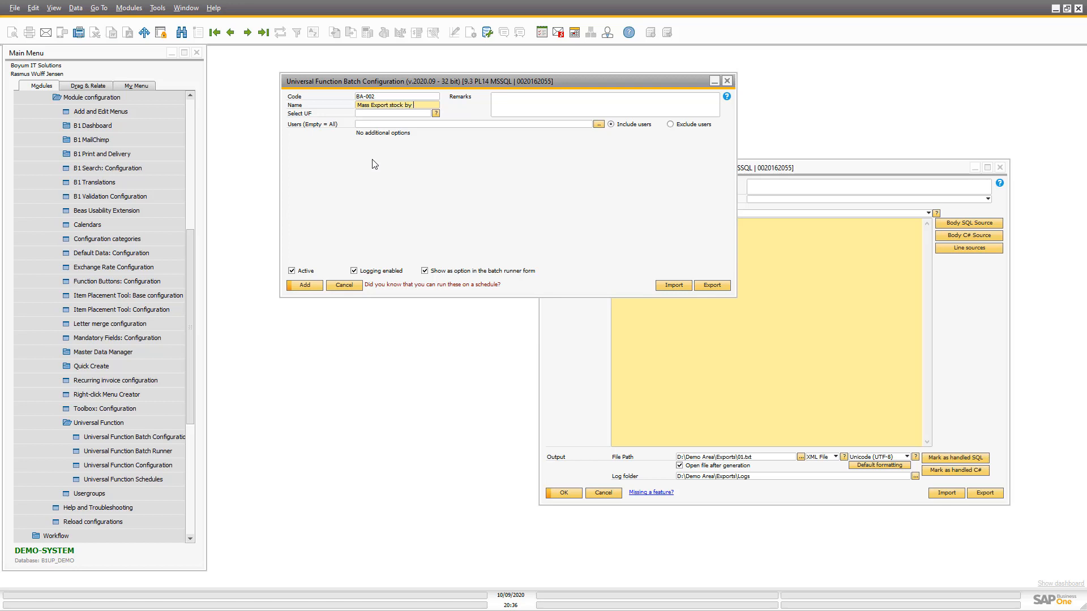
pyautogui.write('Whs')
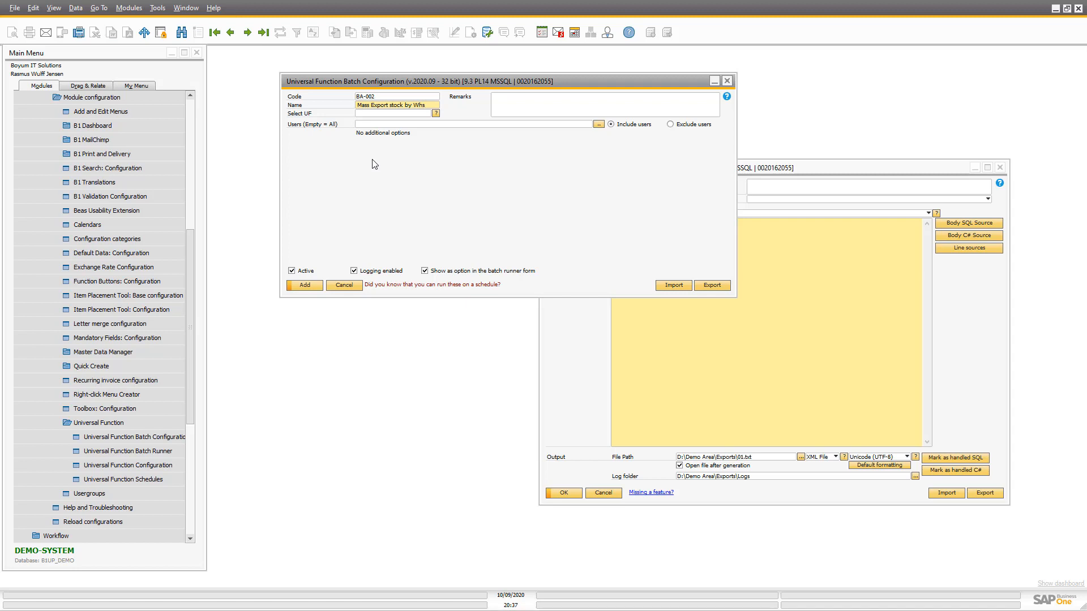
pyautogui.click(434, 114)
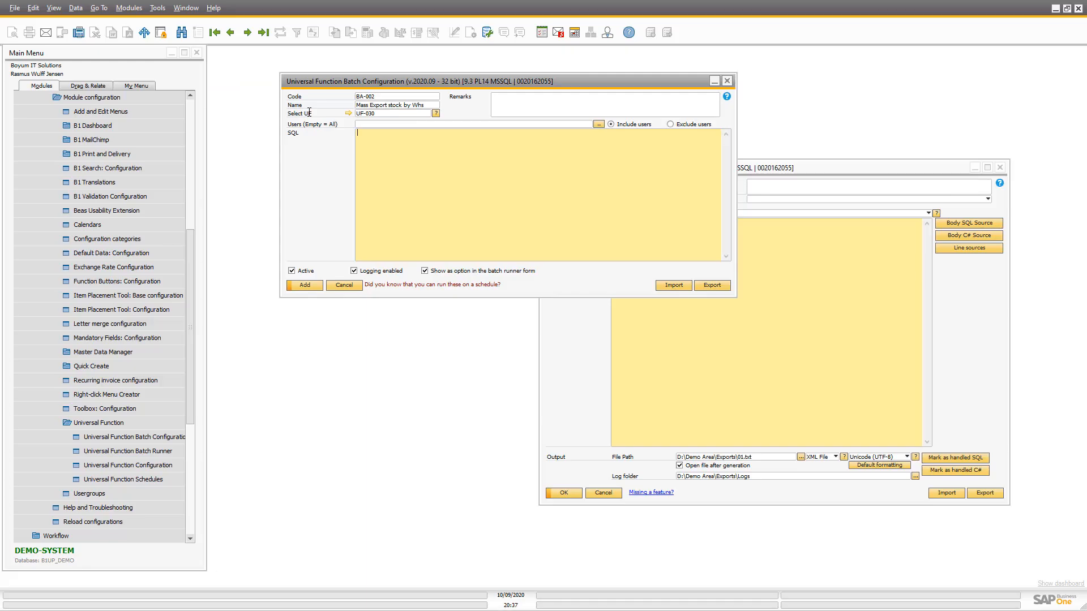
pyautogui.write('SELECT WhsCode FROM OWHS')
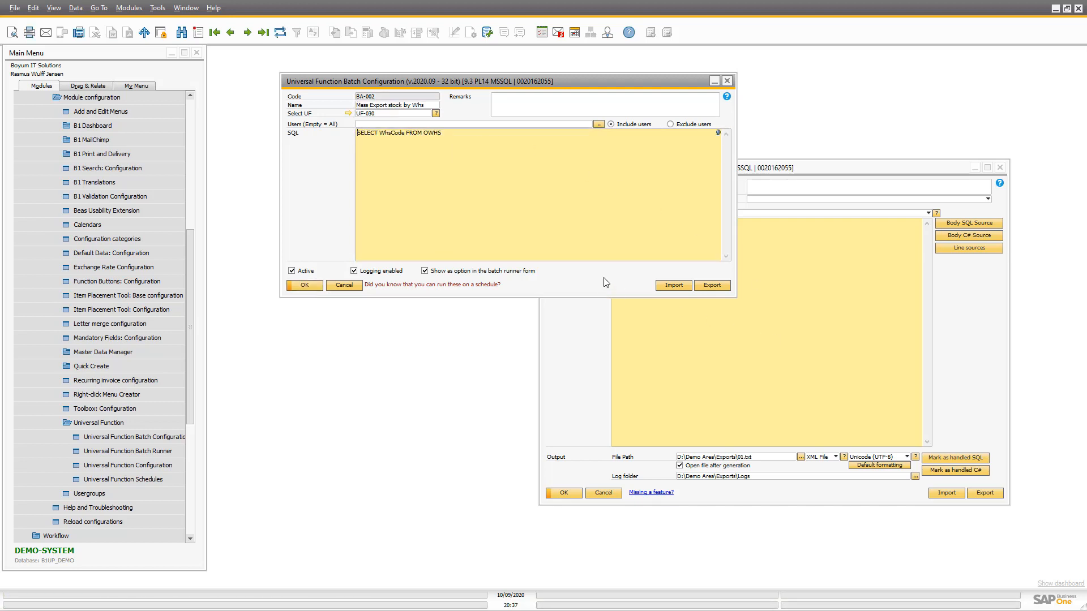
# Step: Inspect the linked UF-030 configuration's line source query, then close it
pyautogui.click(437, 153)
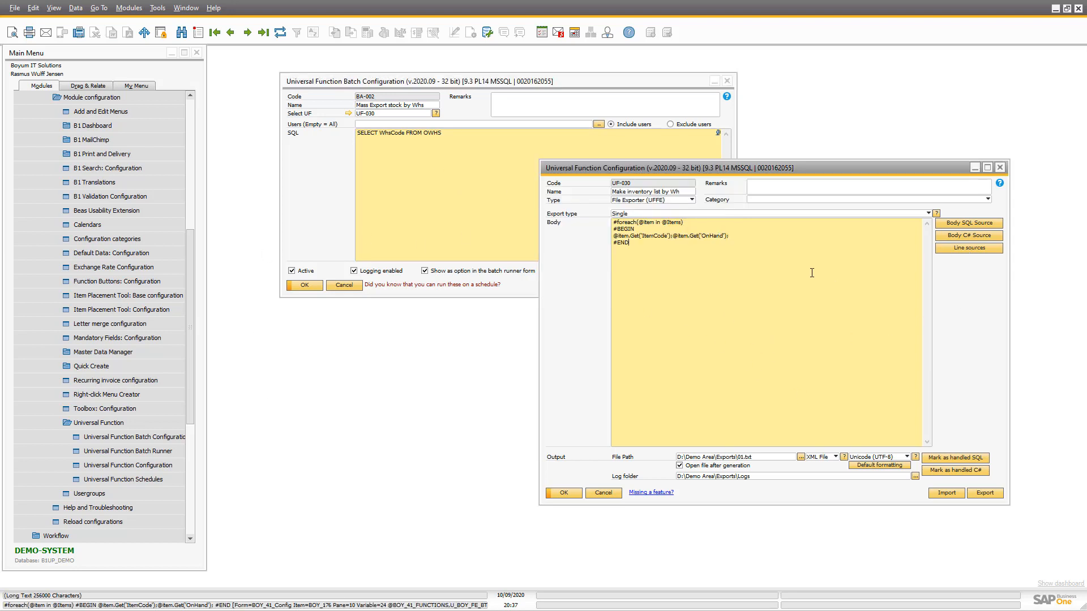
pyautogui.click(968, 248)
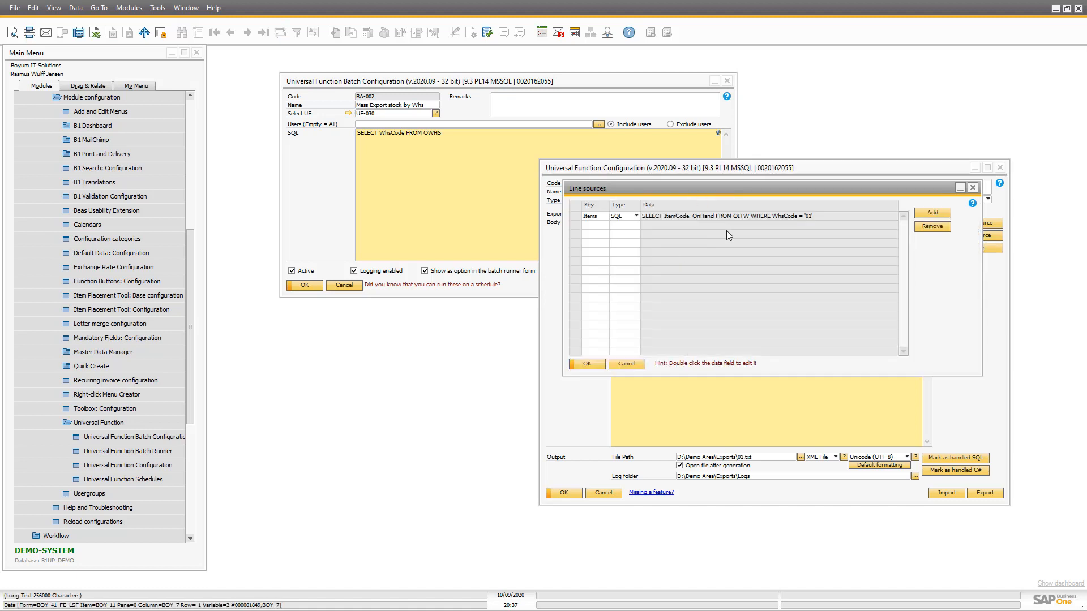
pyautogui.click(585, 363)
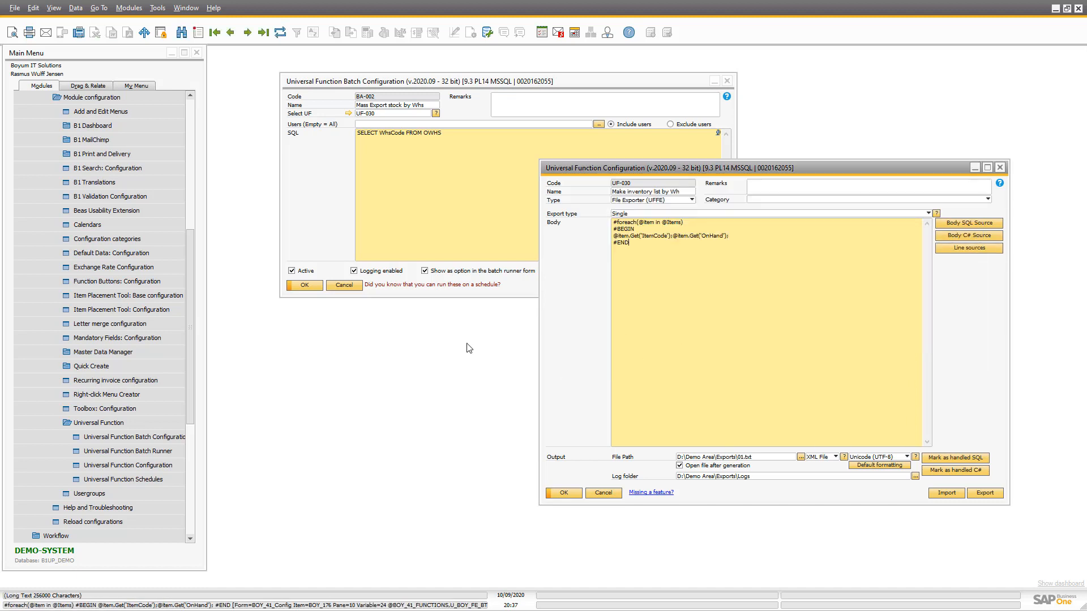
pyautogui.click(128, 465)
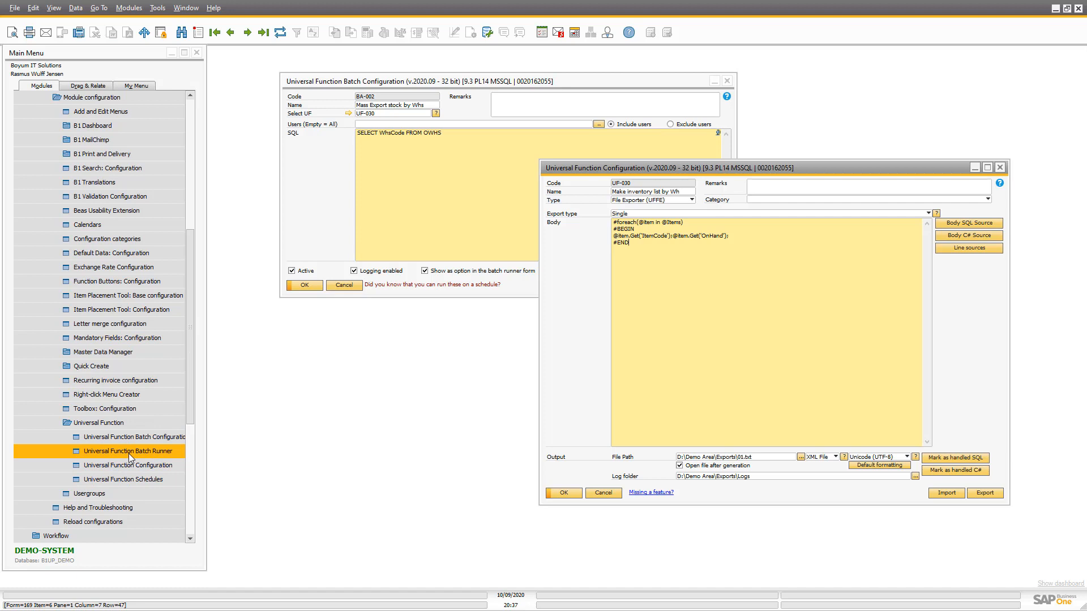
# Step: Start the batch runner with the 'Mass Export stock by Whs' configuration chosen
pyautogui.click(126, 452)
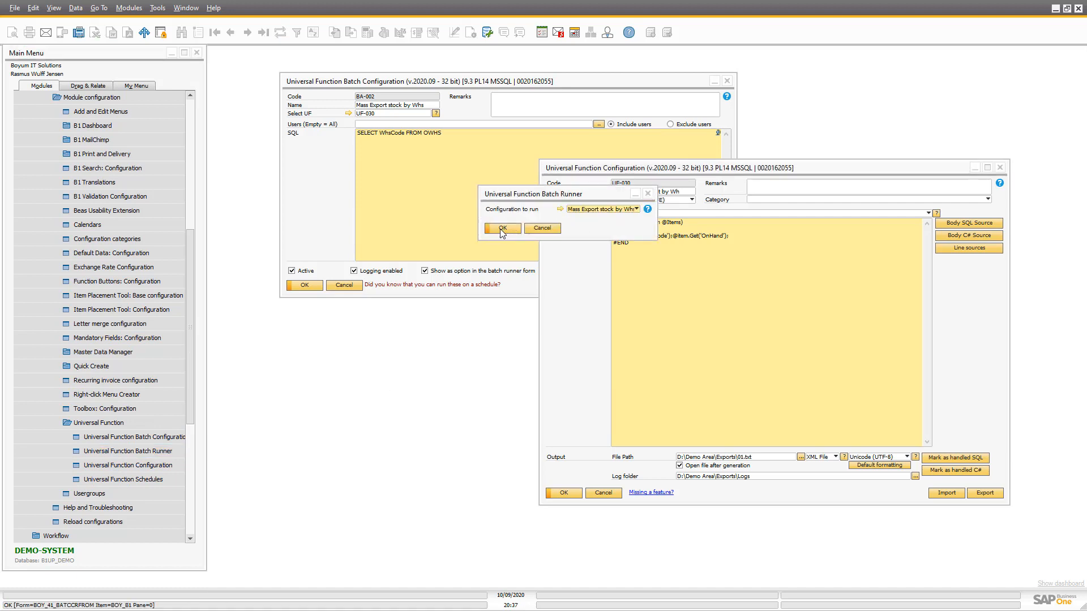
pyautogui.click(502, 227)
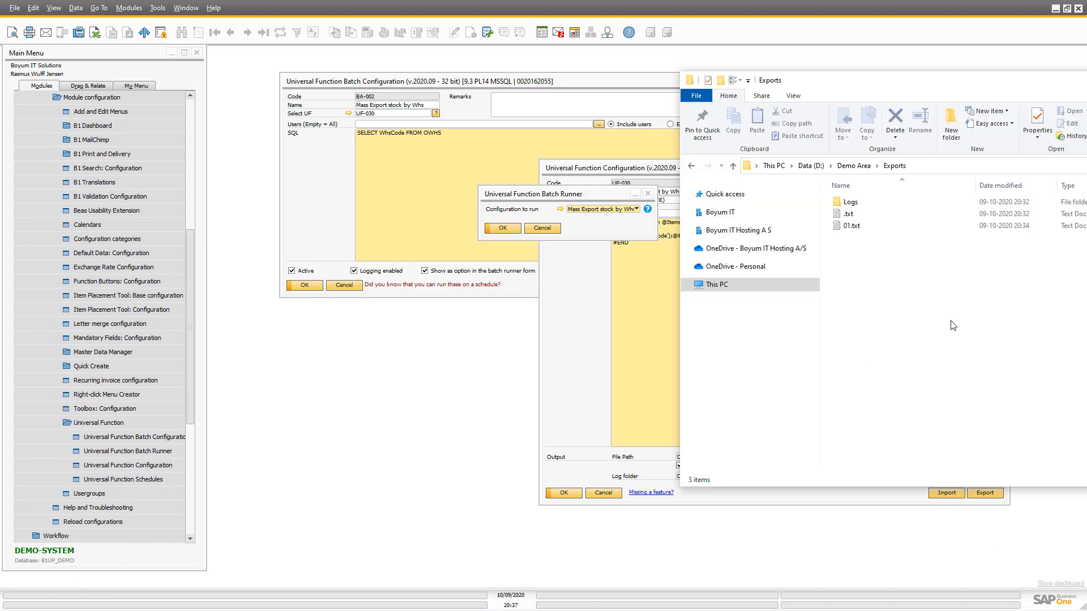
# Step: Remove the old nameless export file and 01.txt from the Exports folder, confirming the delete
pyautogui.click(847, 213)
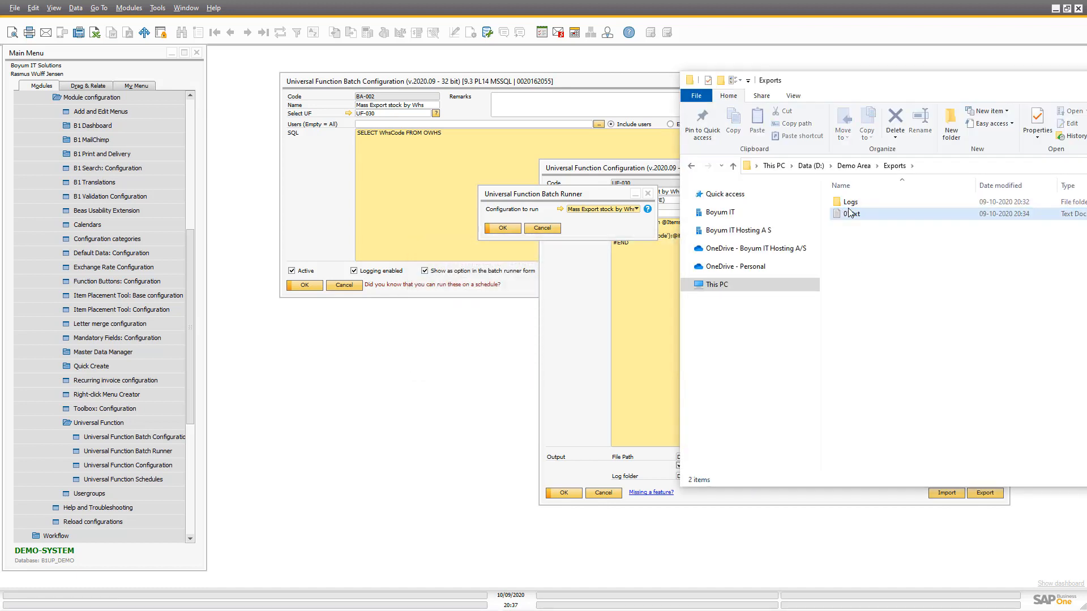
pyautogui.doubleClick(849, 214)
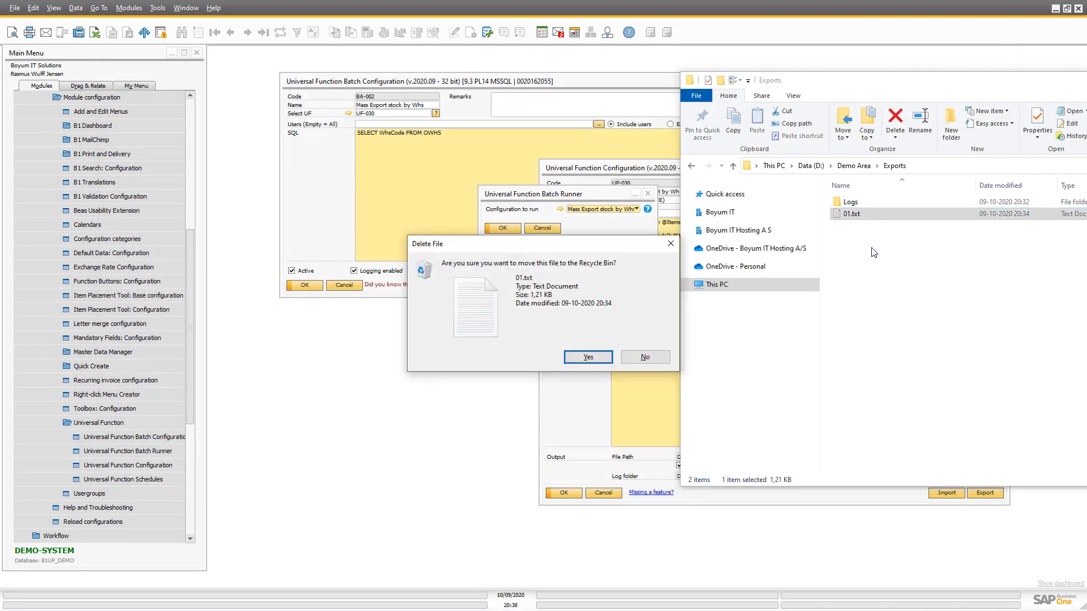
pyautogui.click(587, 357)
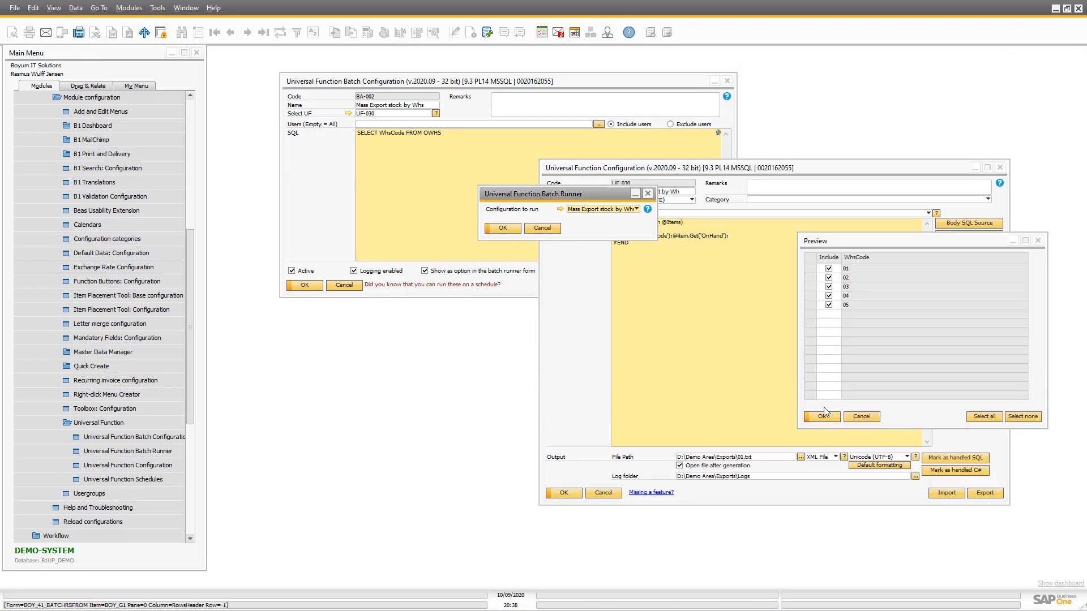
# Step: Run the export for warehouses 01–05, check warehouse 05's file-in-use error, and dismiss the results
pyautogui.click(821, 416)
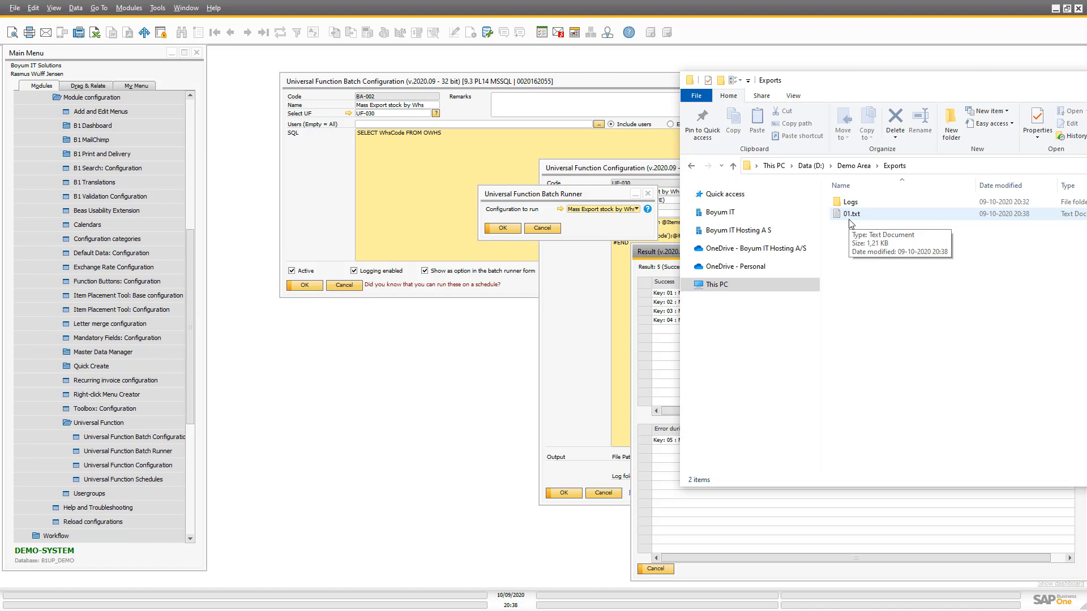
pyautogui.moveTo(849, 219)
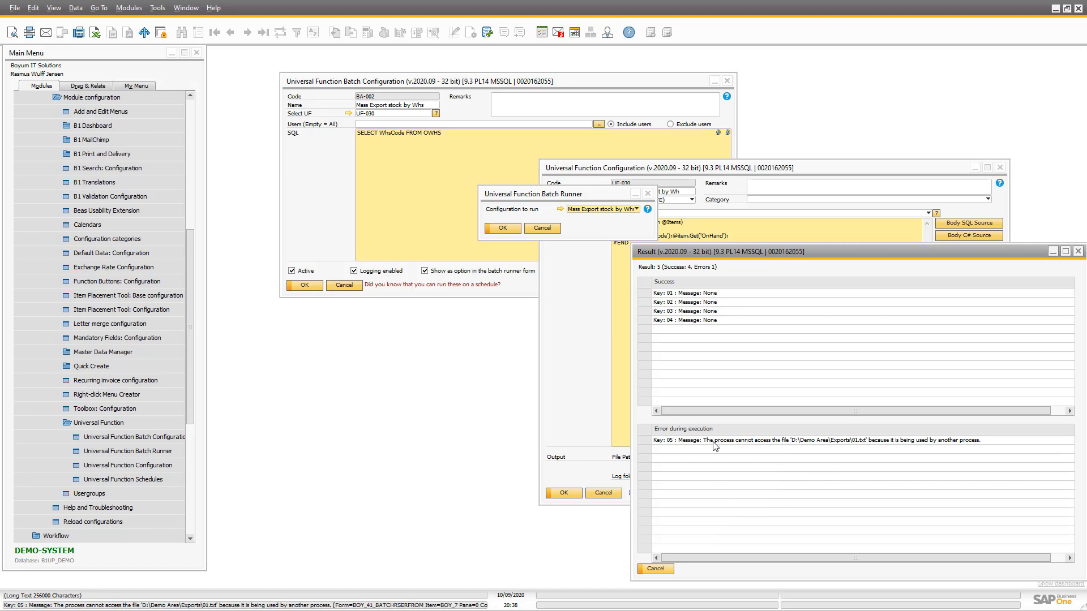
pyautogui.click(654, 568)
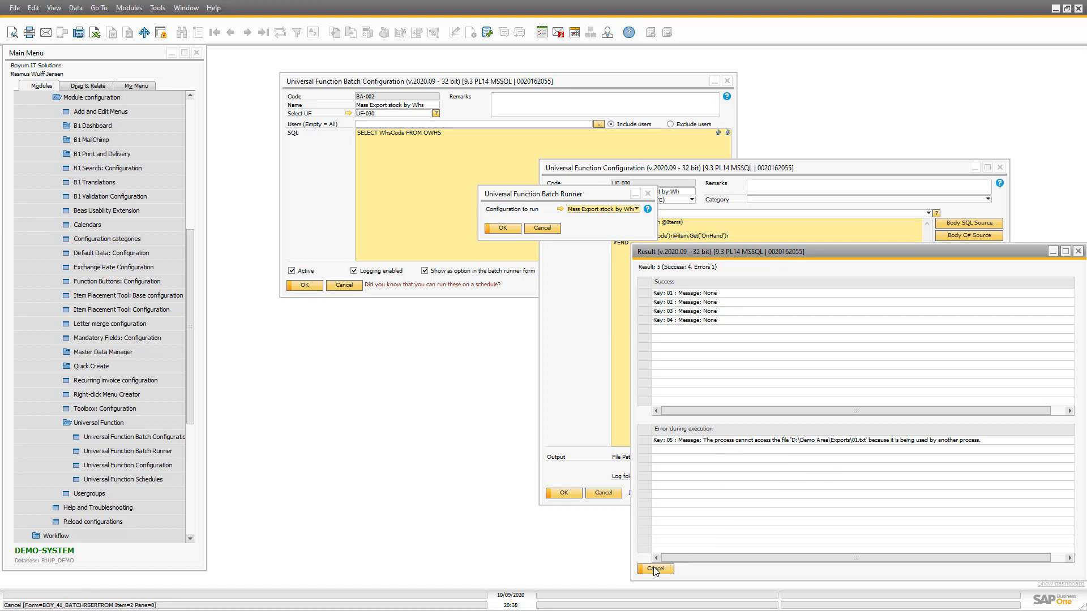
pyautogui.click(654, 568)
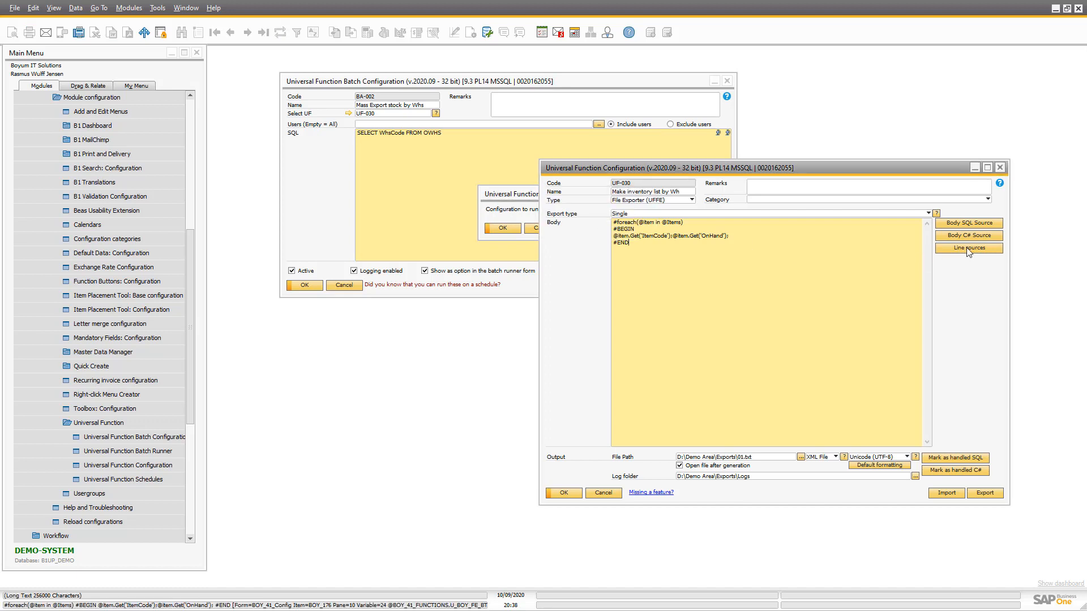
# Step: Replace warehouse '01' in UF-030's line source query with the DocKey@ placeholder and confirm
pyautogui.click(967, 247)
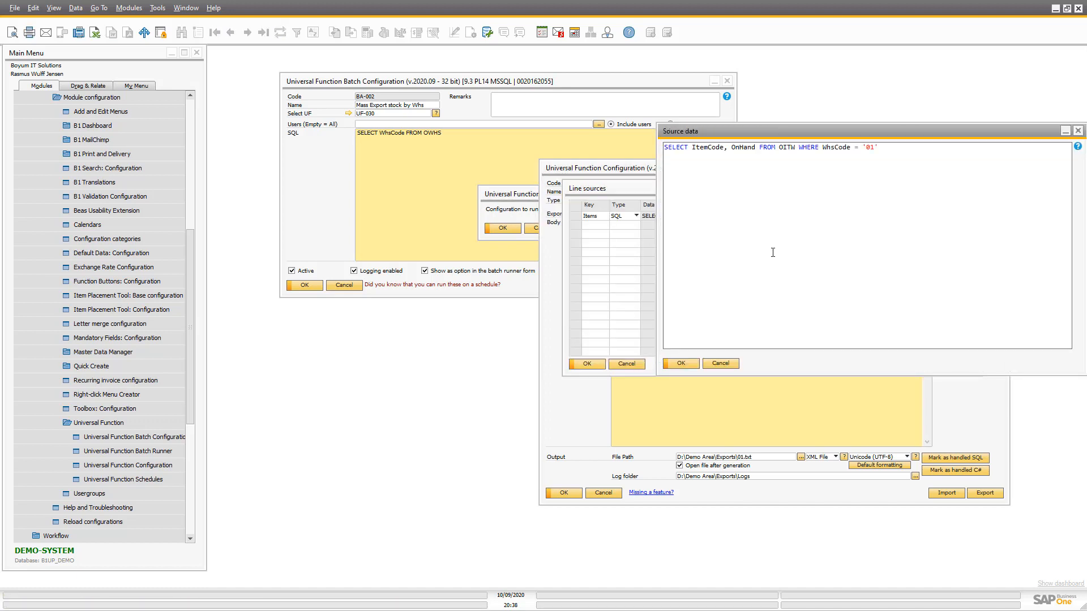
pyautogui.write('Dc')
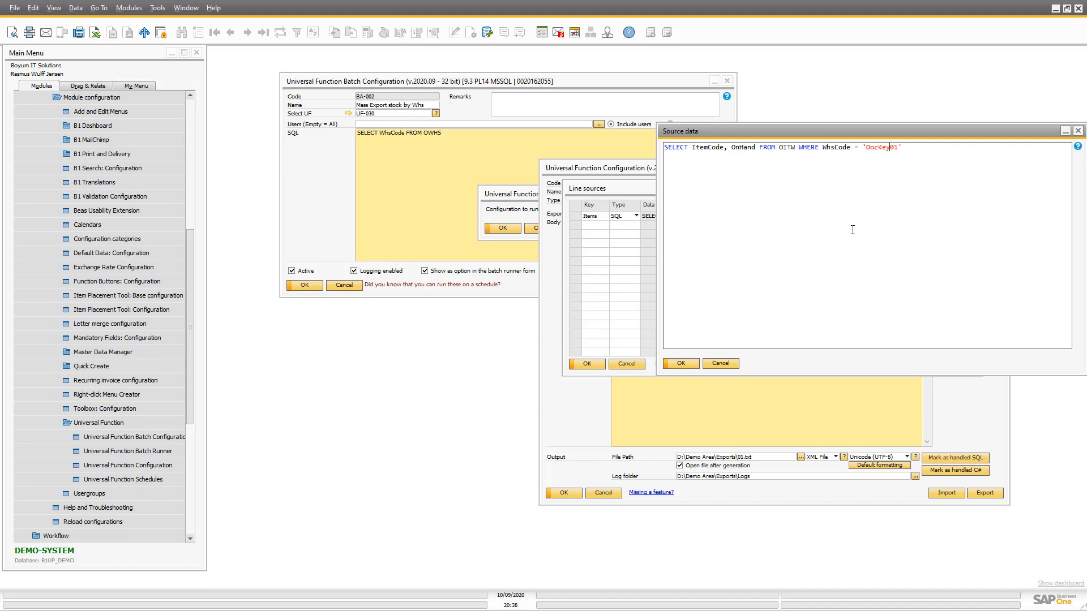
pyautogui.write('@')
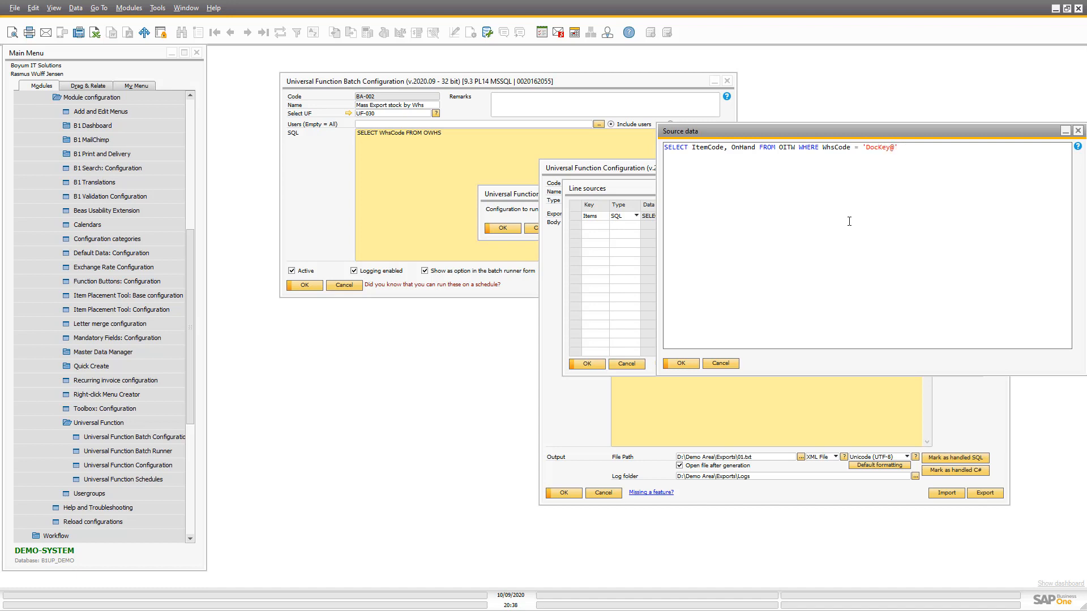
pyautogui.doubleClick(878, 147)
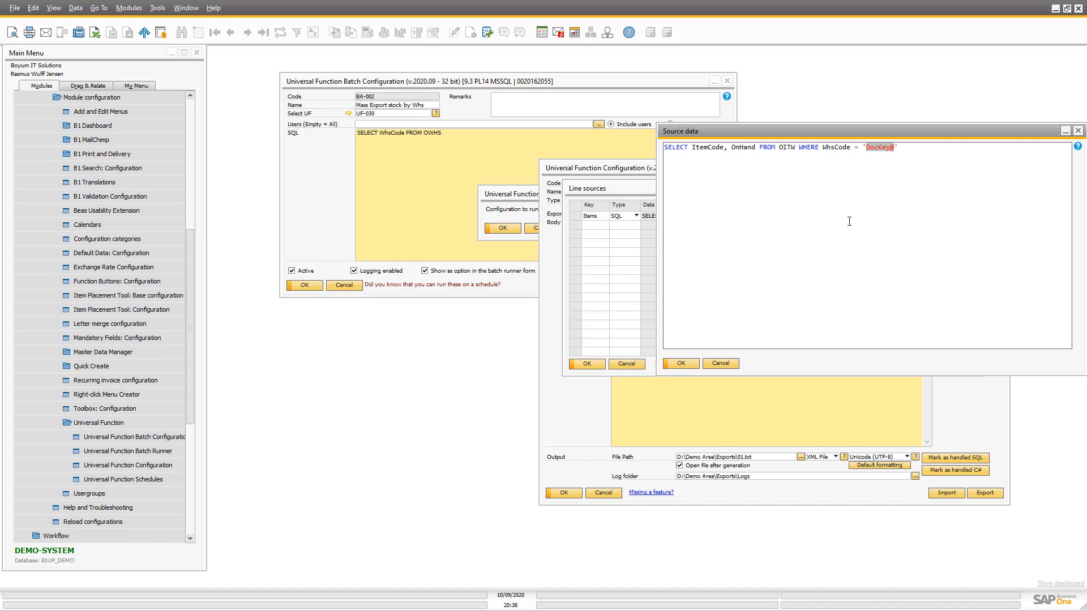
pyautogui.click(681, 363)
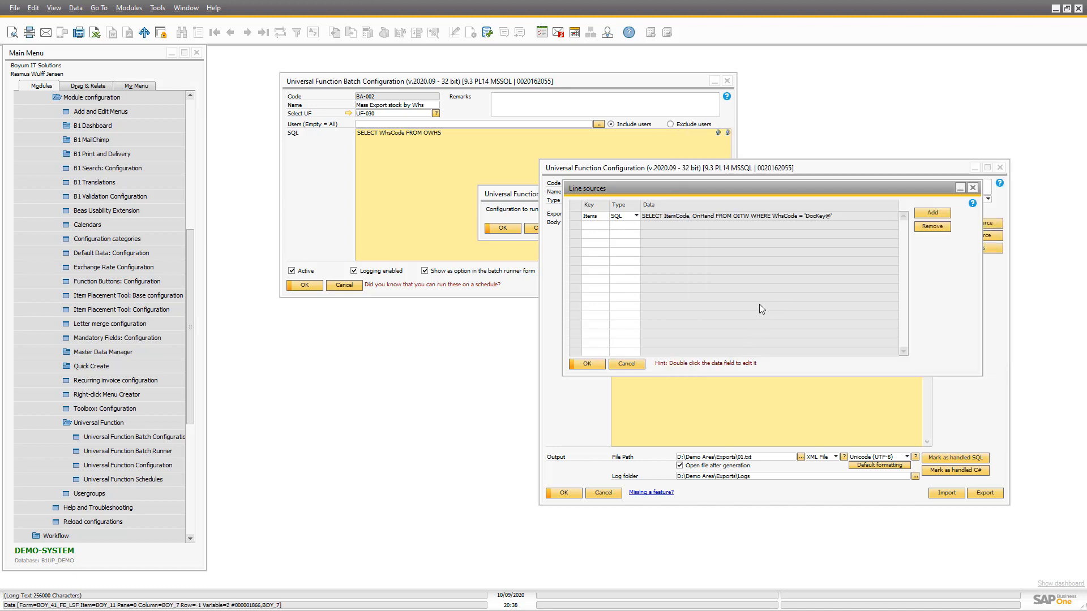
pyautogui.click(586, 363)
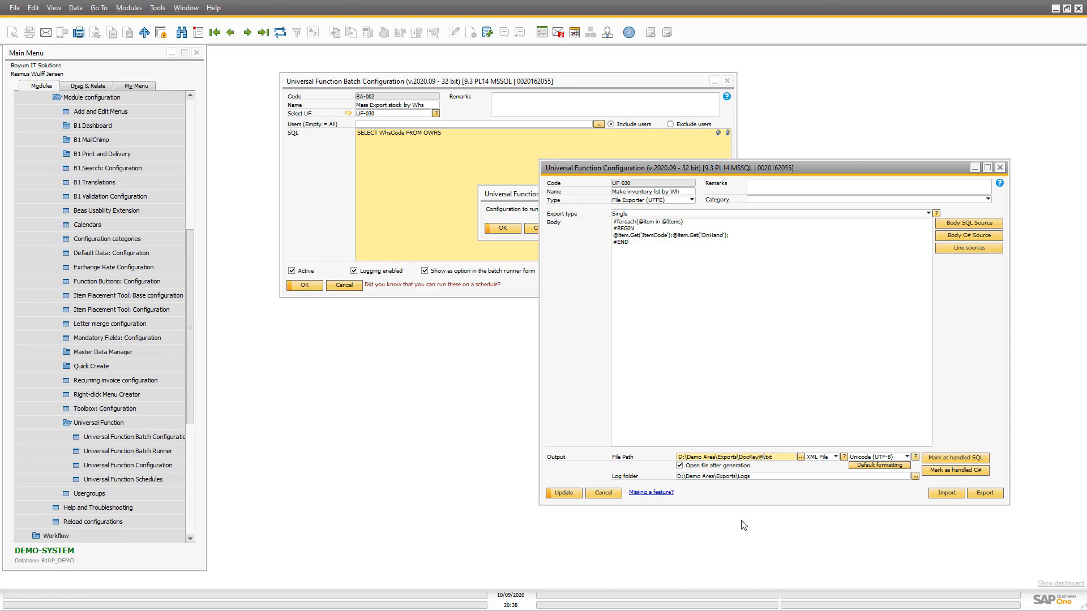
# Step: Set the output File Path to DocKey@.txt and update the universal function
pyautogui.click(866, 187)
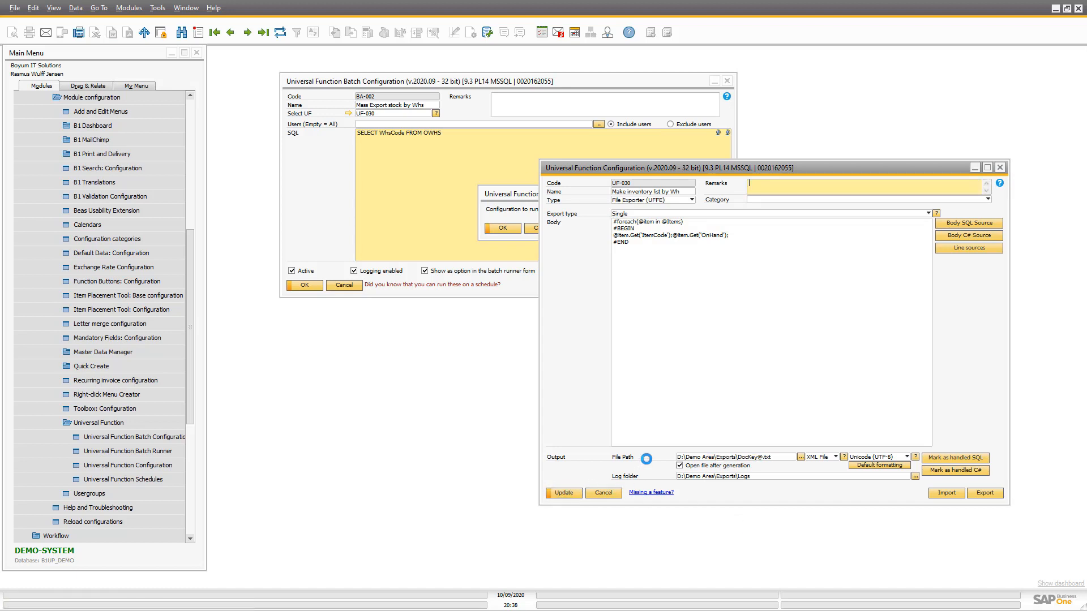
pyautogui.click(801, 456)
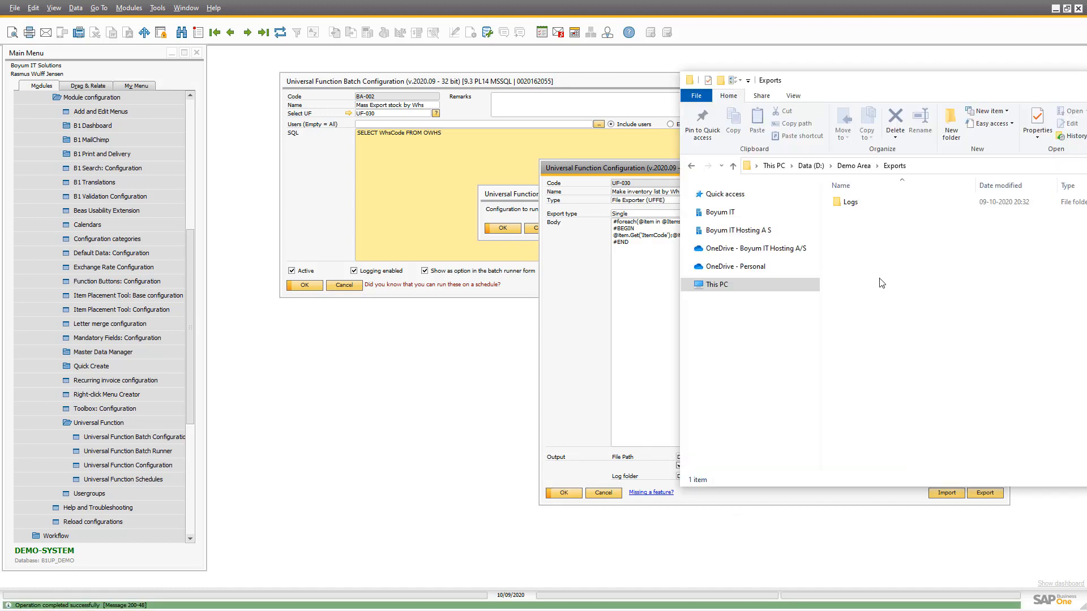
pyautogui.moveTo(505, 205)
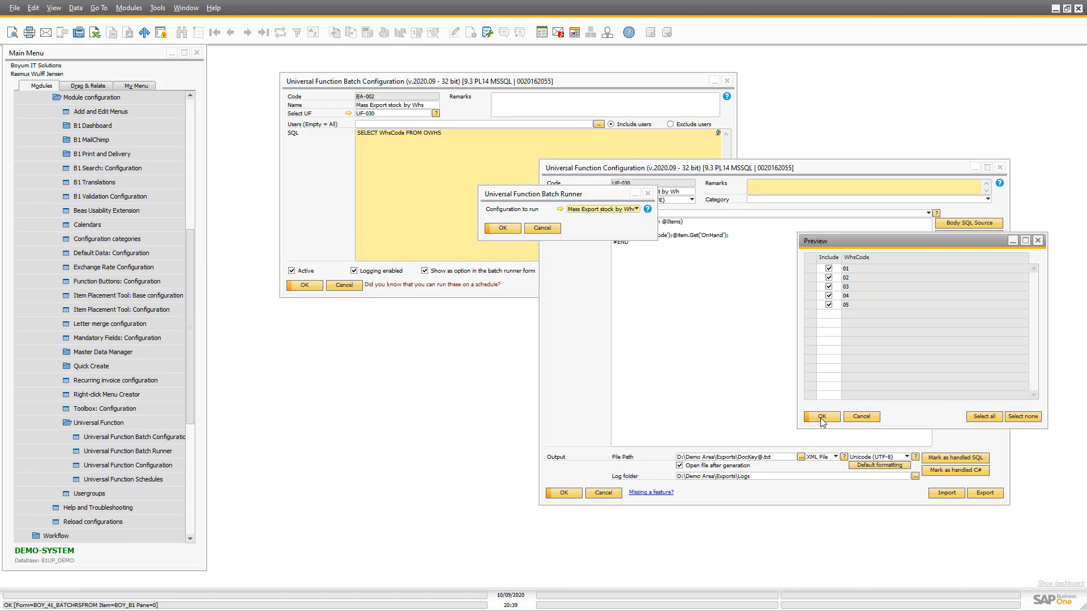
# Step: Run the export for all five warehouses and close the generated stock files in Notepad
pyautogui.click(821, 417)
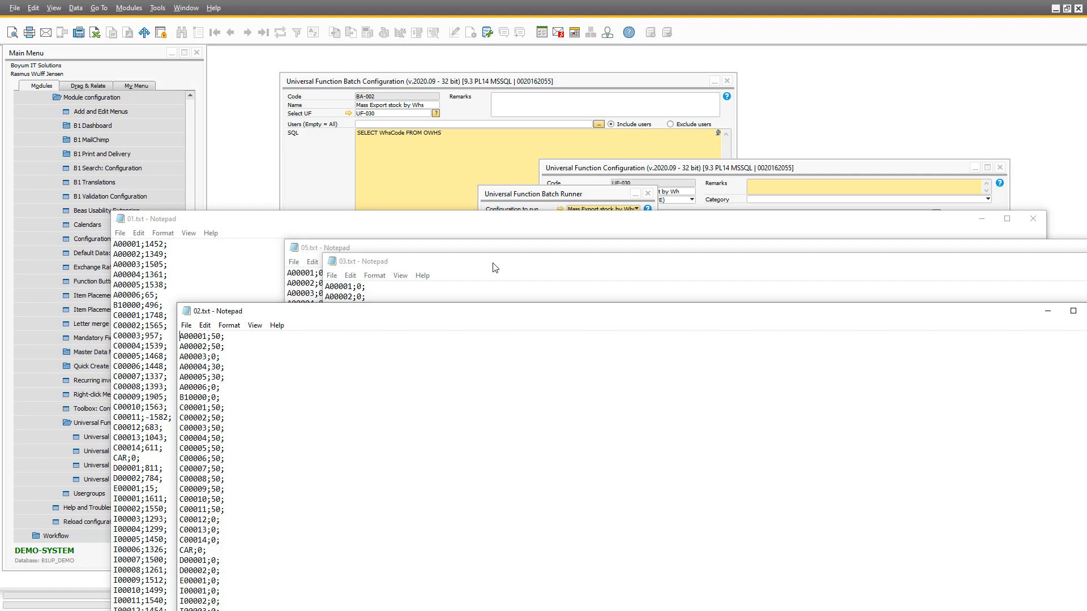
pyautogui.moveTo(352, 316)
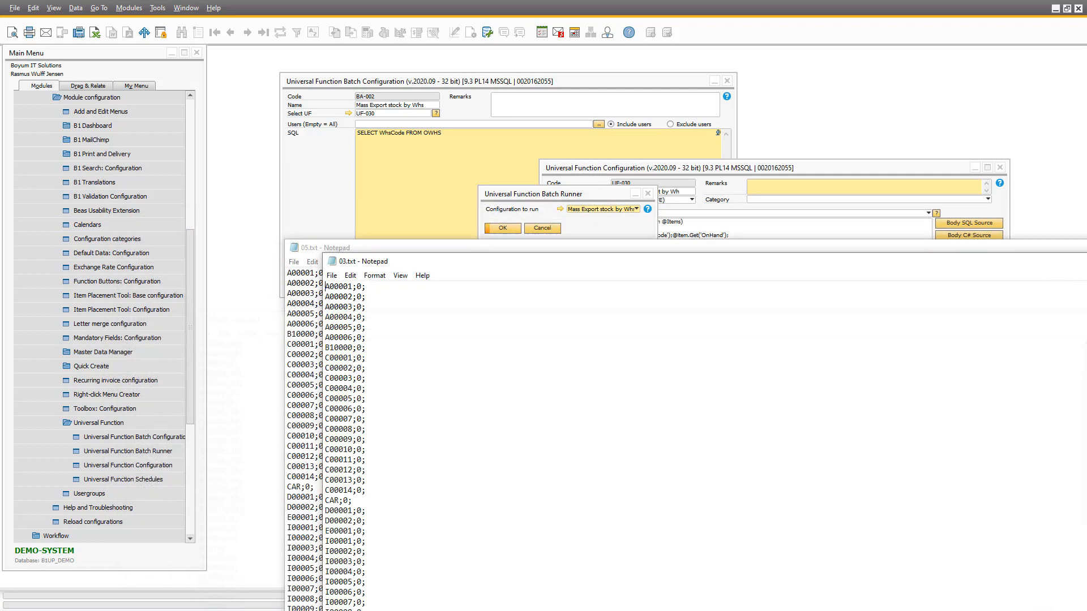
pyautogui.click(502, 228)
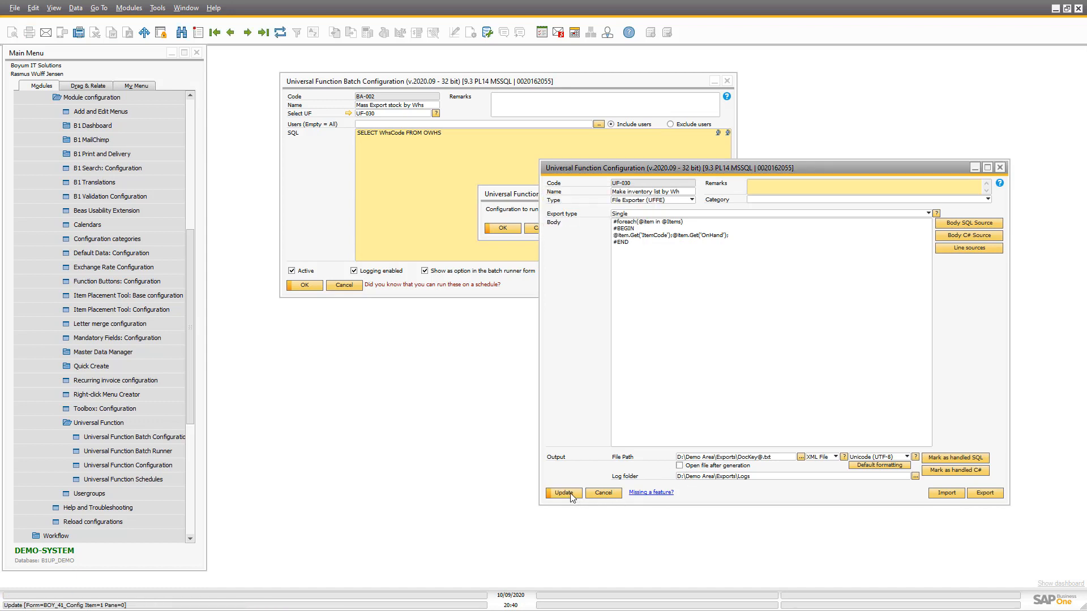
# Step: Save the function's output settings, run the export for all five warehouses, and close the results
pyautogui.click(563, 493)
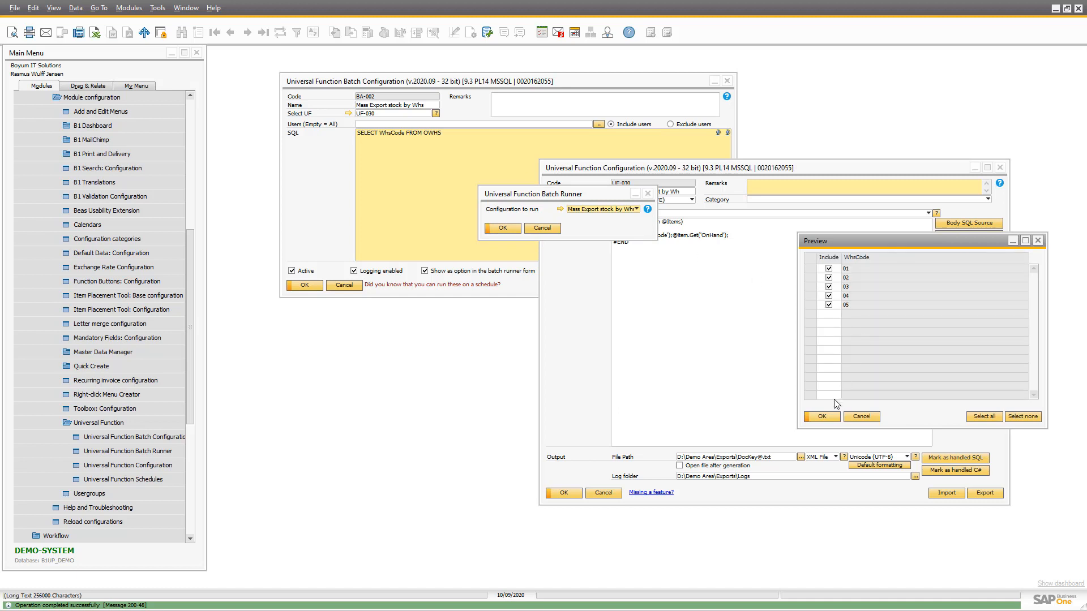
pyautogui.click(820, 417)
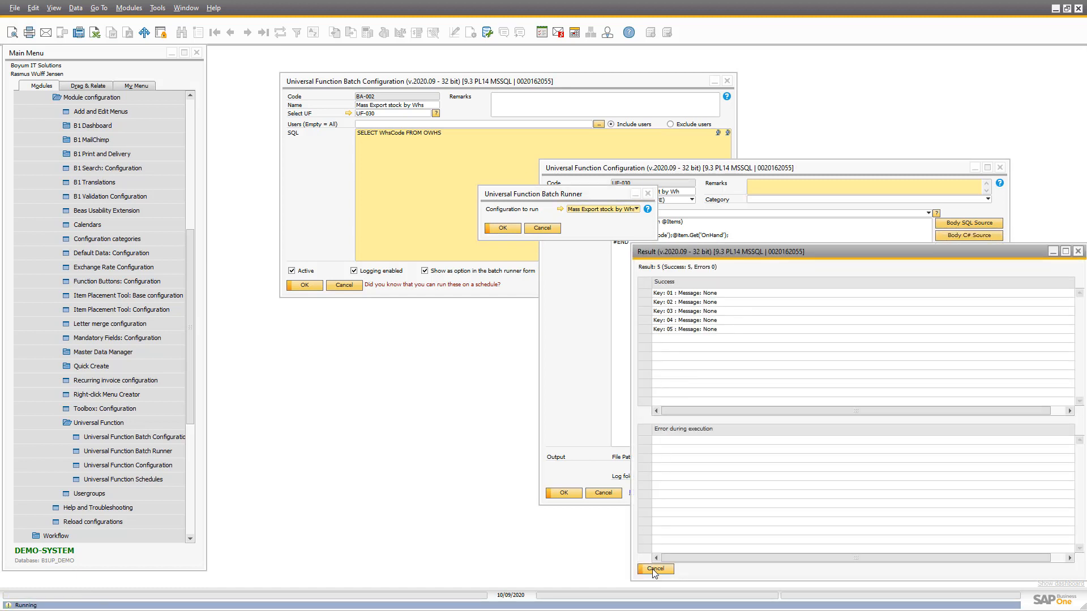
pyautogui.click(653, 569)
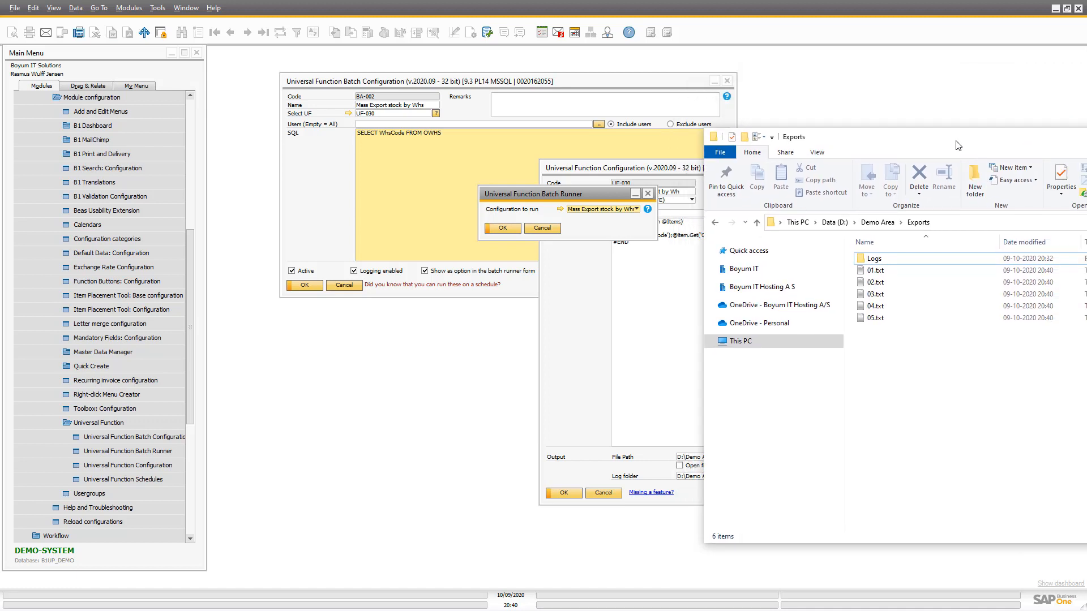
pyautogui.moveTo(908, 408)
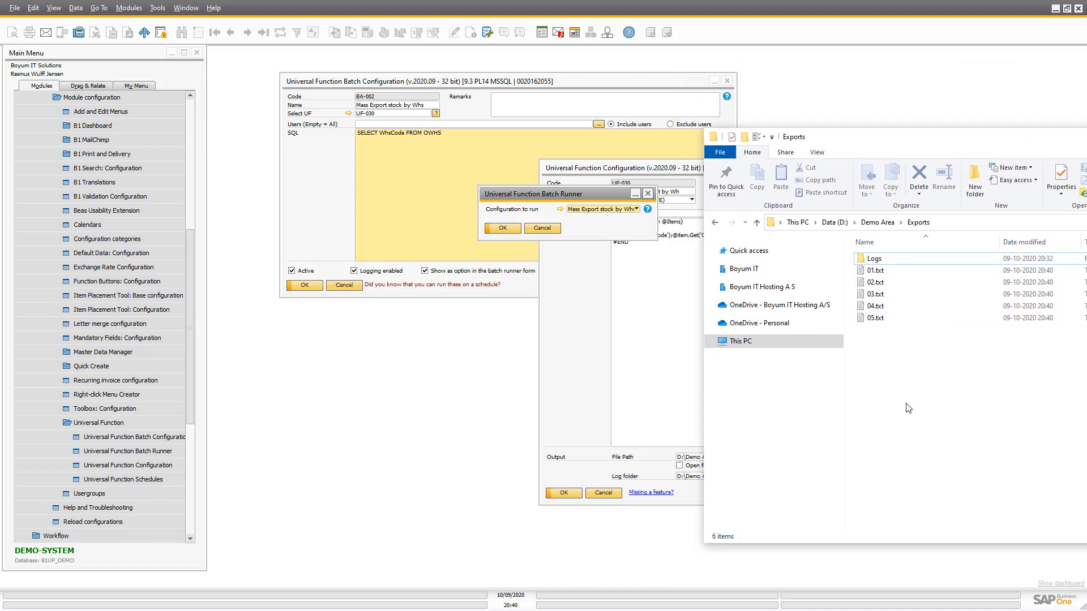
# Step: Delete the exported 01–05.txt files from the Exports folder, confirming the Recycle Bin prompt
pyautogui.click(918, 174)
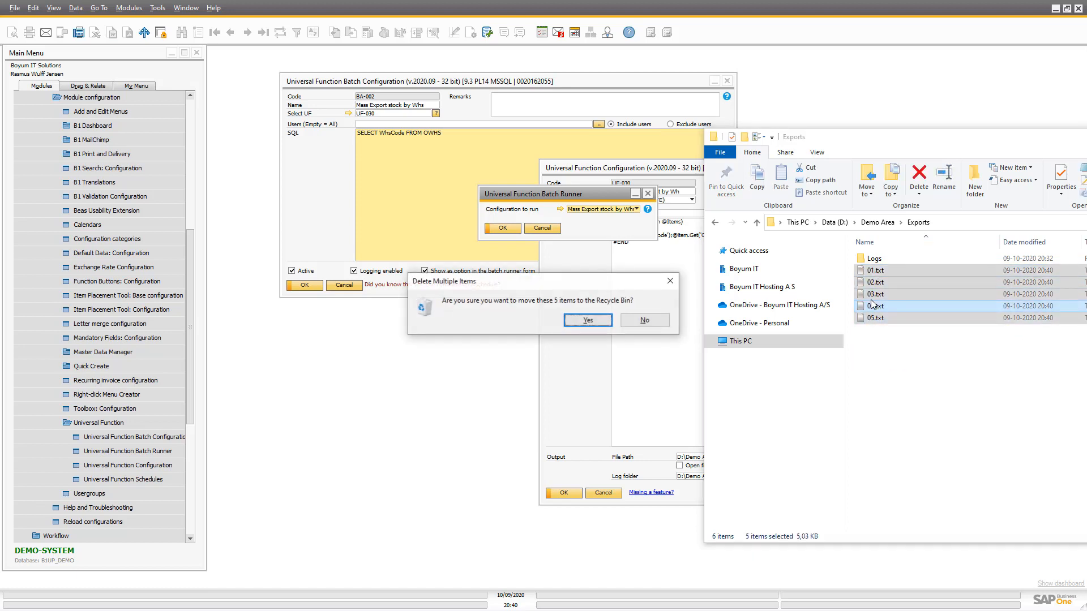
pyautogui.click(586, 319)
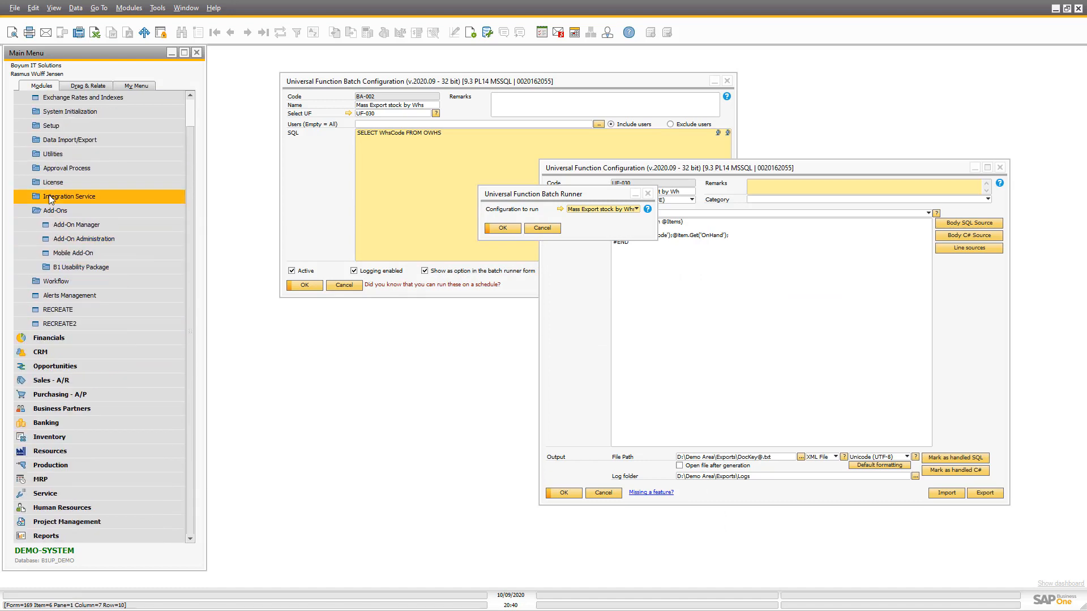
# Step: Create schedule 'Mass stock export' of type Batch running batch BA-002
pyautogui.click(69, 196)
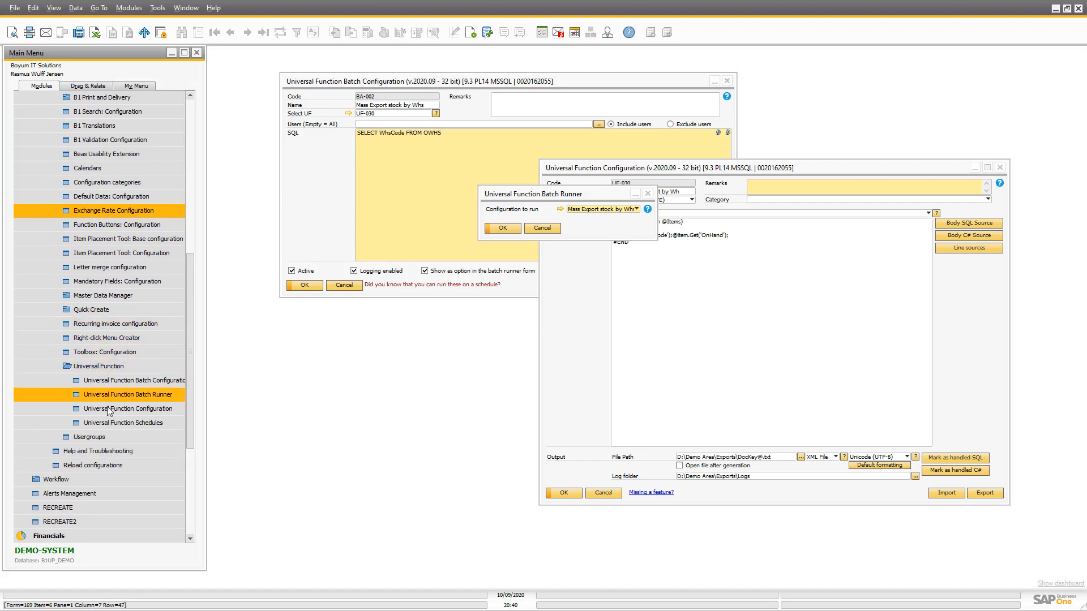
pyautogui.click(125, 422)
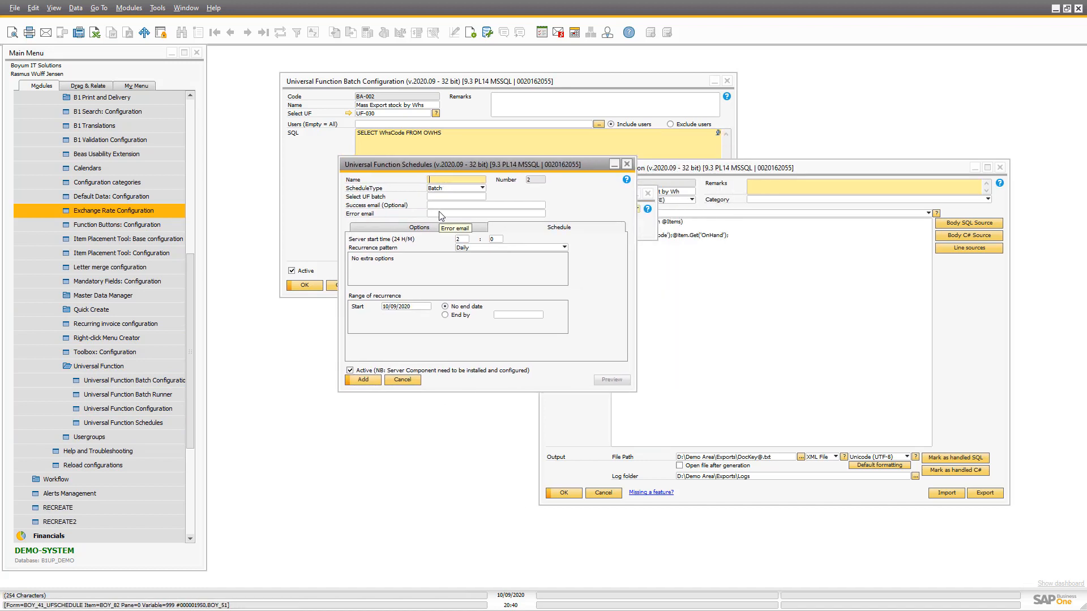
pyautogui.write('Mass stock exp')
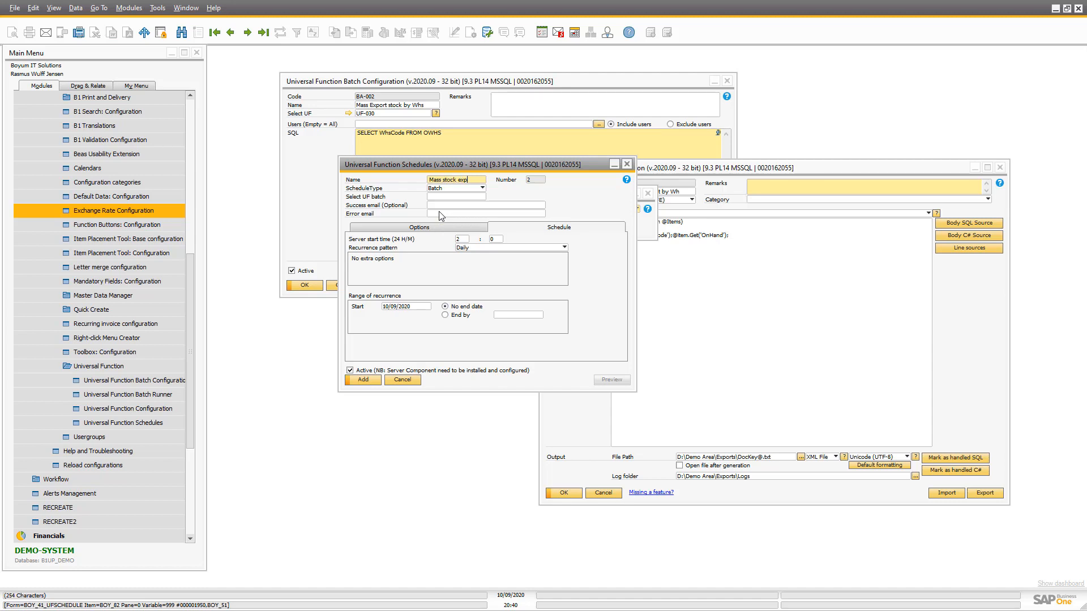
pyautogui.click(482, 188)
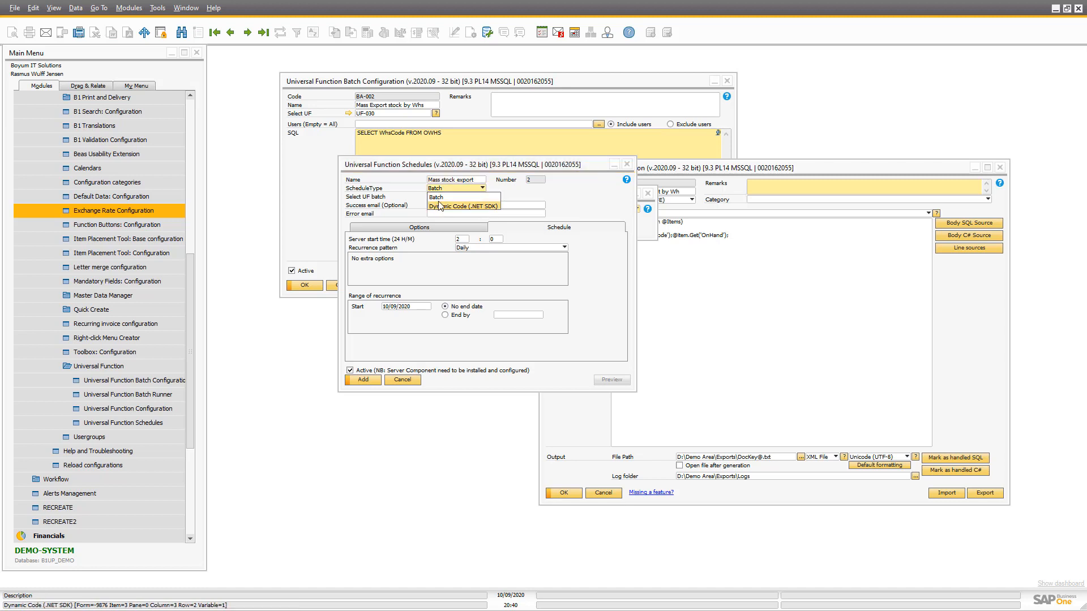
pyautogui.click(435, 197)
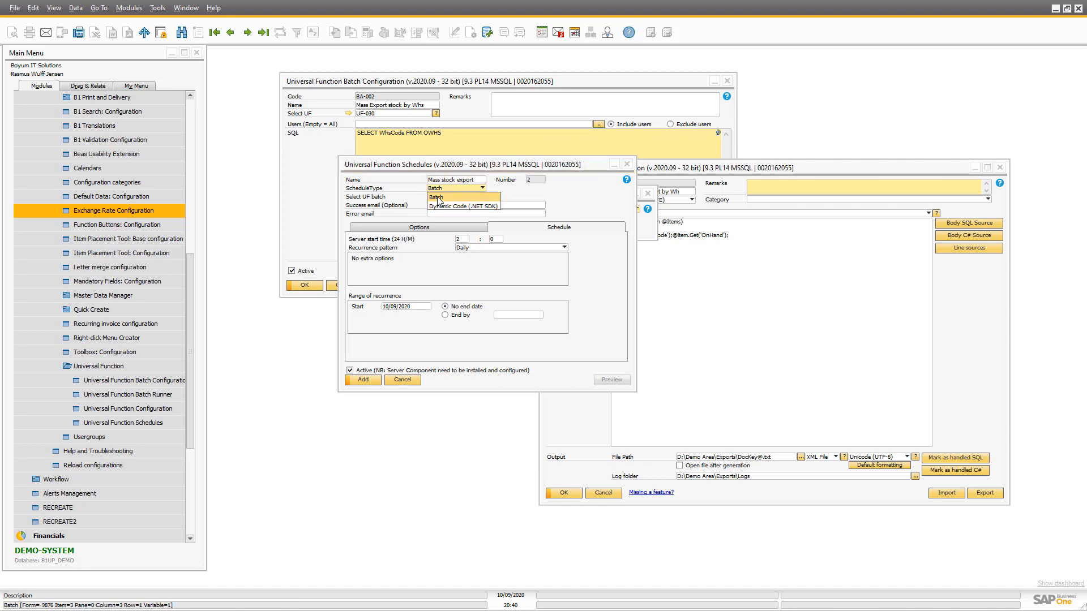
pyautogui.click(434, 197)
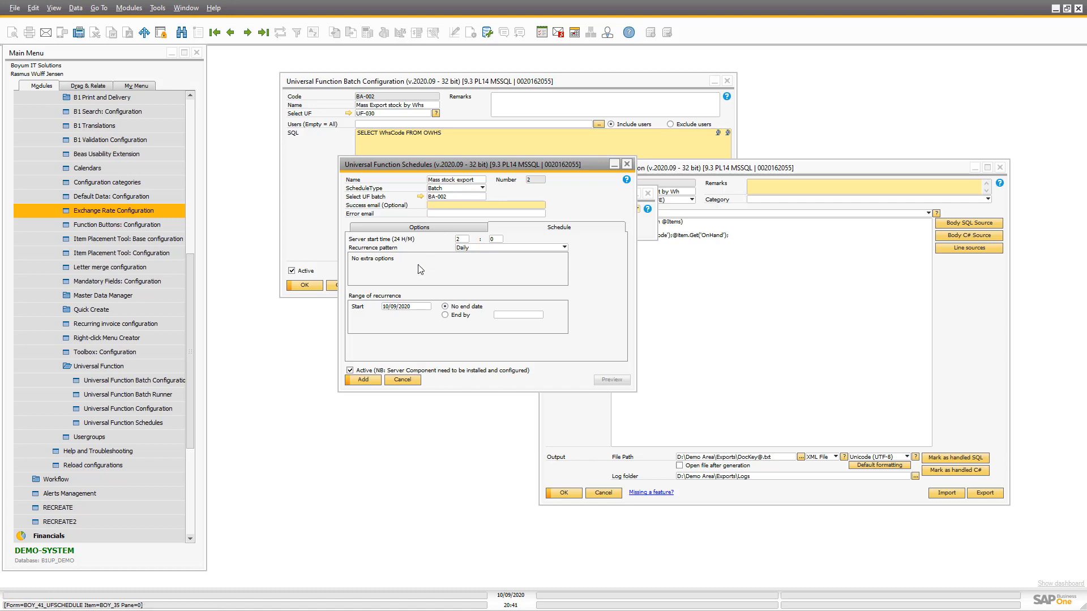
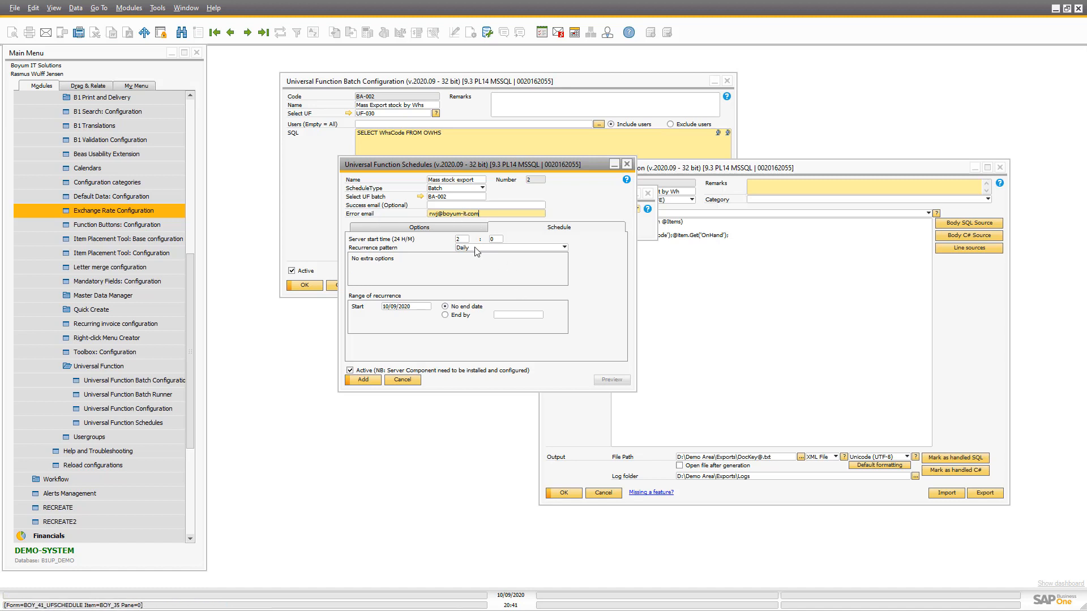
# Step: Enter the error email, set an Hourly recurrence from 12:00, add the schedule and close the warehouse key preview
pyautogui.click(562, 248)
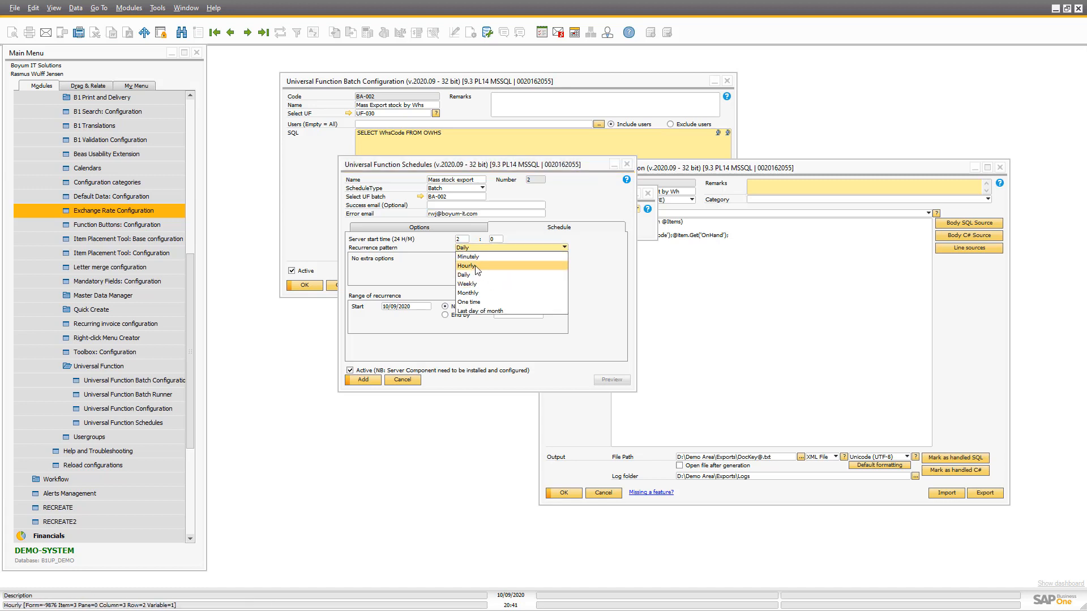
pyautogui.click(467, 264)
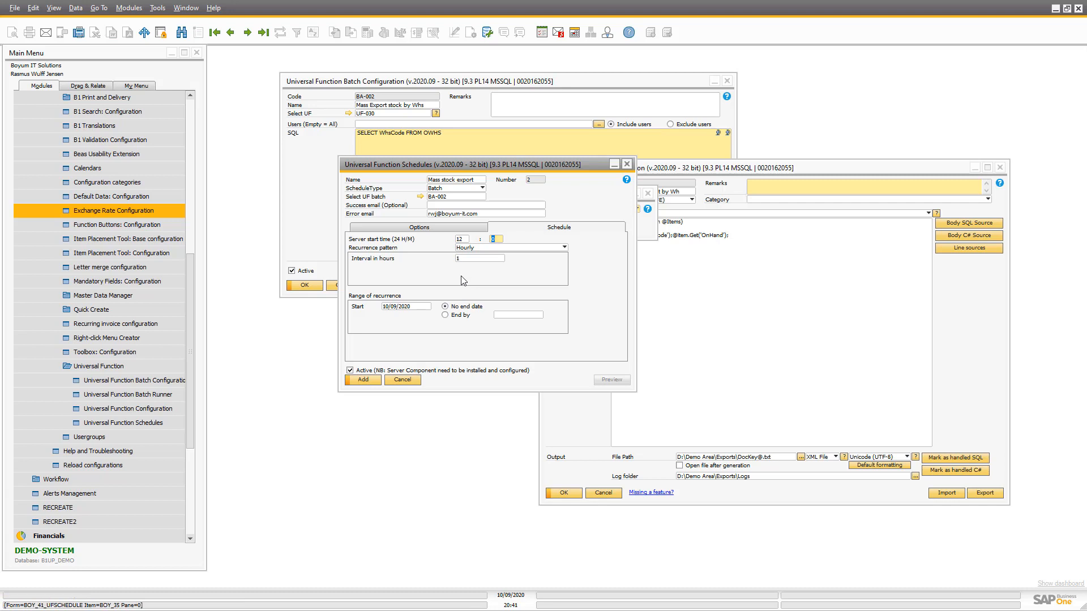
pyautogui.moveTo(461, 280)
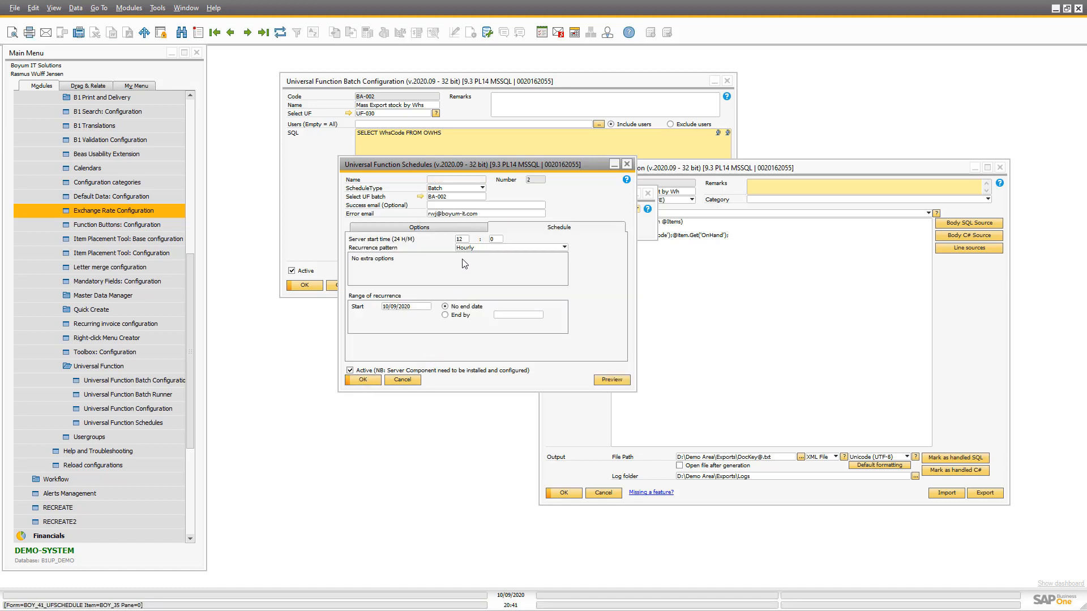
pyautogui.moveTo(592, 368)
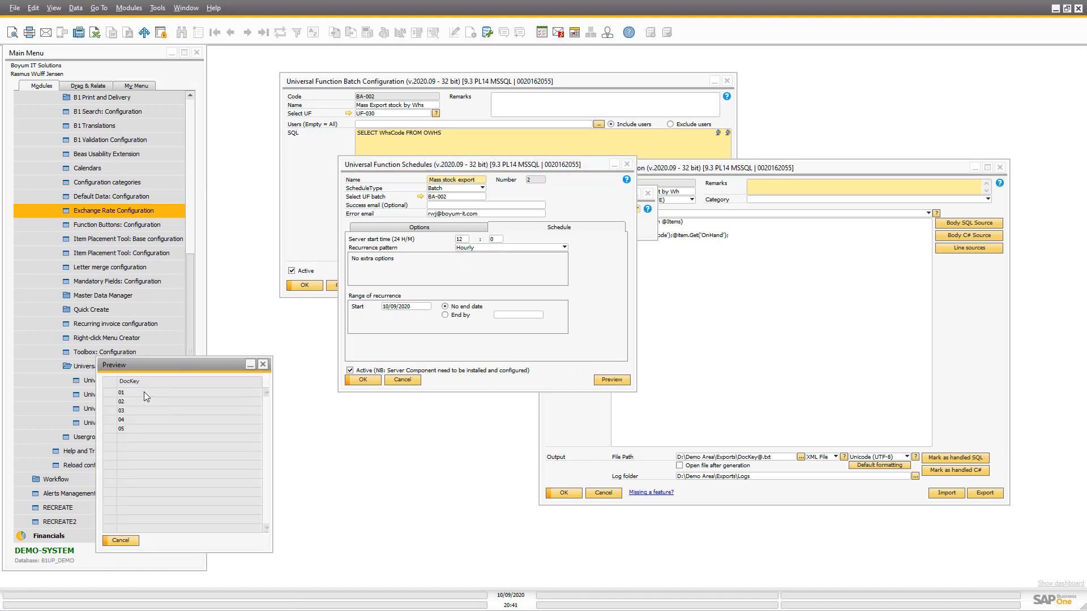
pyautogui.moveTo(264, 365)
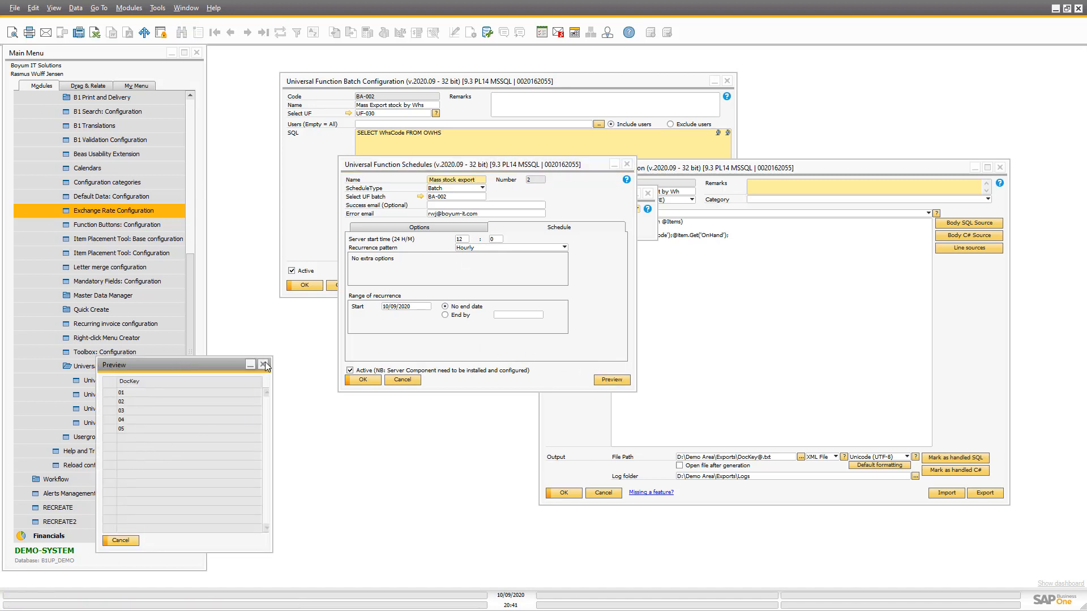
pyautogui.click(265, 364)
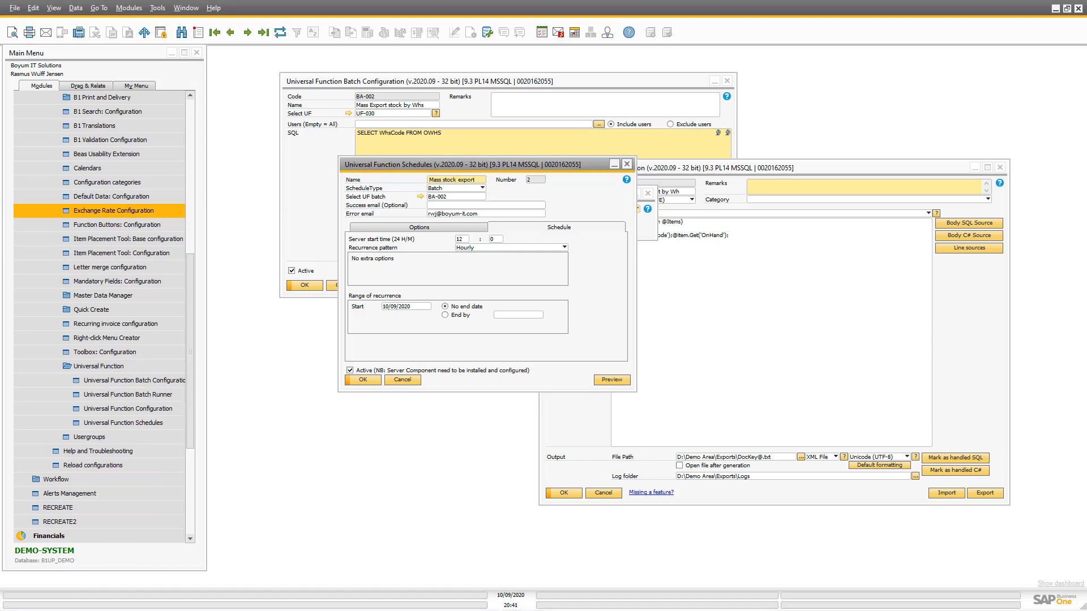
pyautogui.moveTo(952, 277)
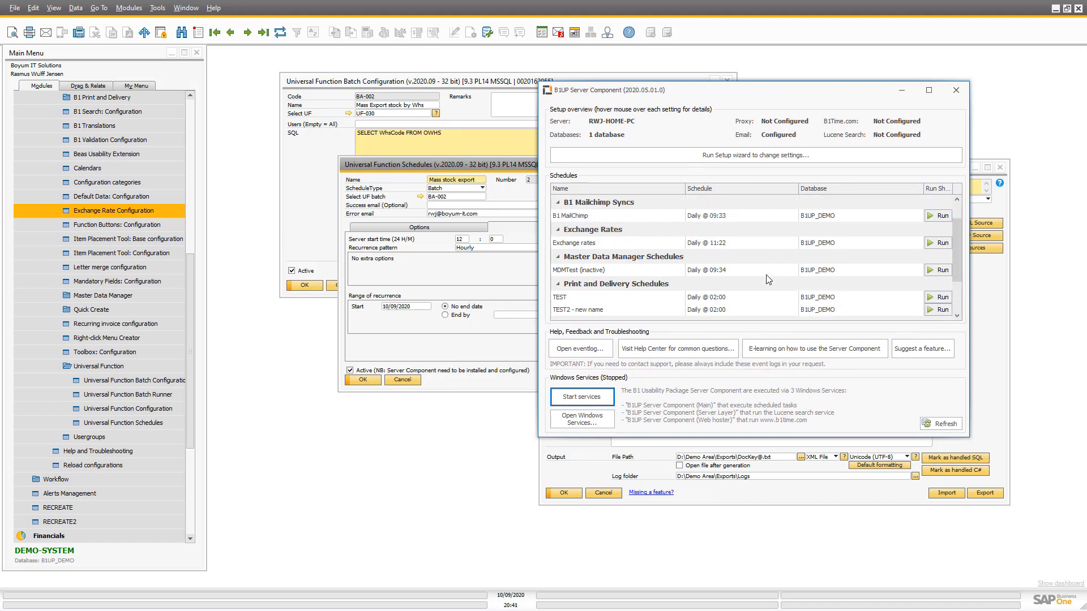
# Step: Scroll the B1UP Server Component overview to the Universal Function Schedules listing 'Mass stock export'
pyautogui.scroll(-3)
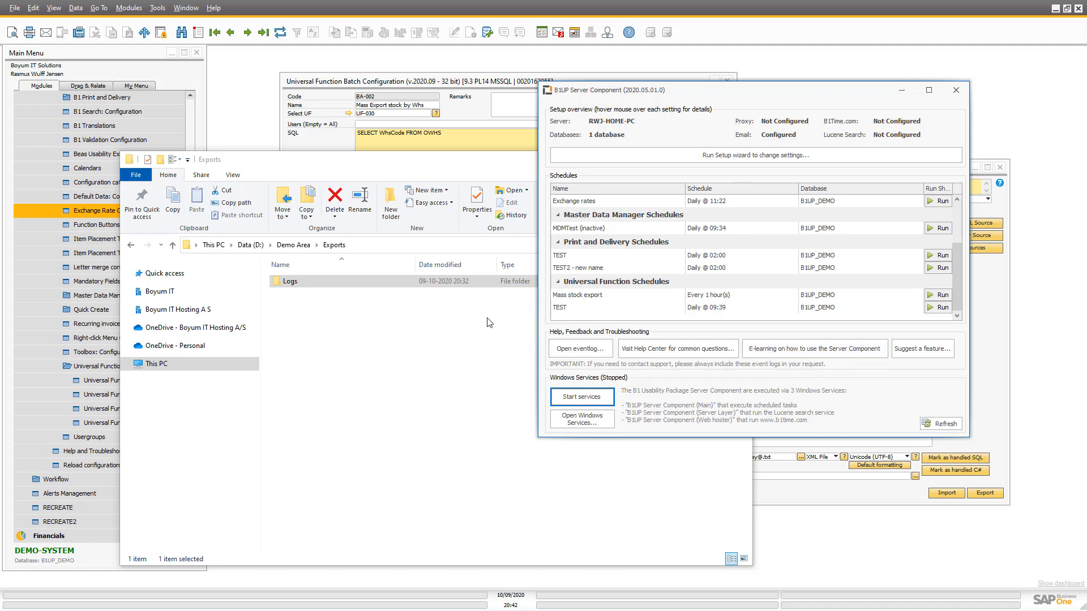
pyautogui.moveTo(939, 294)
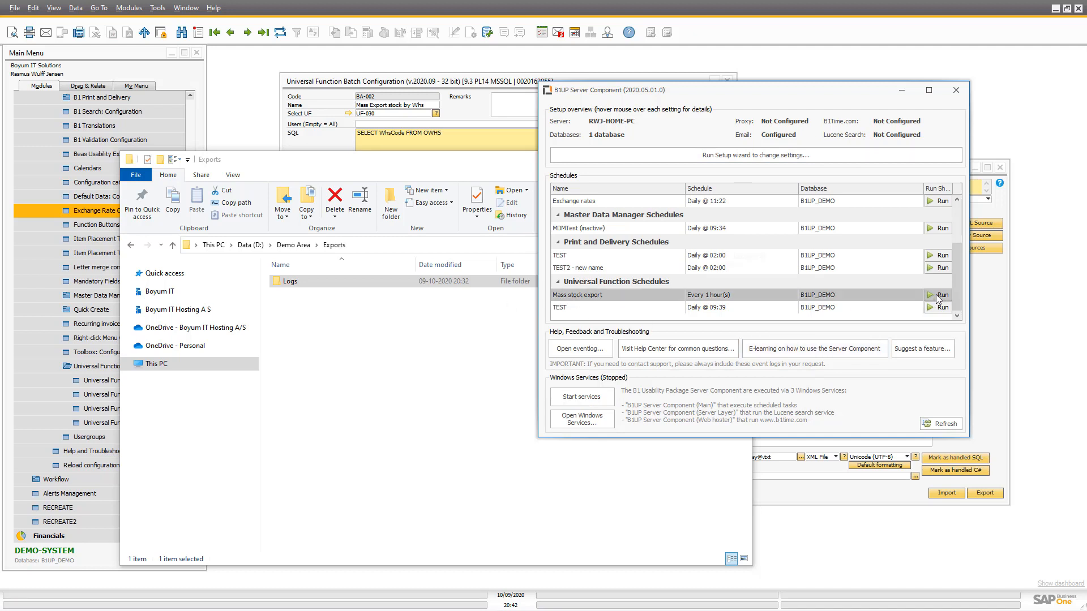
# Step: Run the Mass stock export schedule and check 01.txt and 02.txt stock lines in Notepad
pyautogui.click(940, 294)
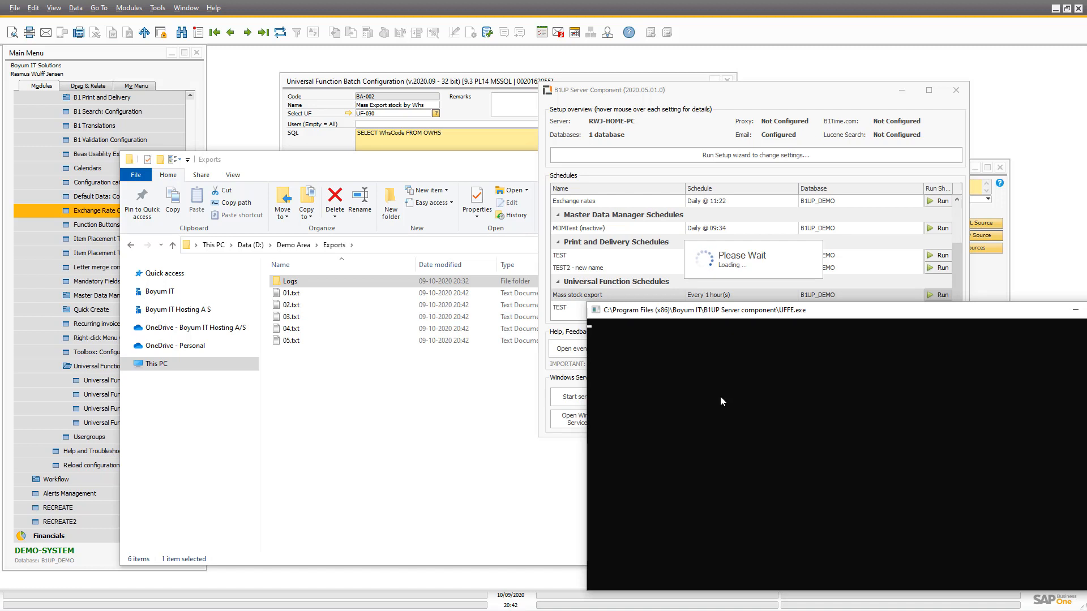
pyautogui.moveTo(706, 378)
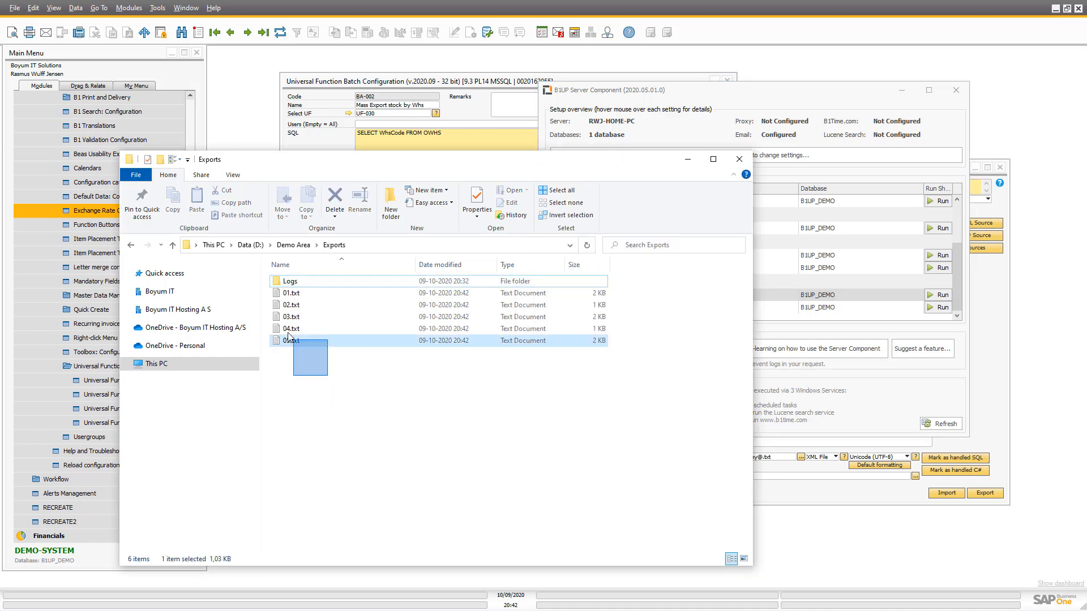
pyautogui.doubleClick(289, 292)
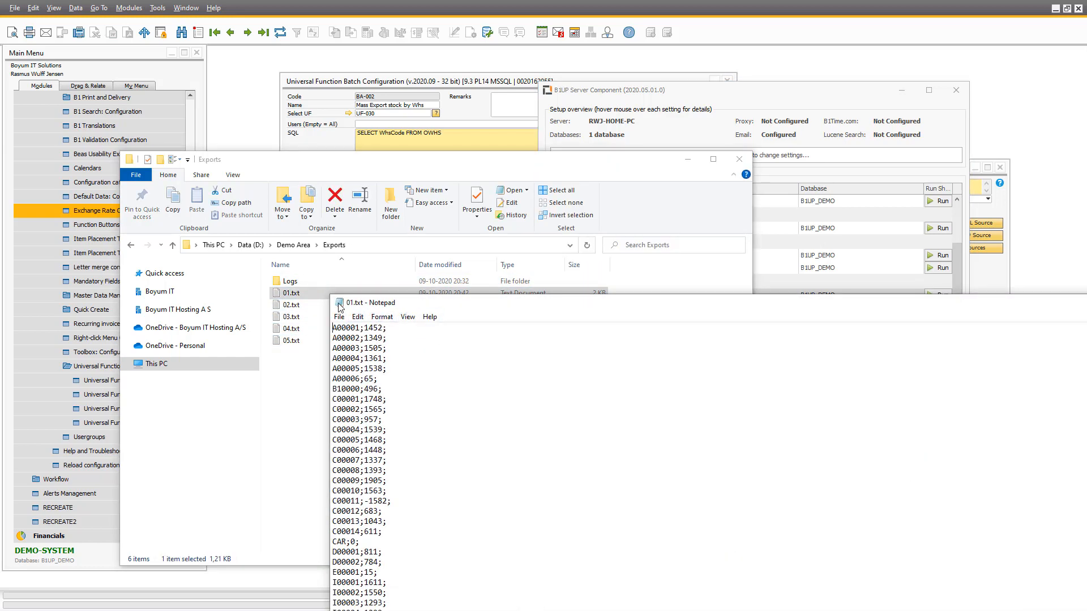
pyautogui.doubleClick(291, 305)
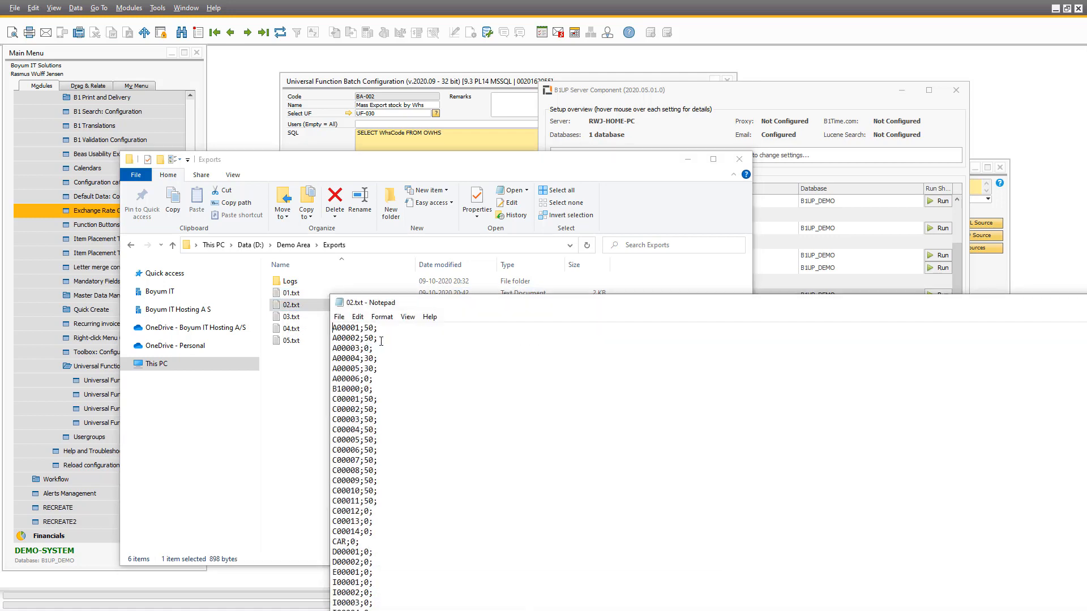
pyautogui.click(365, 302)
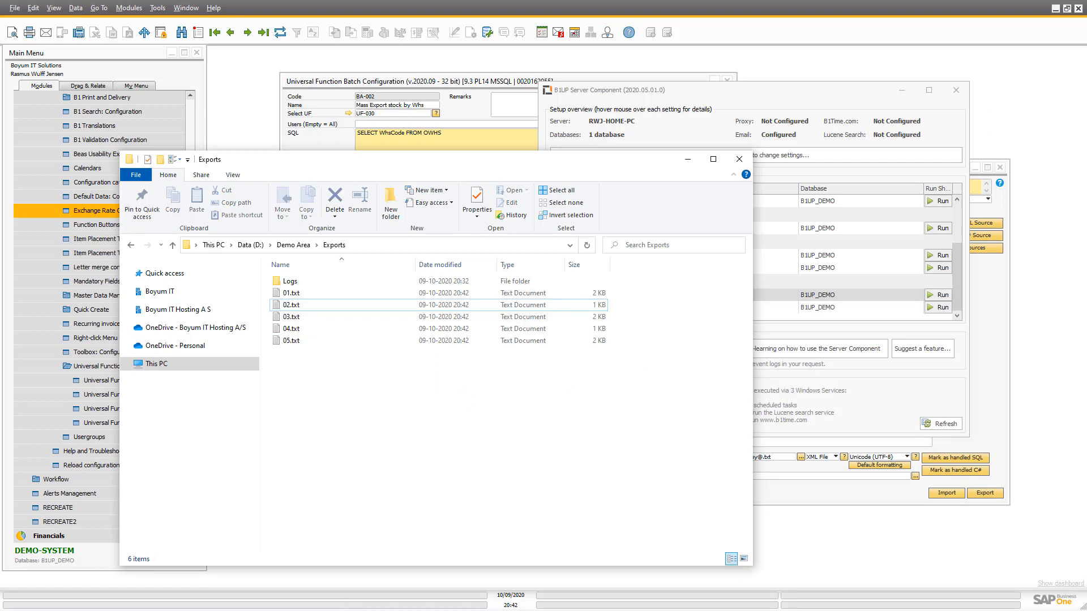
pyautogui.moveTo(506, 399)
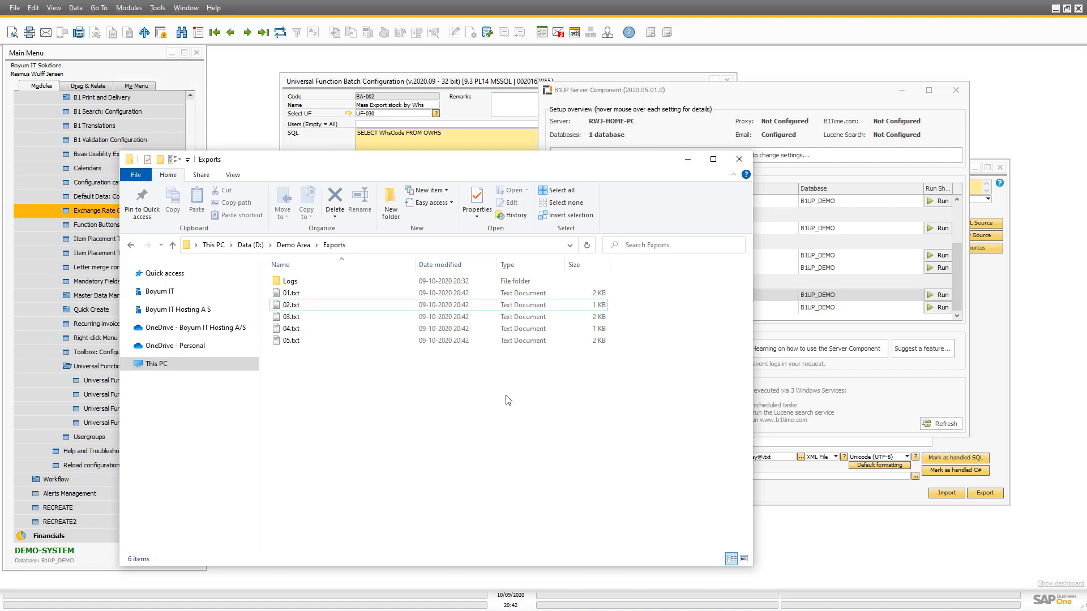
pyautogui.moveTo(350, 399)
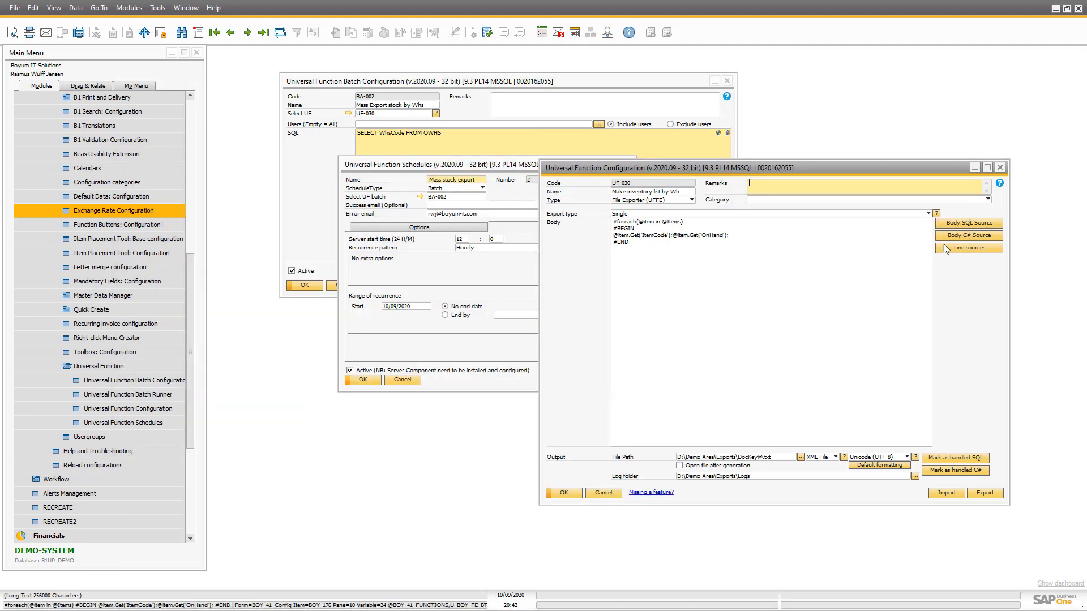
# Step: Review UF-030's line sources, then dismiss the list and the File Exporter help topic
pyautogui.click(968, 248)
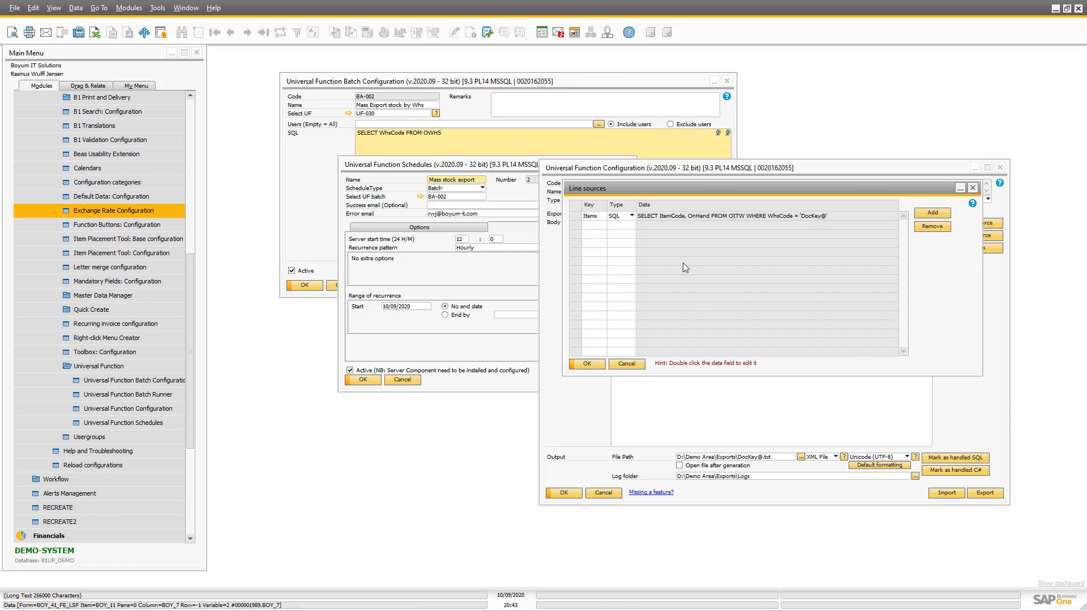
pyautogui.moveTo(676, 262)
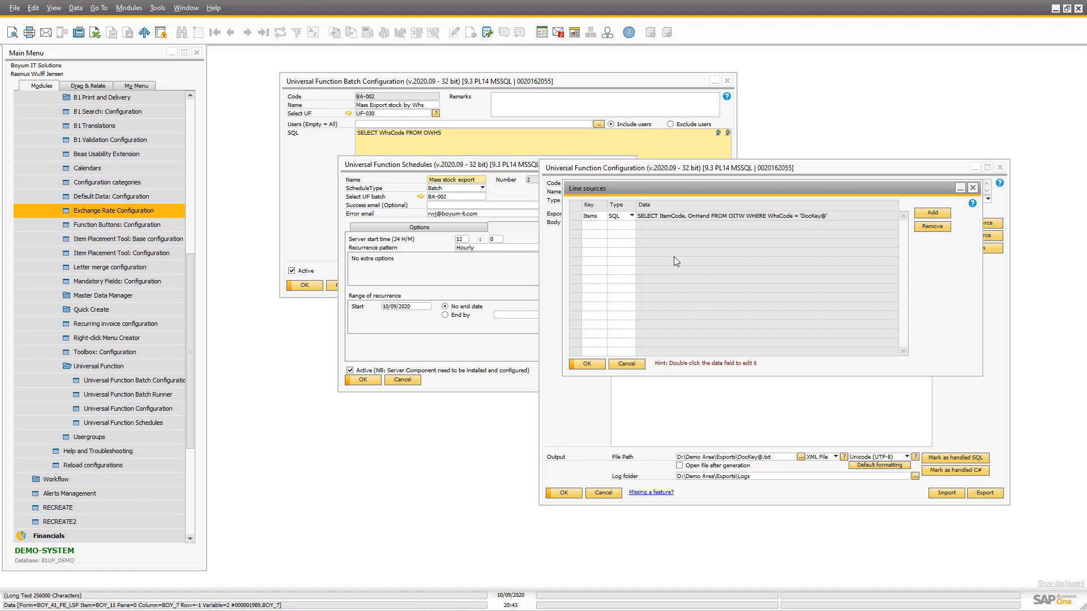
pyautogui.click(585, 364)
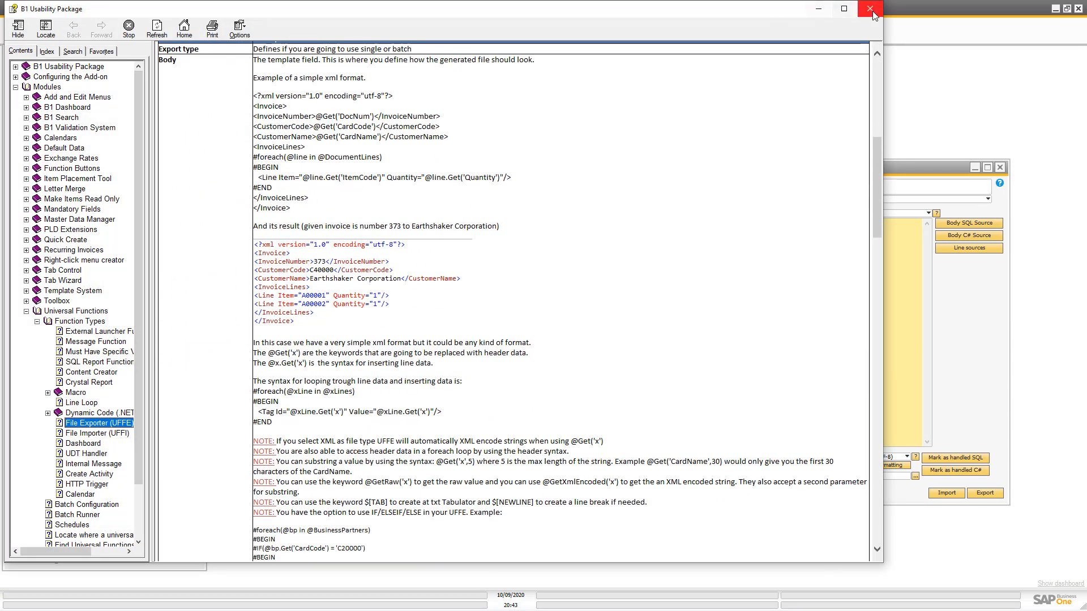
pyautogui.click(871, 8)
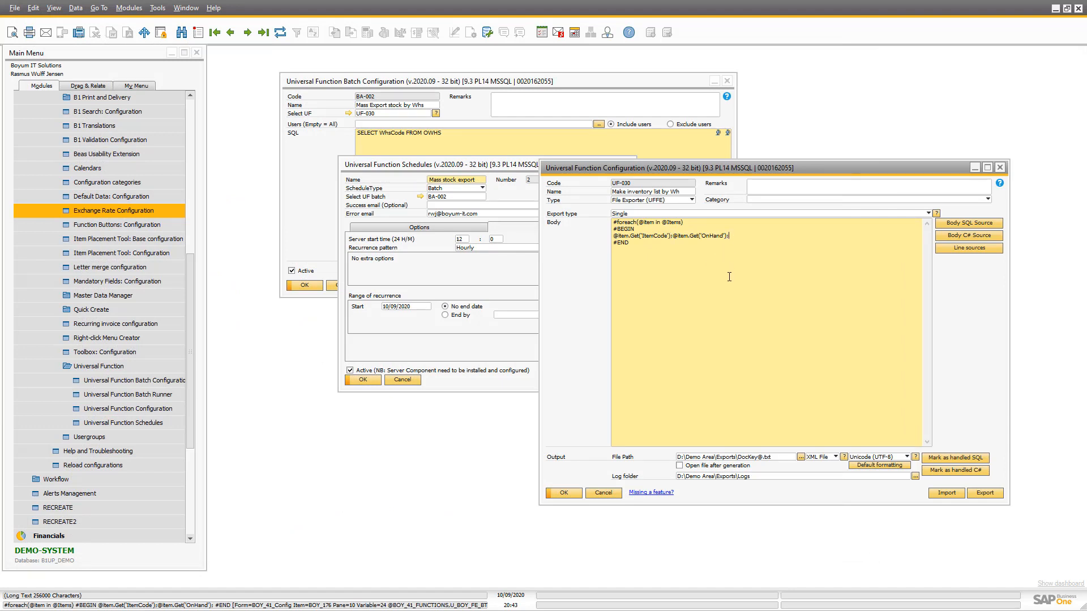
pyautogui.moveTo(801, 287)
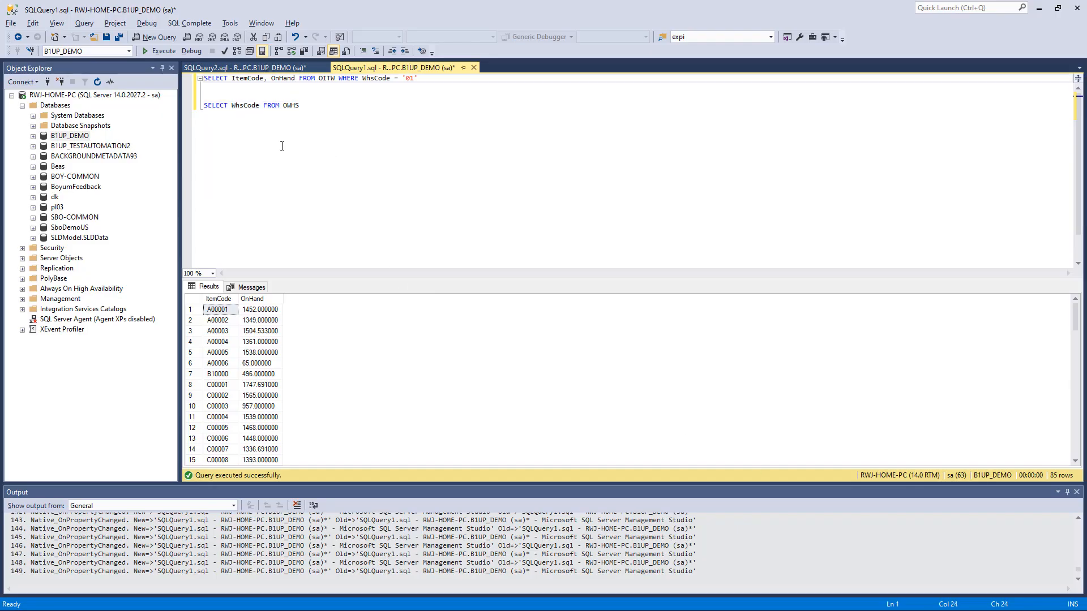
# Step: Add ,* to the OITW SELECT for warehouse 01 and locate the IsCommited column
pyautogui.write(',*')
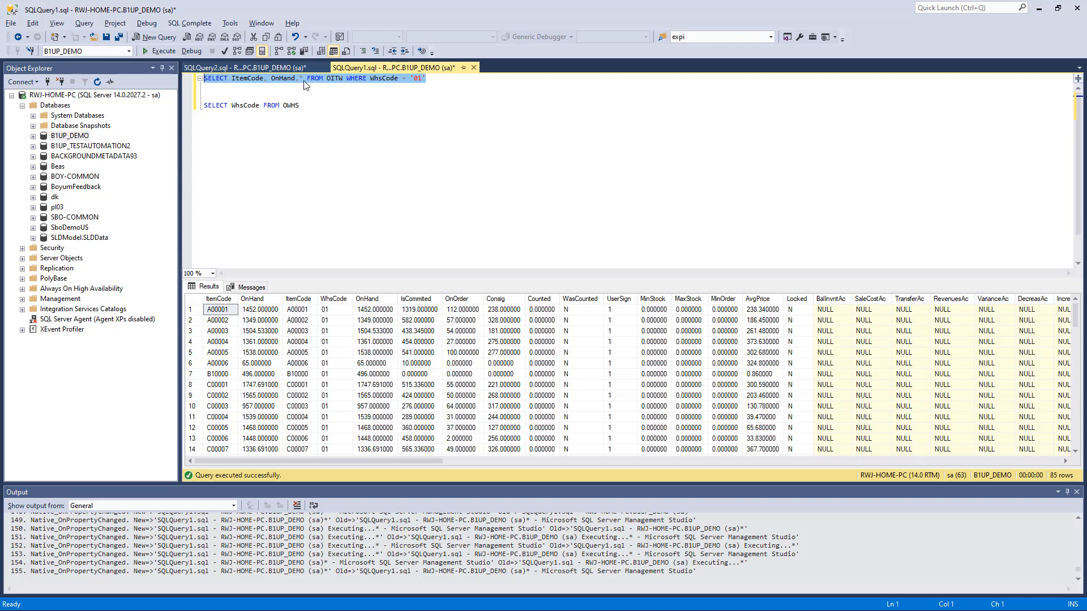
pyautogui.write('IsCo')
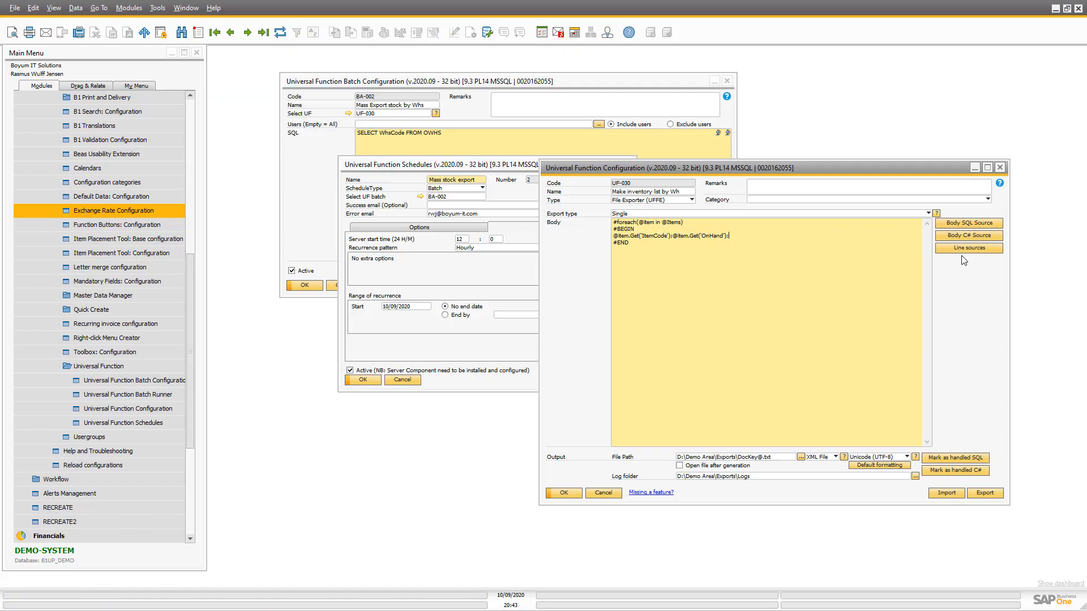
pyautogui.click(969, 248)
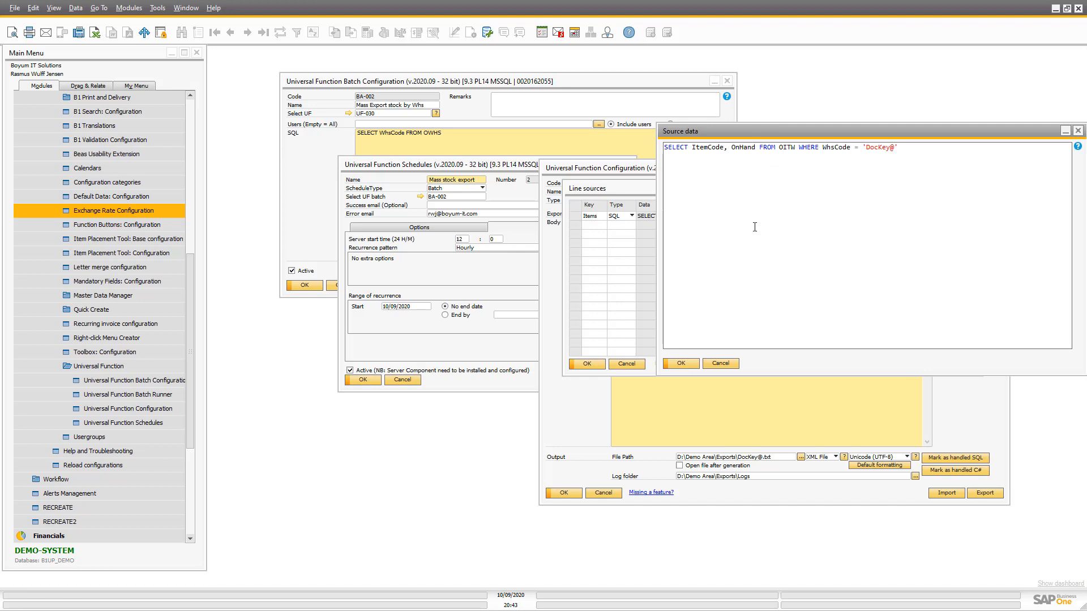
pyautogui.write(',IsCommited')
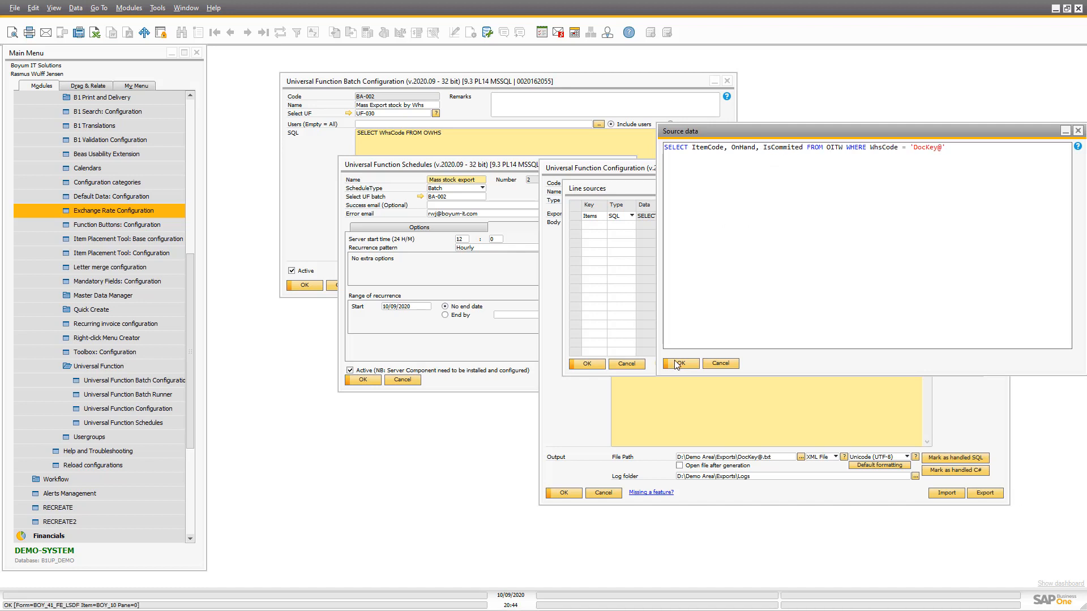
pyautogui.click(679, 364)
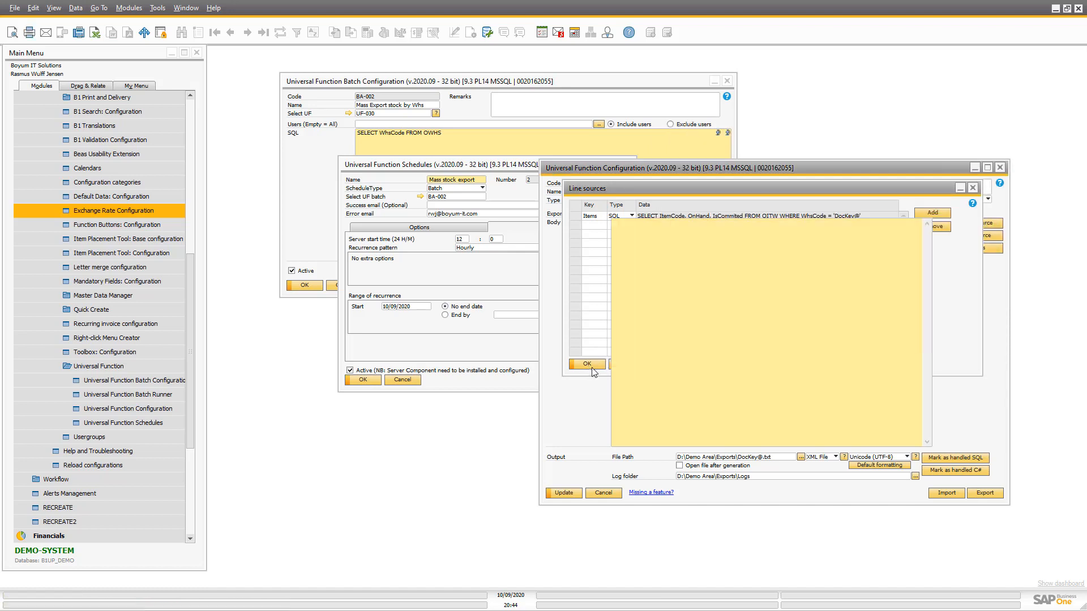
pyautogui.click(587, 363)
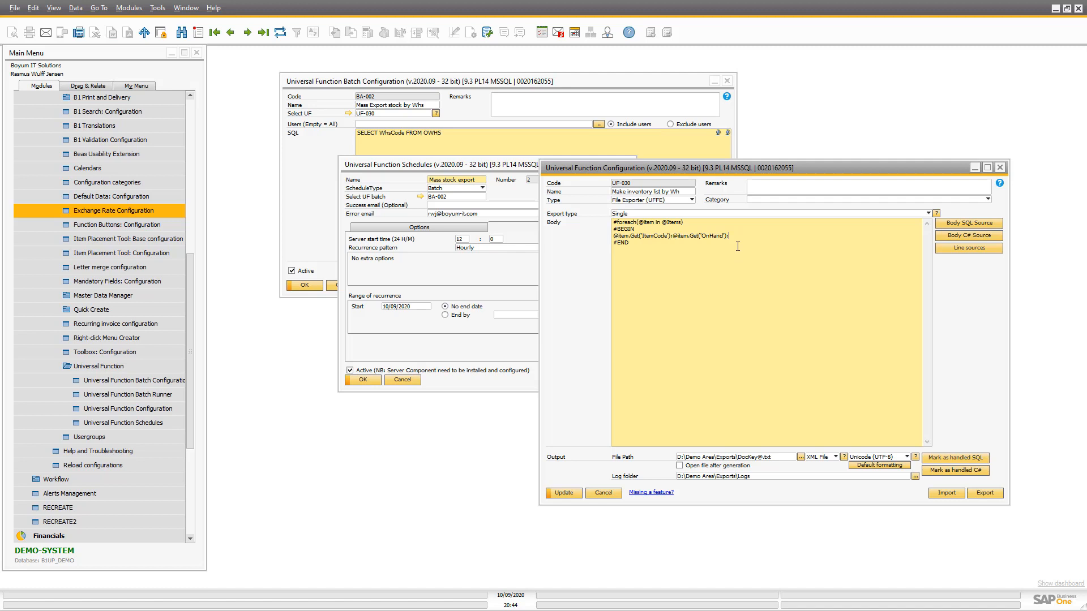
pyautogui.write("@item.Get('Committed")
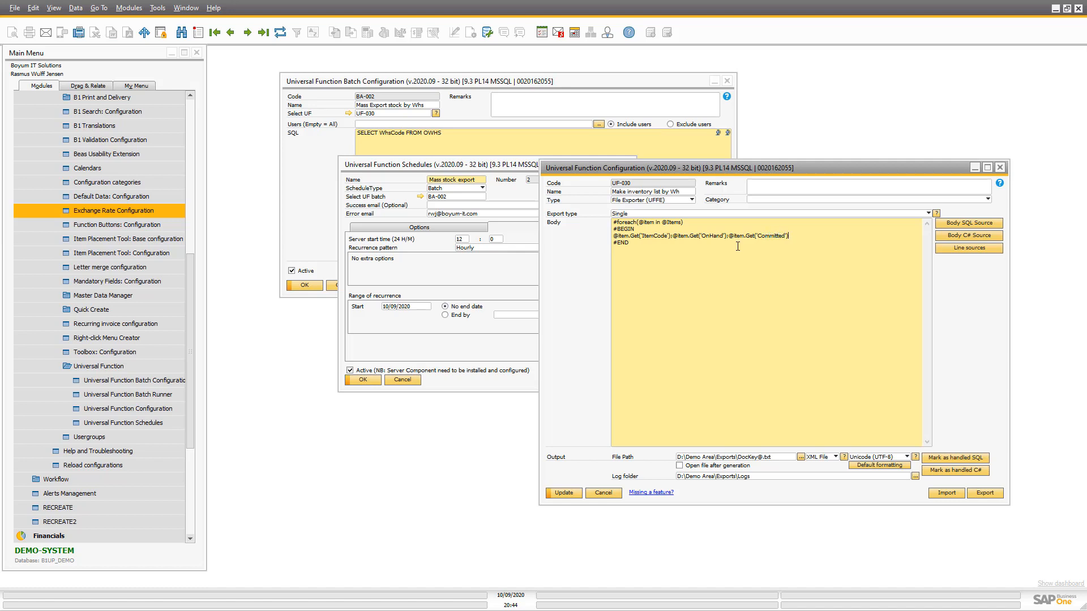
pyautogui.click(562, 492)
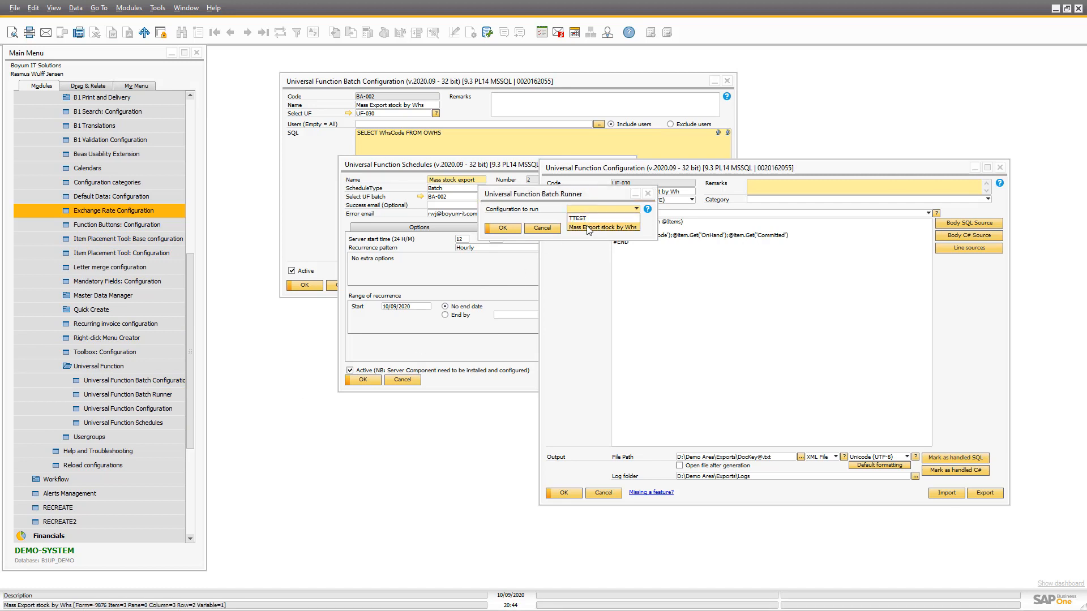
# Step: Run the Mass Export stock by Whs batch for warehouses 01–05 and recheck the line sources
pyautogui.click(601, 227)
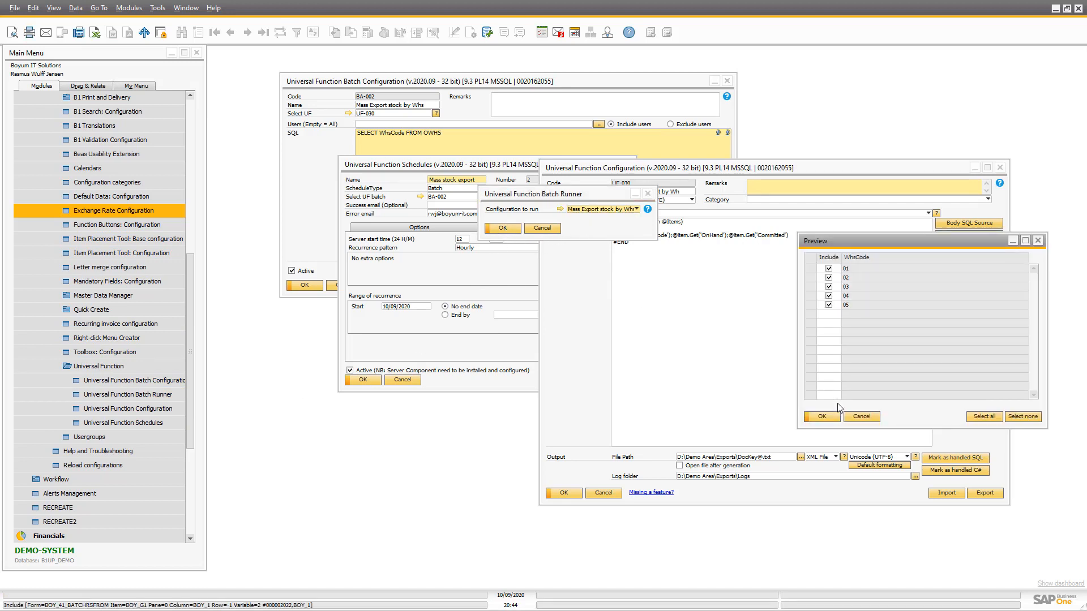
pyautogui.click(821, 415)
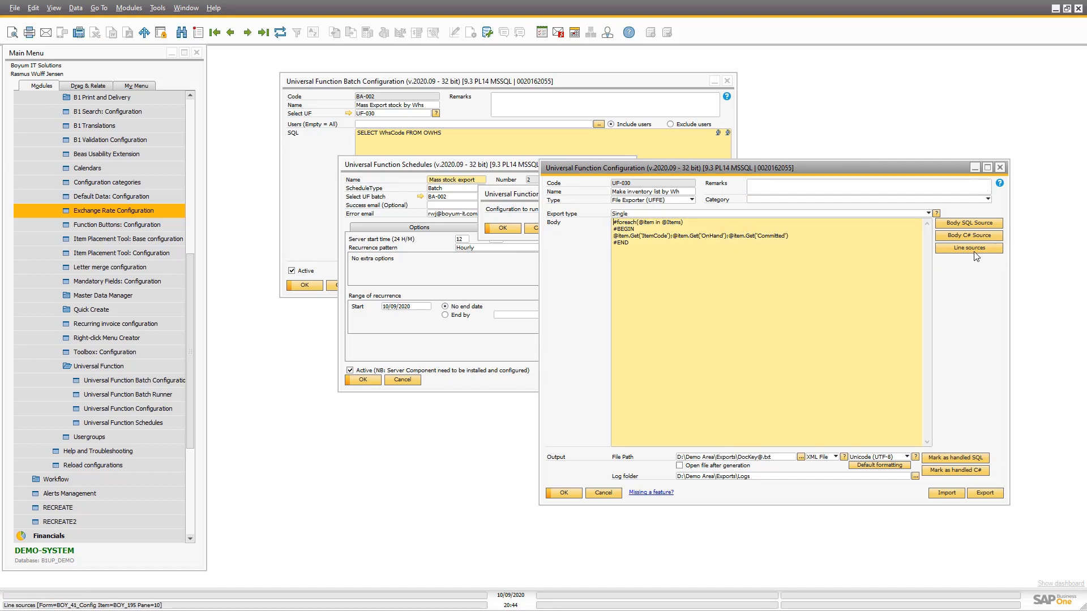
pyautogui.click(968, 248)
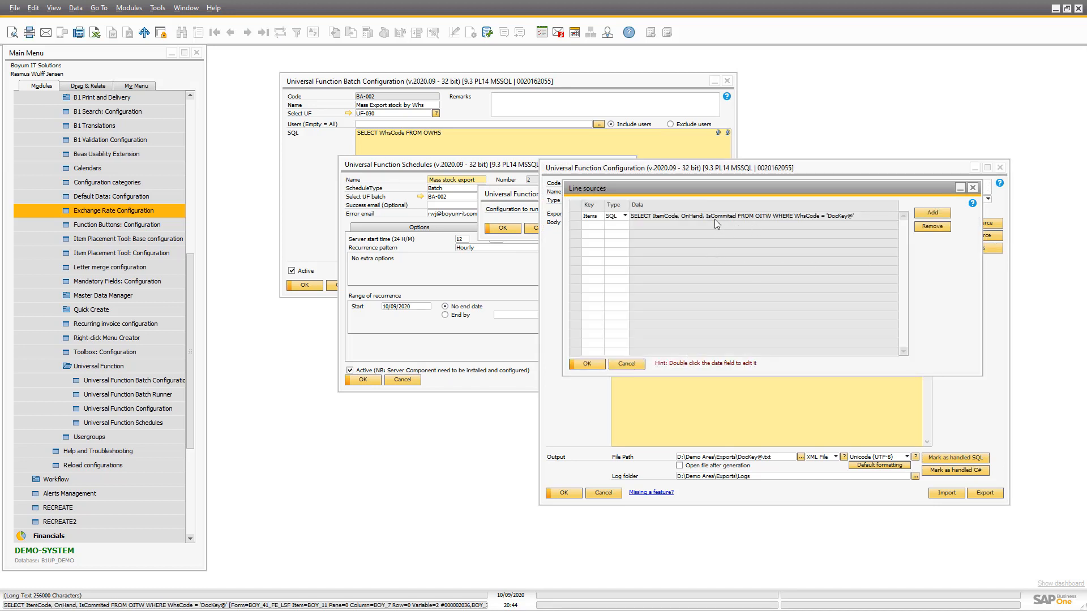
pyautogui.click(586, 364)
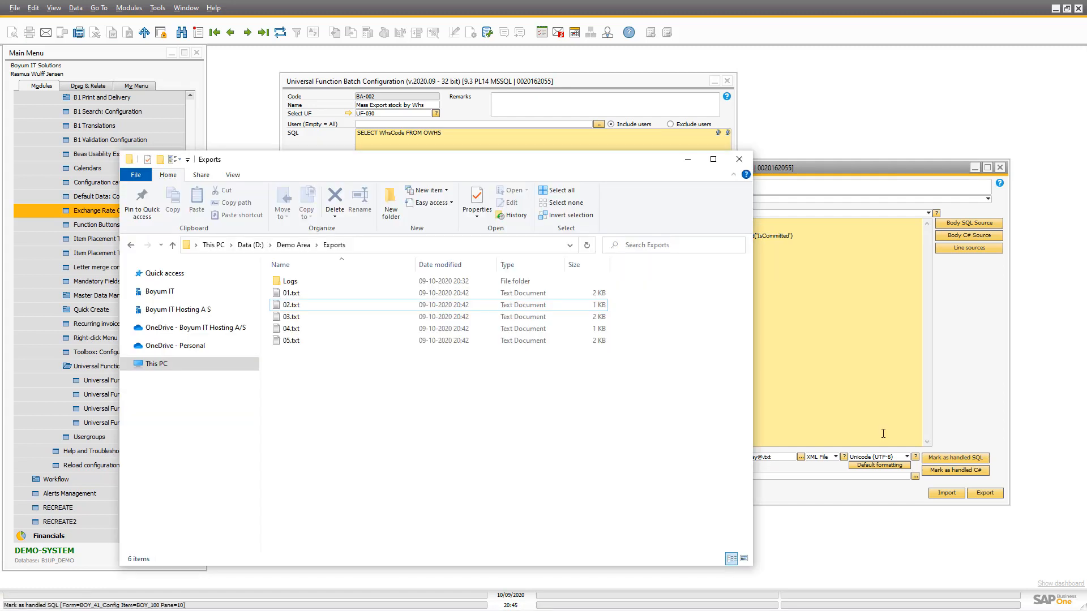
pyautogui.doubleClick(288, 281)
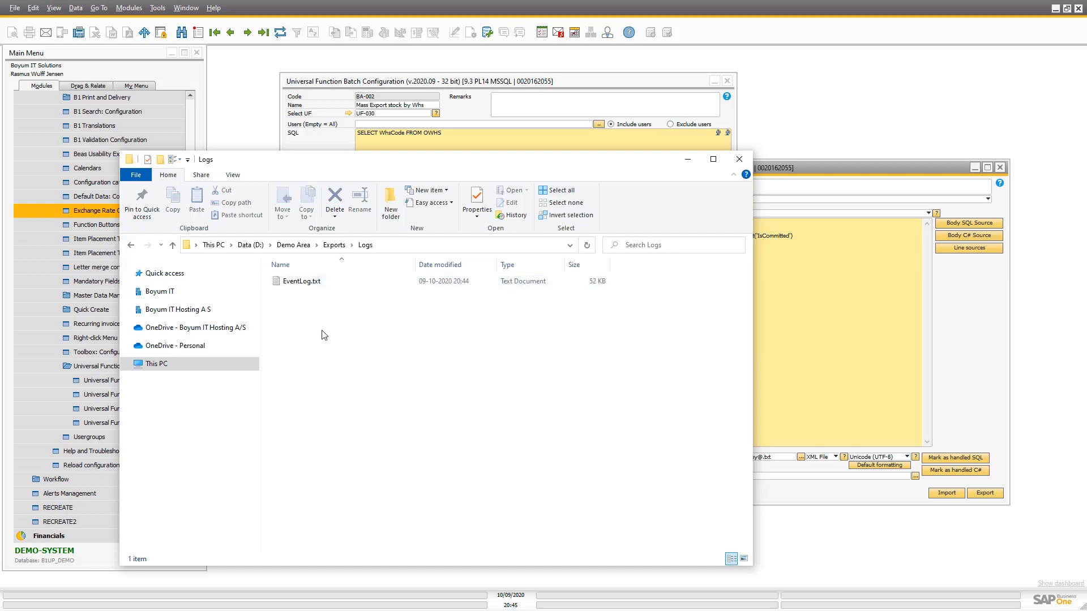
pyautogui.doubleClick(301, 281)
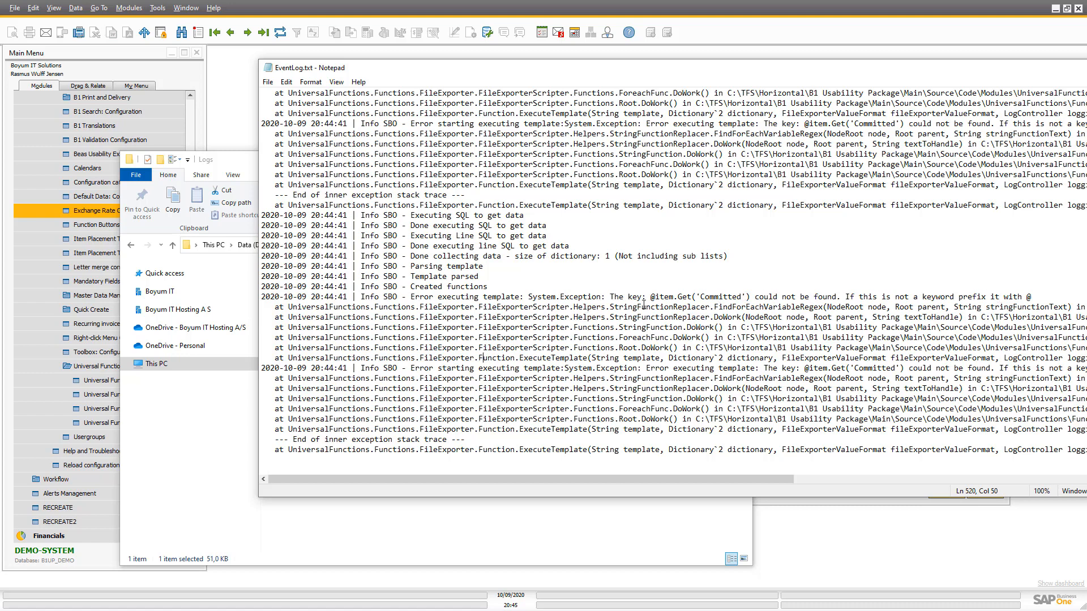
pyautogui.moveTo(937, 72)
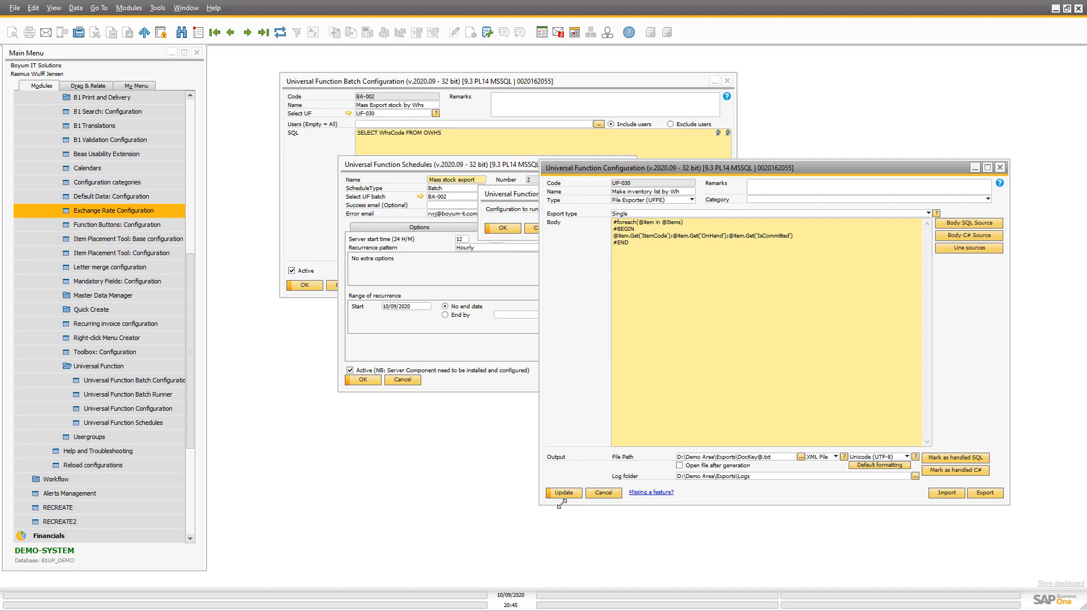
# Step: Update the template, rerun the failing batch, and inspect the line SQL's IsCommited spelling
pyautogui.click(563, 492)
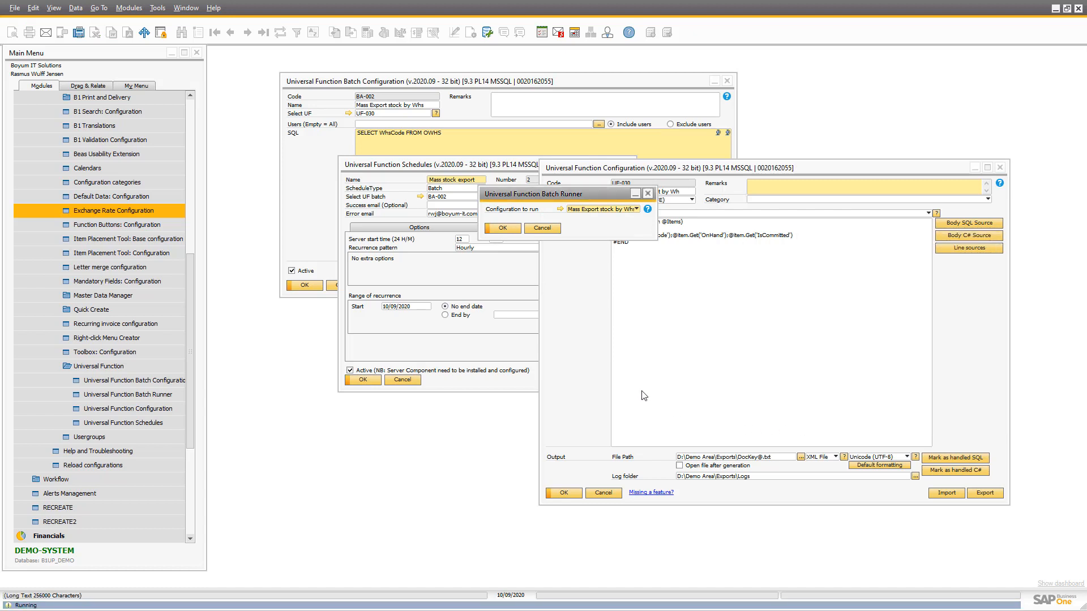
pyautogui.click(501, 228)
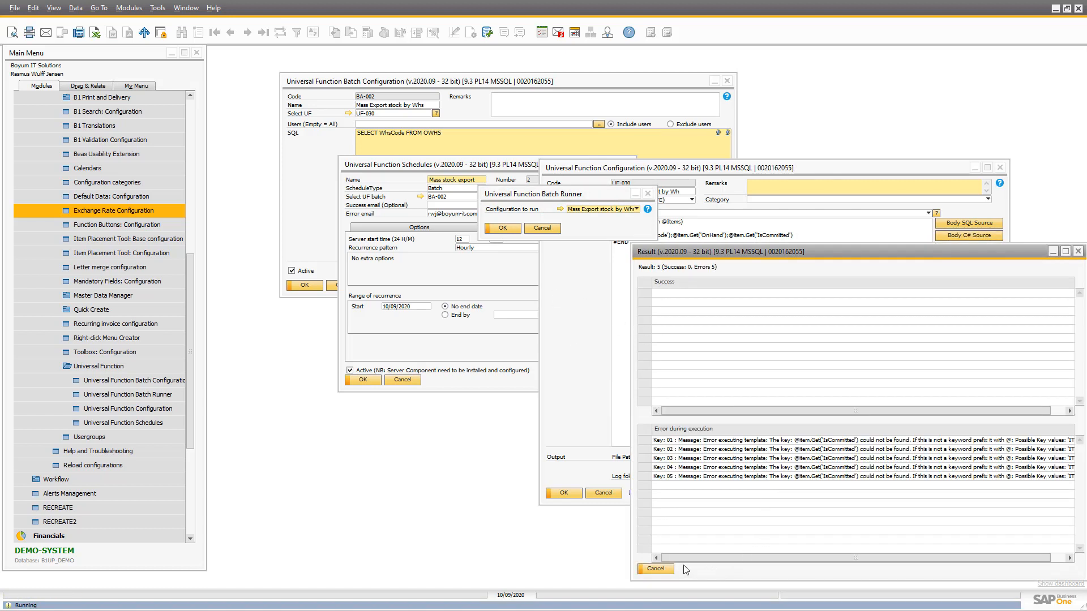
pyautogui.click(653, 568)
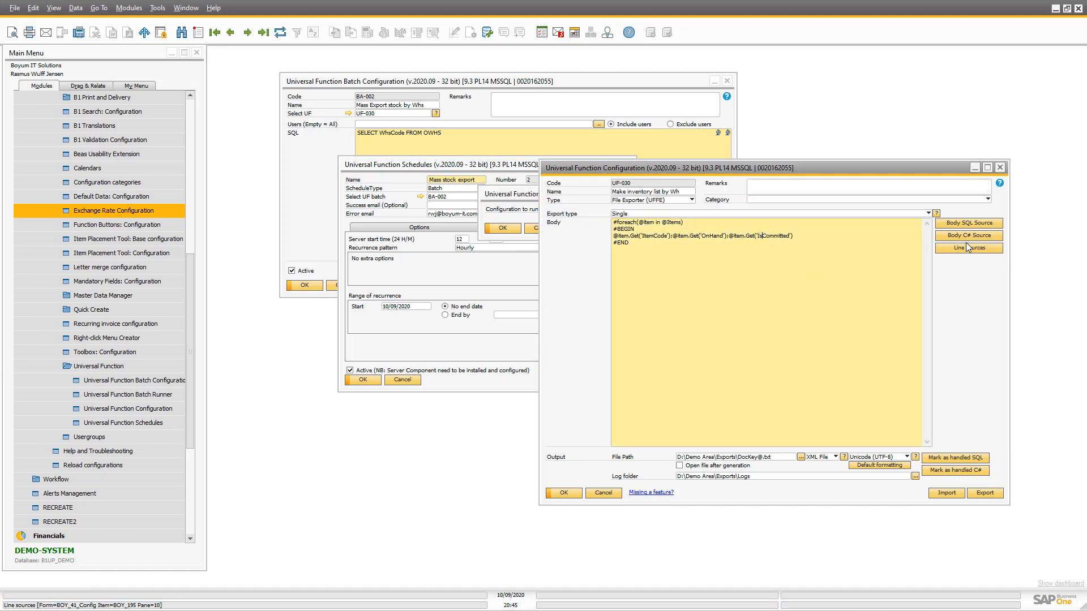
pyautogui.click(967, 248)
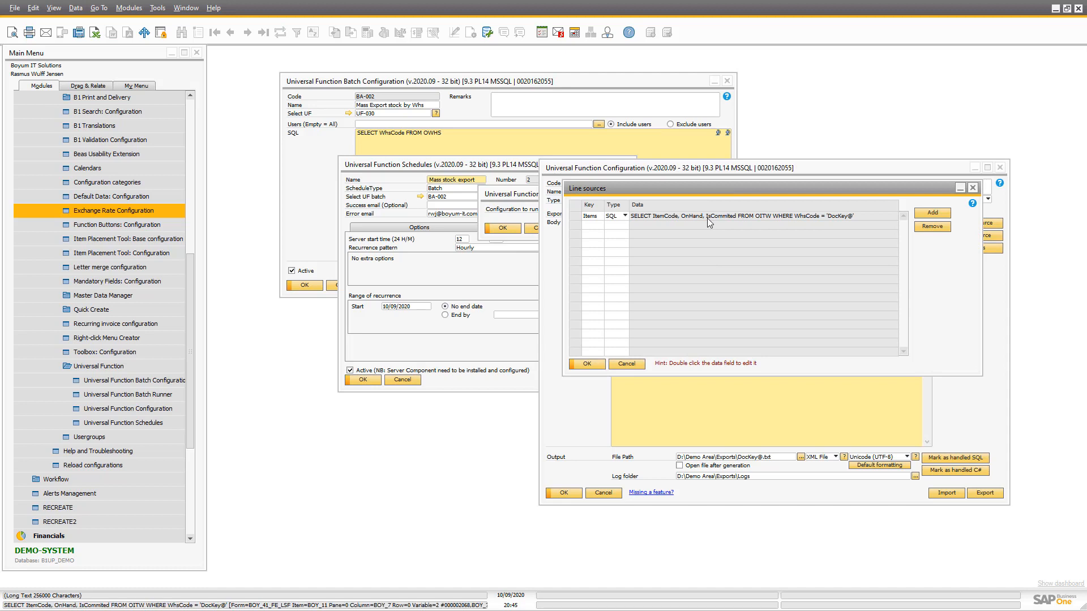
pyautogui.doubleClick(706, 215)
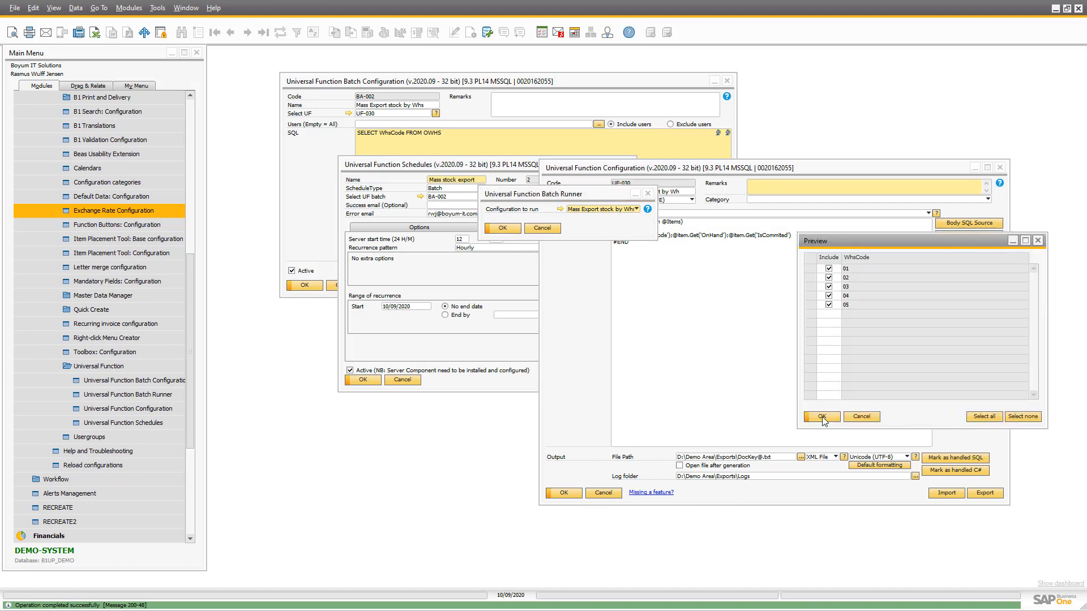
# Step: Rerun the export for all five warehouses and read 01.txt's ItemCode;OnHand;IsCommited lines
pyautogui.click(820, 416)
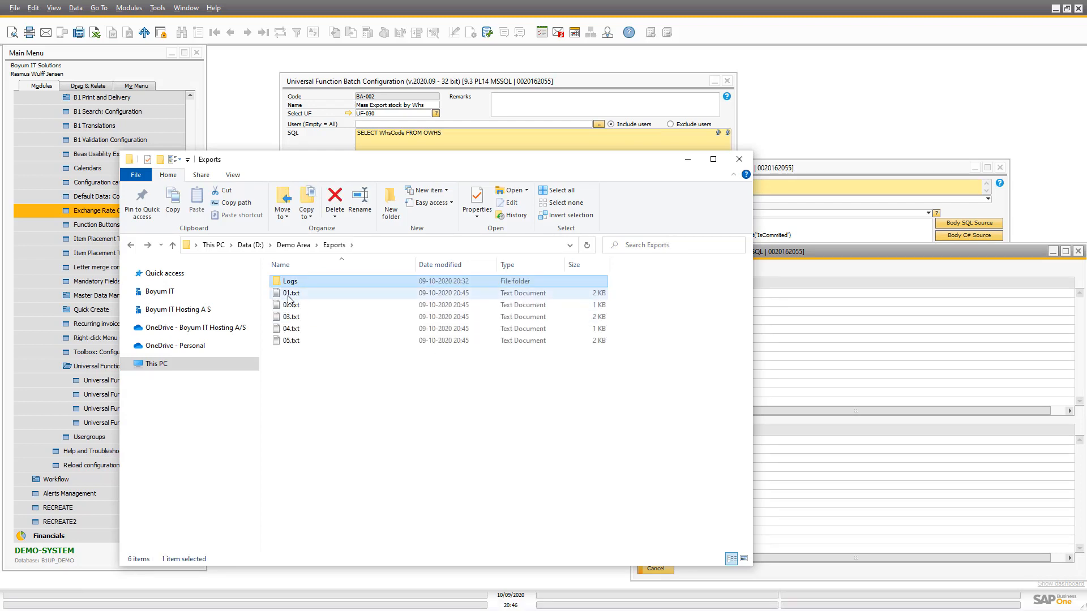
pyautogui.doubleClick(292, 292)
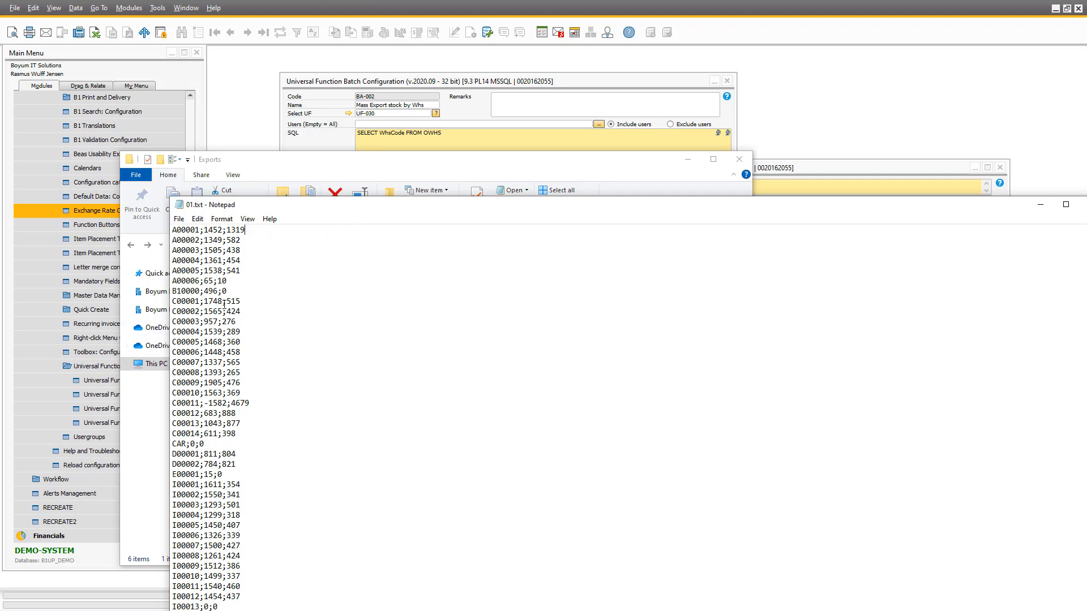
pyautogui.scroll(-3)
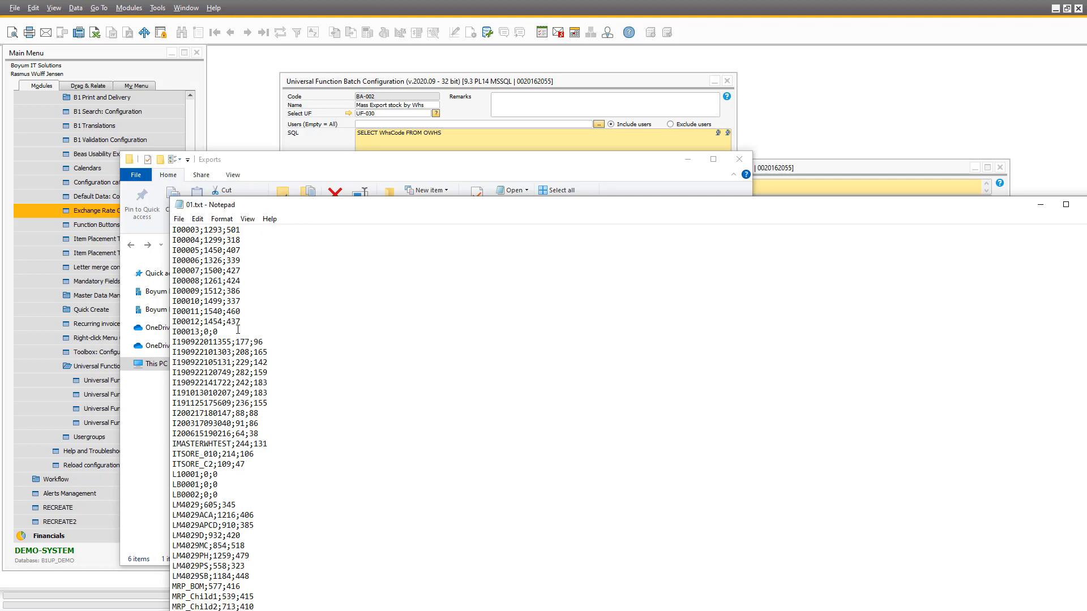